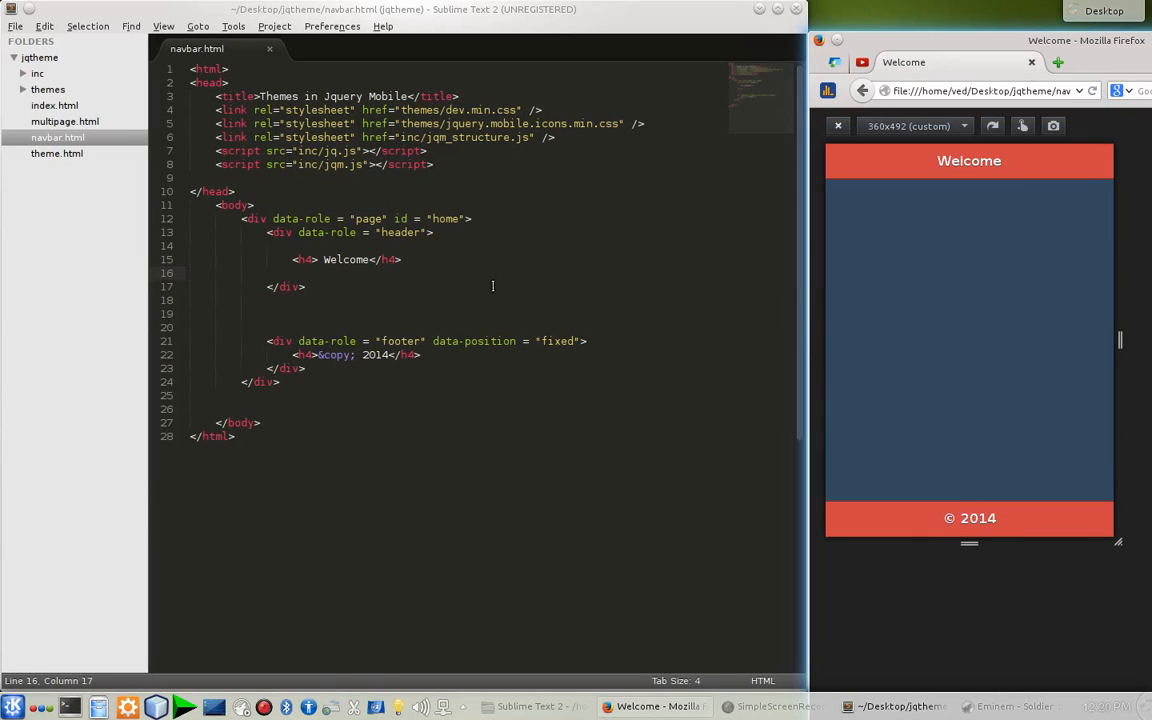
pyautogui.moveTo(553, 228)
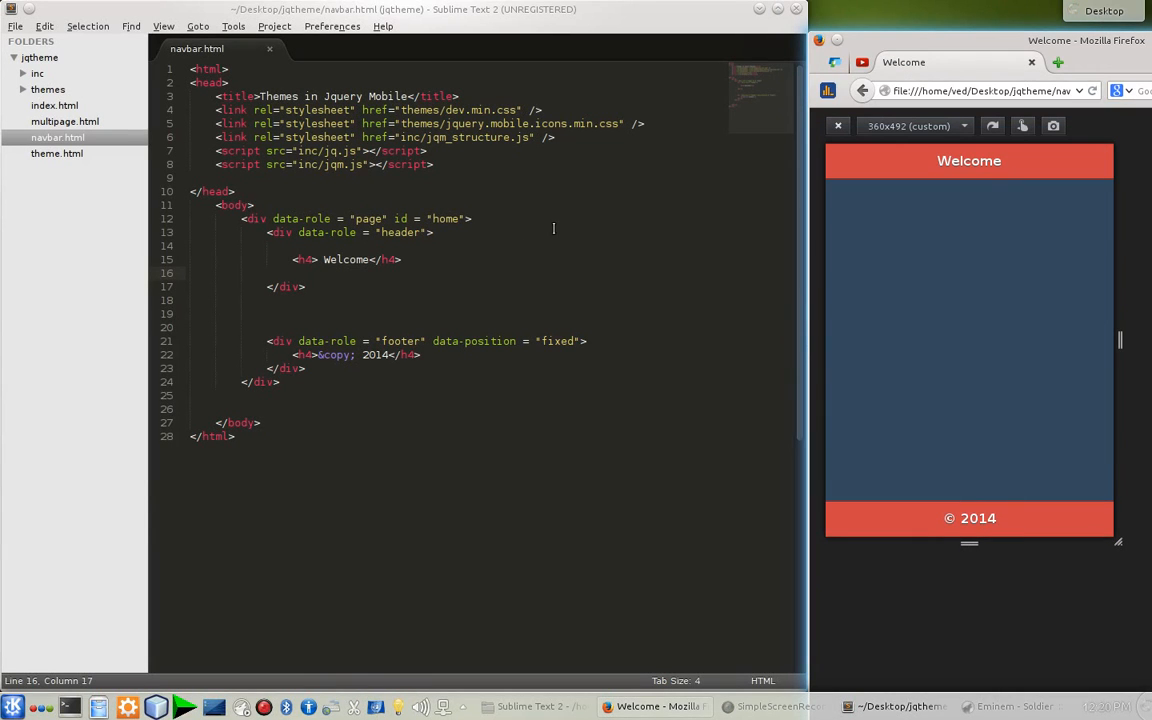
pyautogui.moveTo(496, 318)
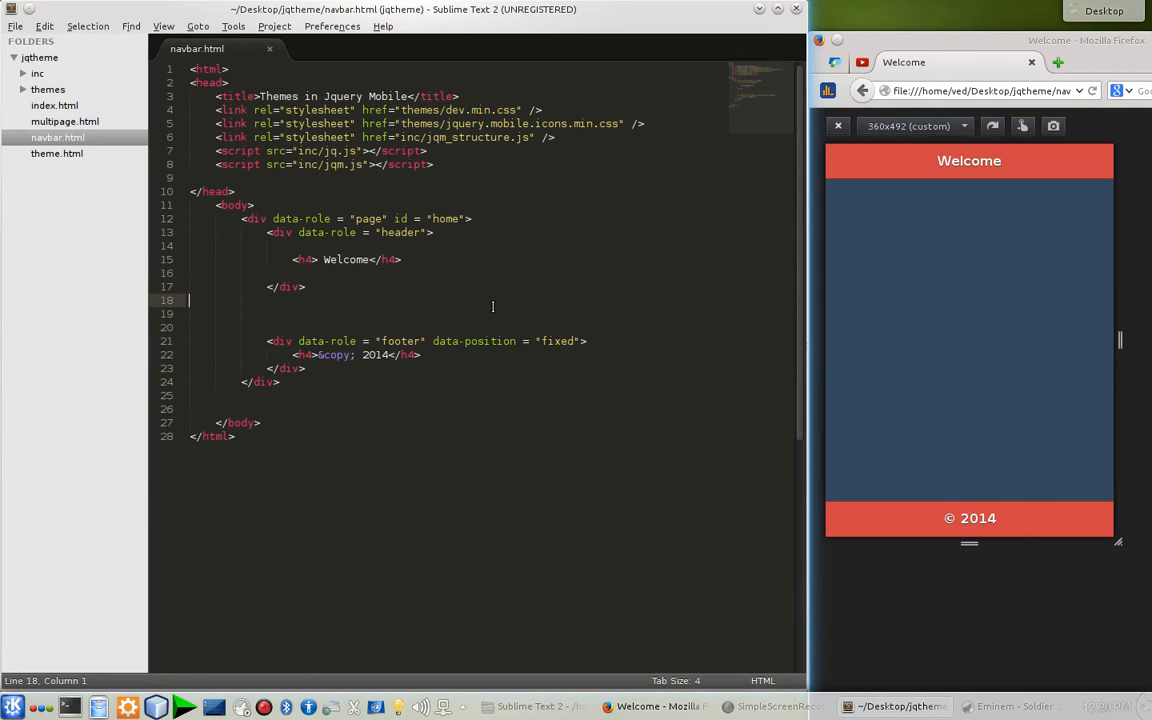
pyautogui.moveTo(440, 363)
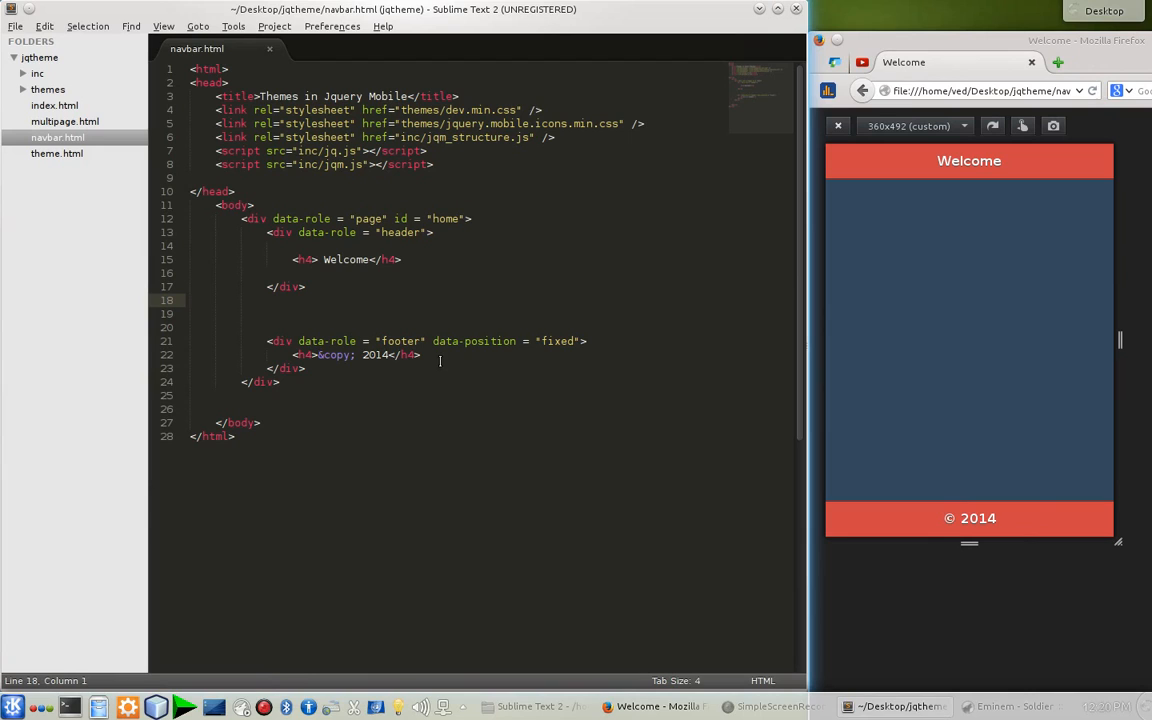
# Insert <a href="#" data-icon="navigation">Navigation</a> on the blank line above Welcome
pyautogui.press('ctrl+s')
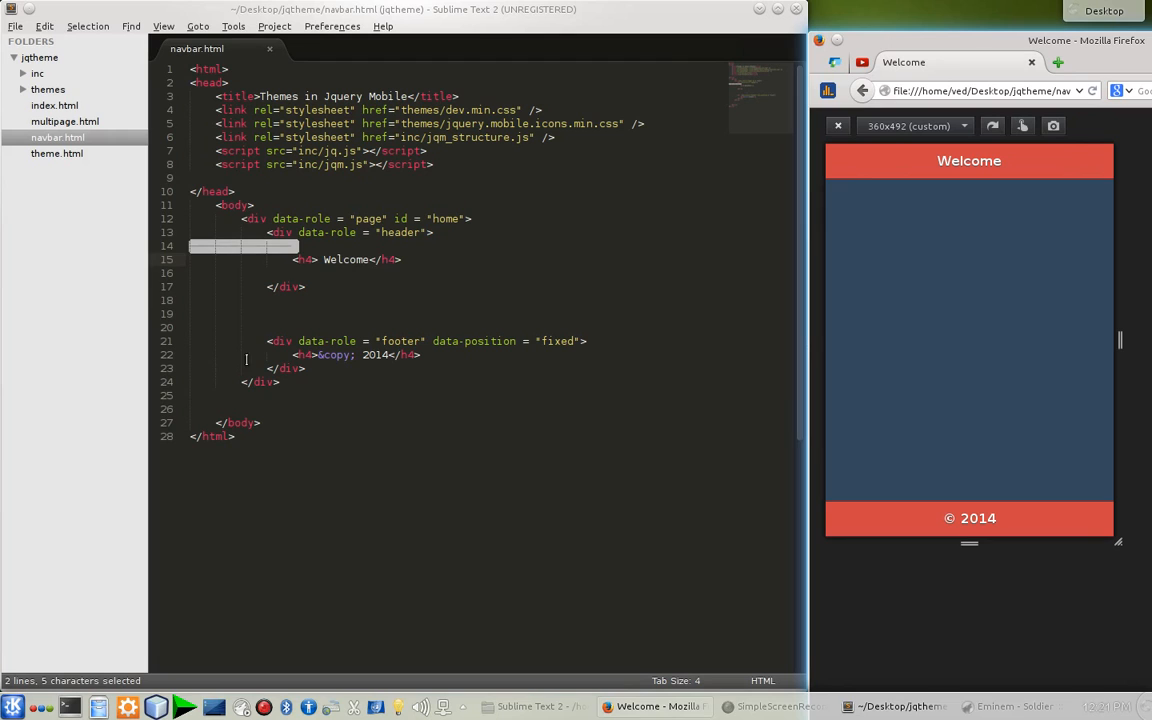
pyautogui.click(318, 246)
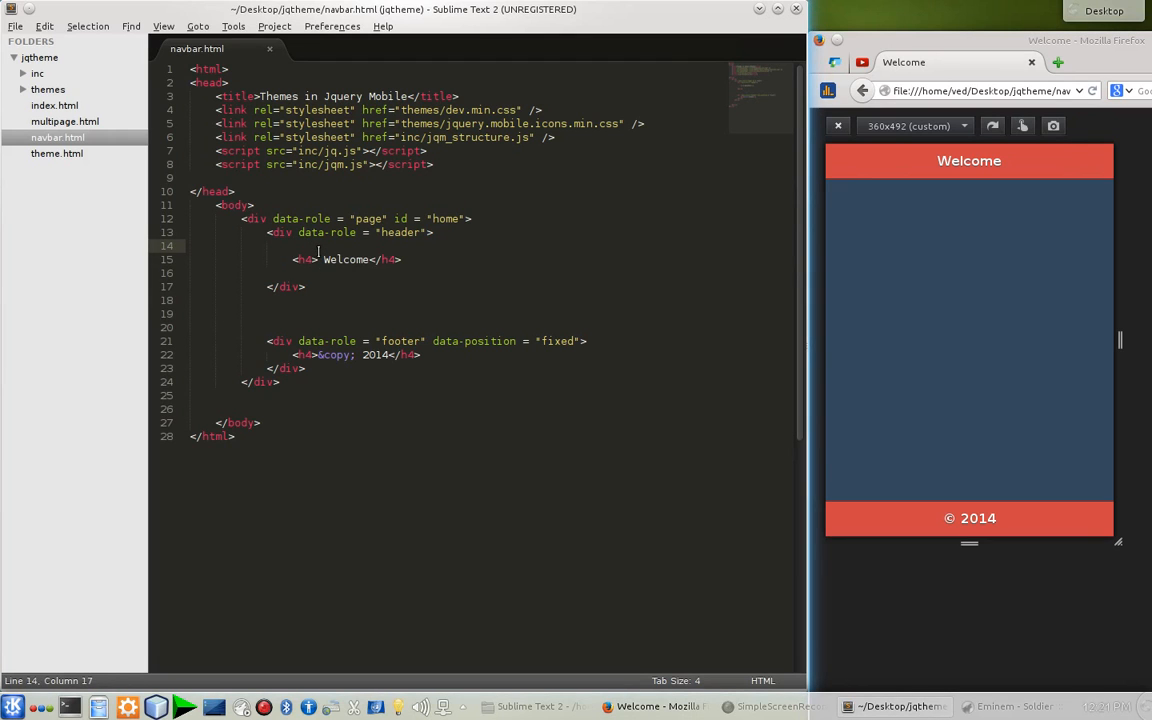
pyautogui.write('<a href')
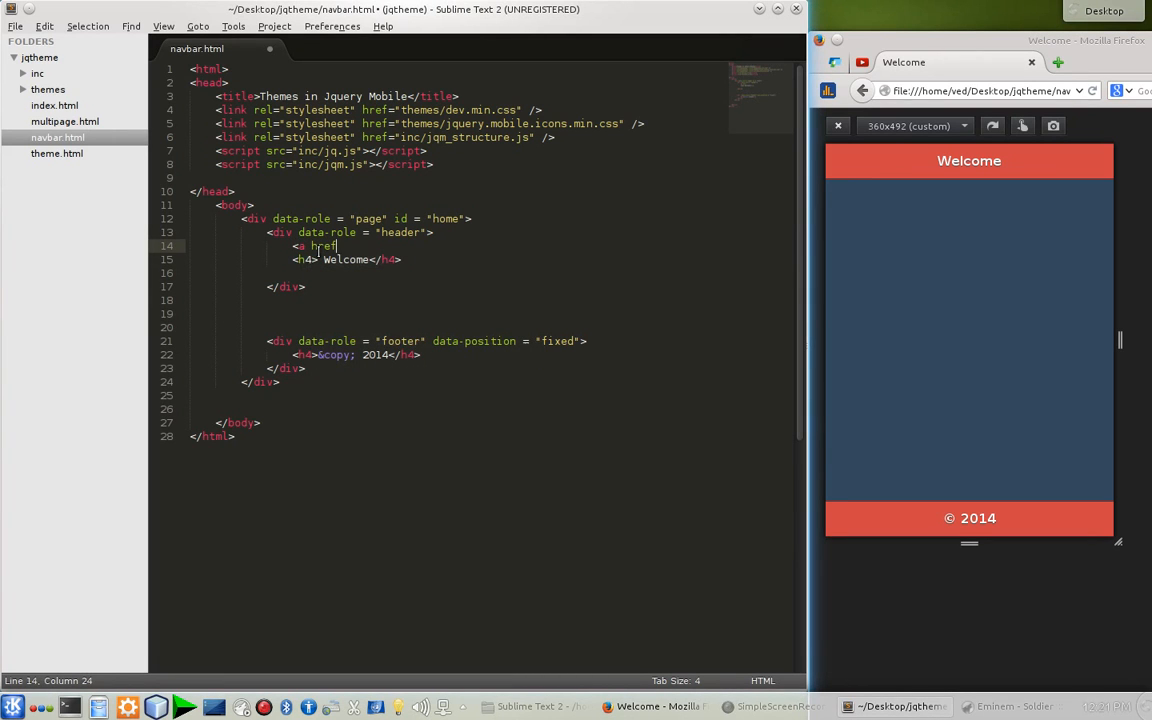
pyautogui.write('= ""></a>')
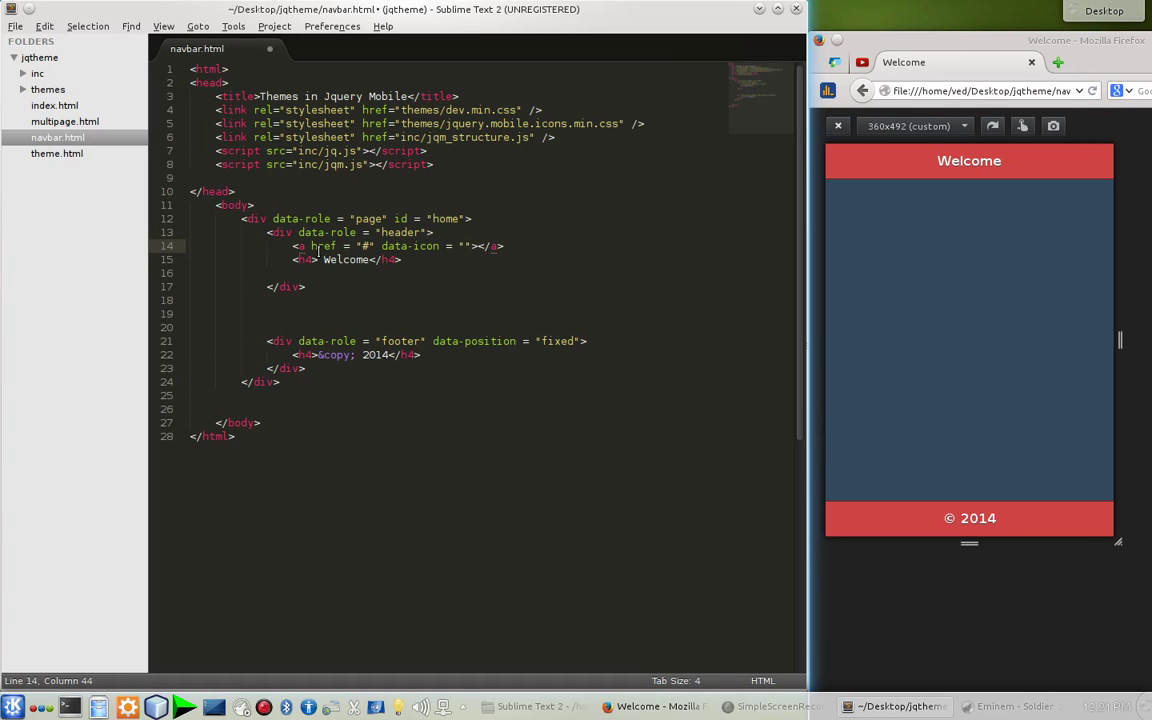
pyautogui.click(462, 246)
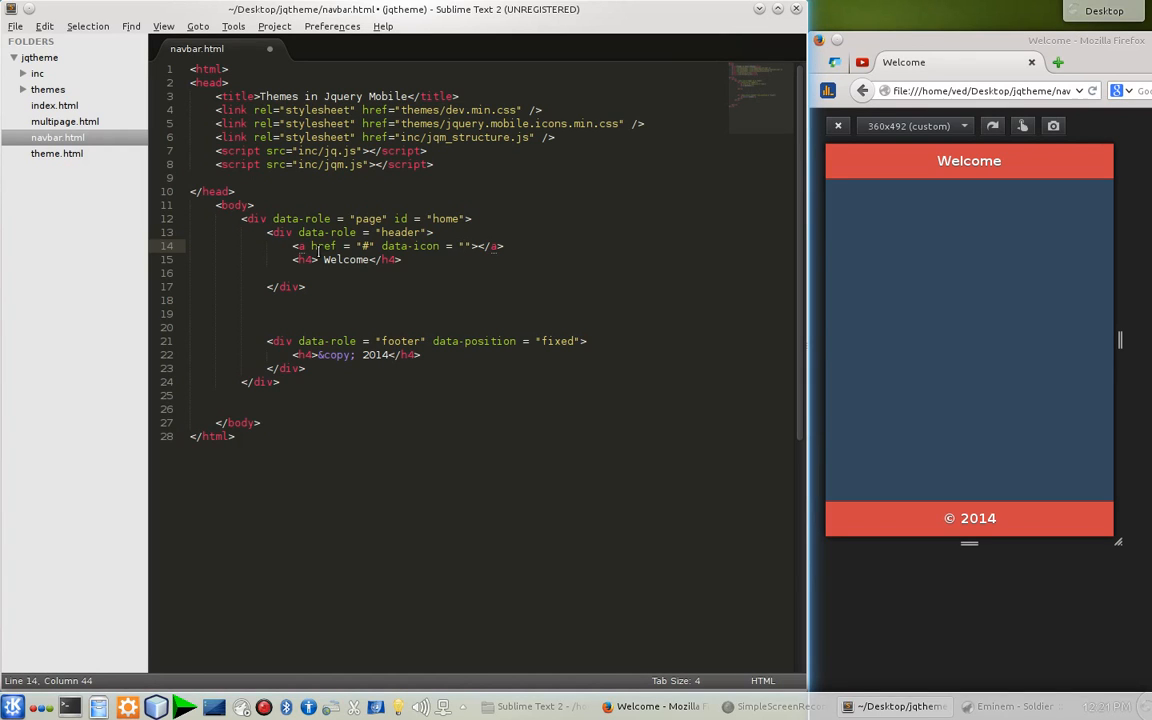
pyautogui.write('naviga')
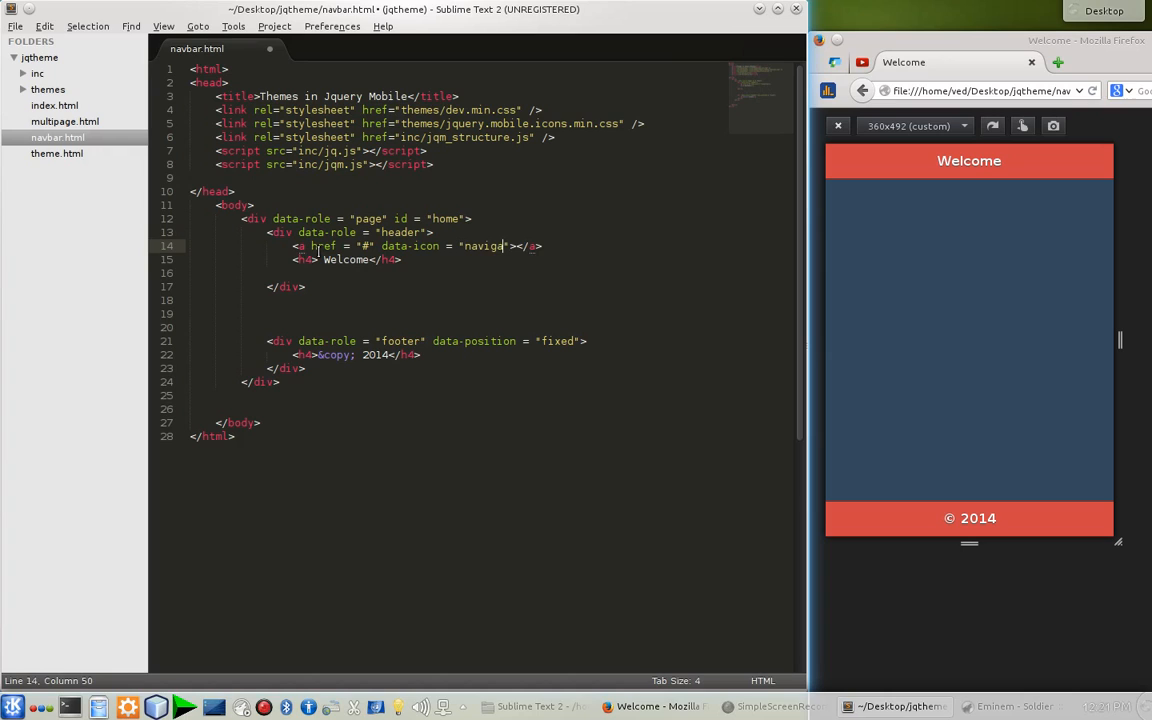
pyautogui.write('tion')
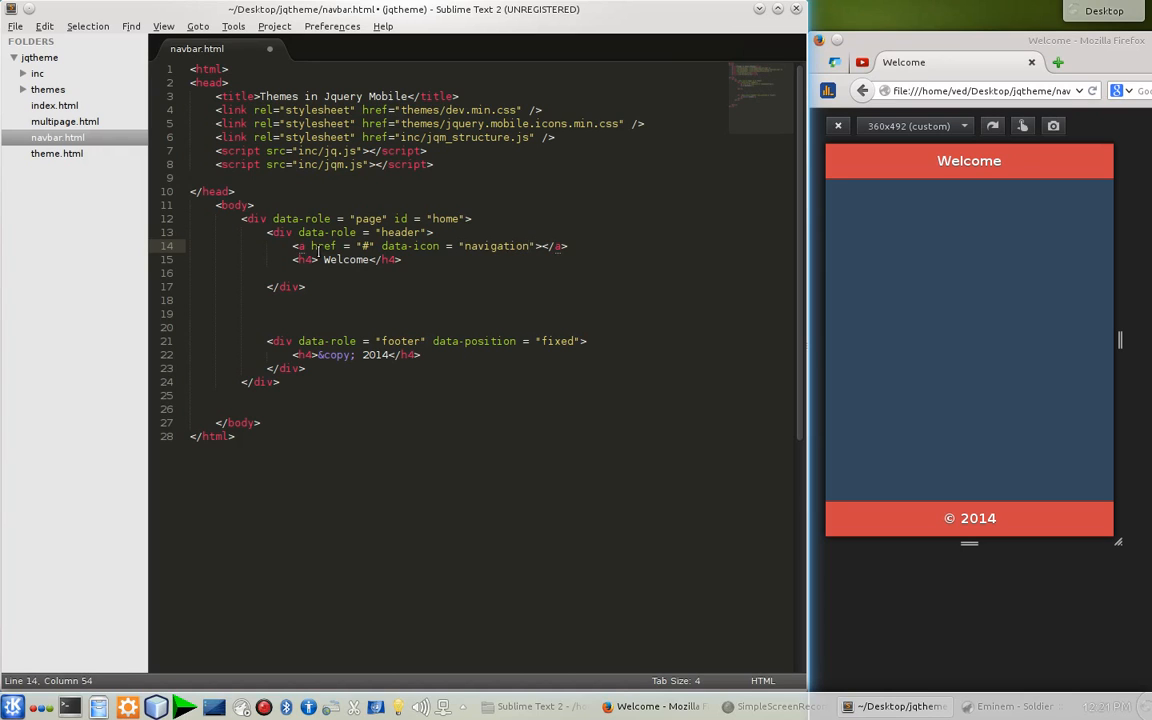
pyautogui.write('Nav')
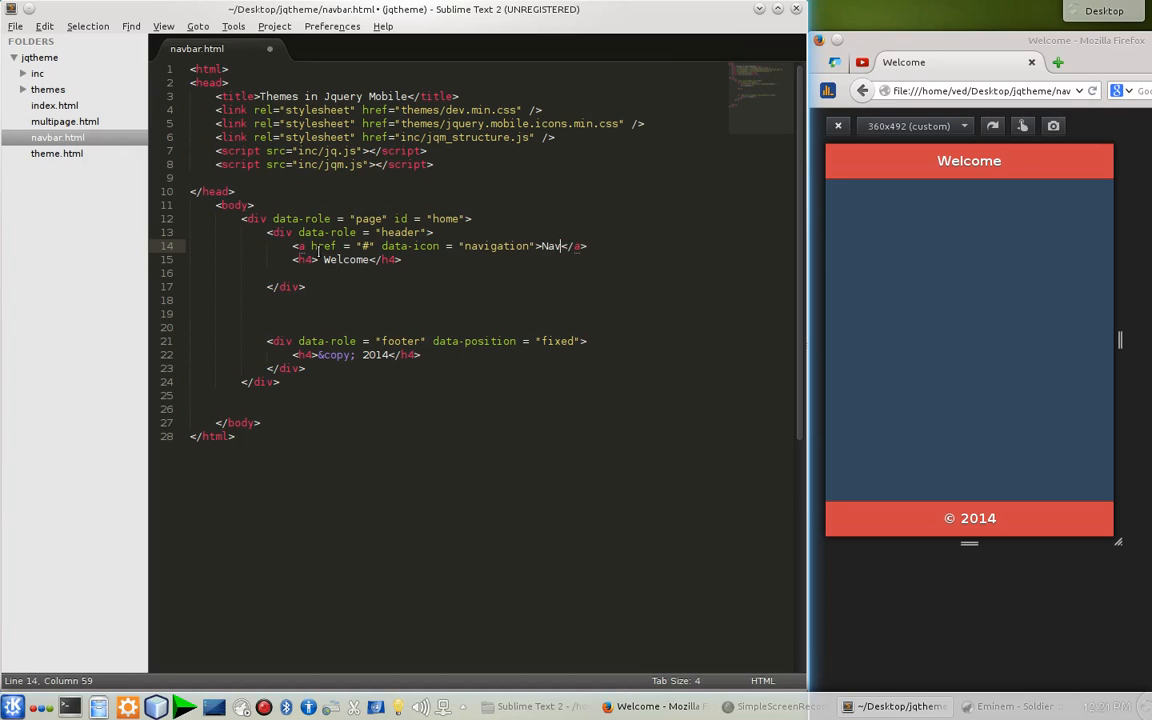
pyautogui.write('igation')
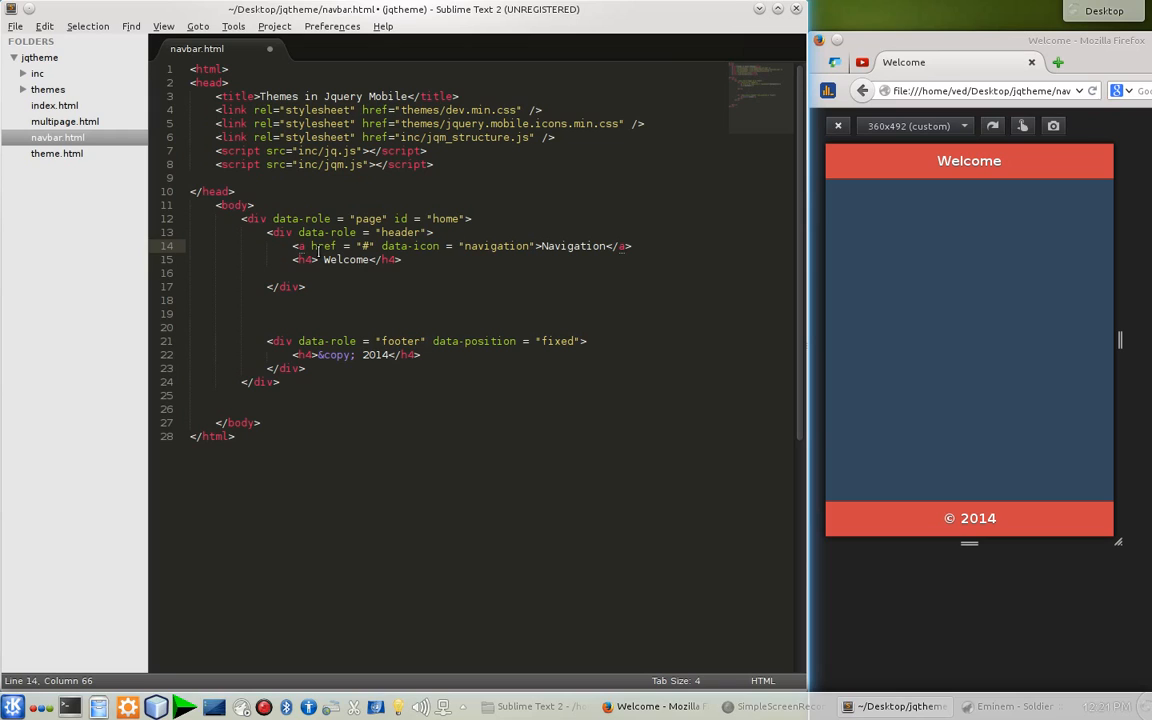
pyautogui.click(322, 259)
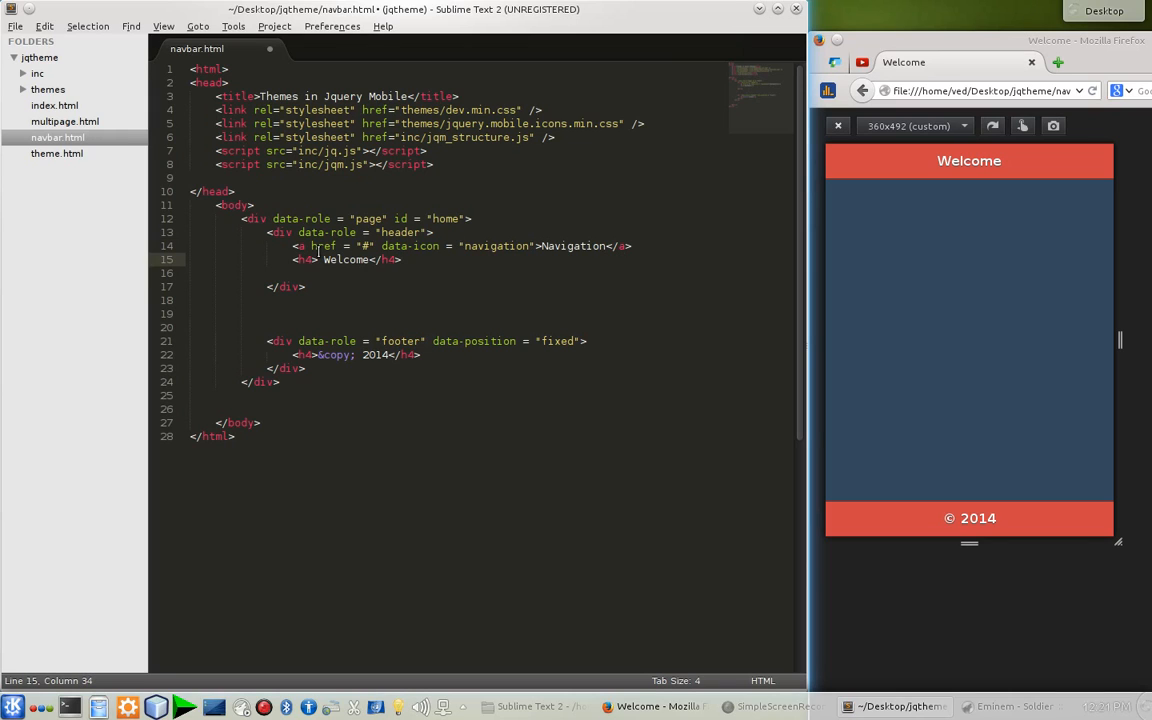
pyautogui.moveTo(942, 167)
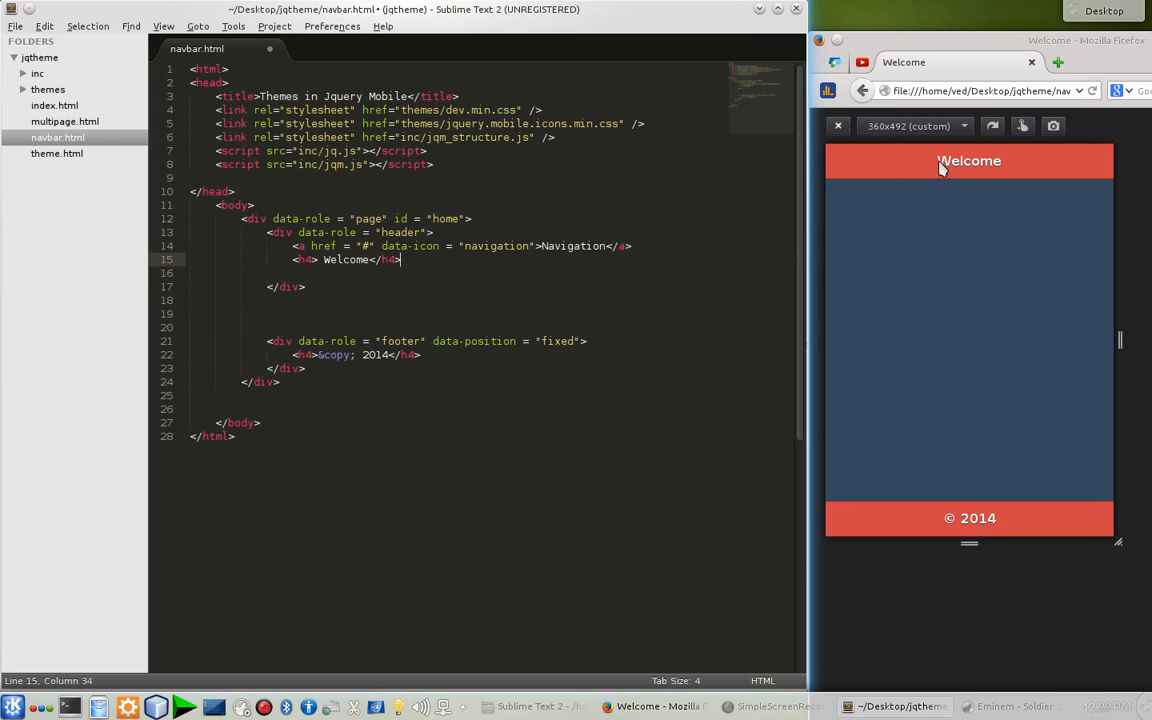
pyautogui.moveTo(961, 192)
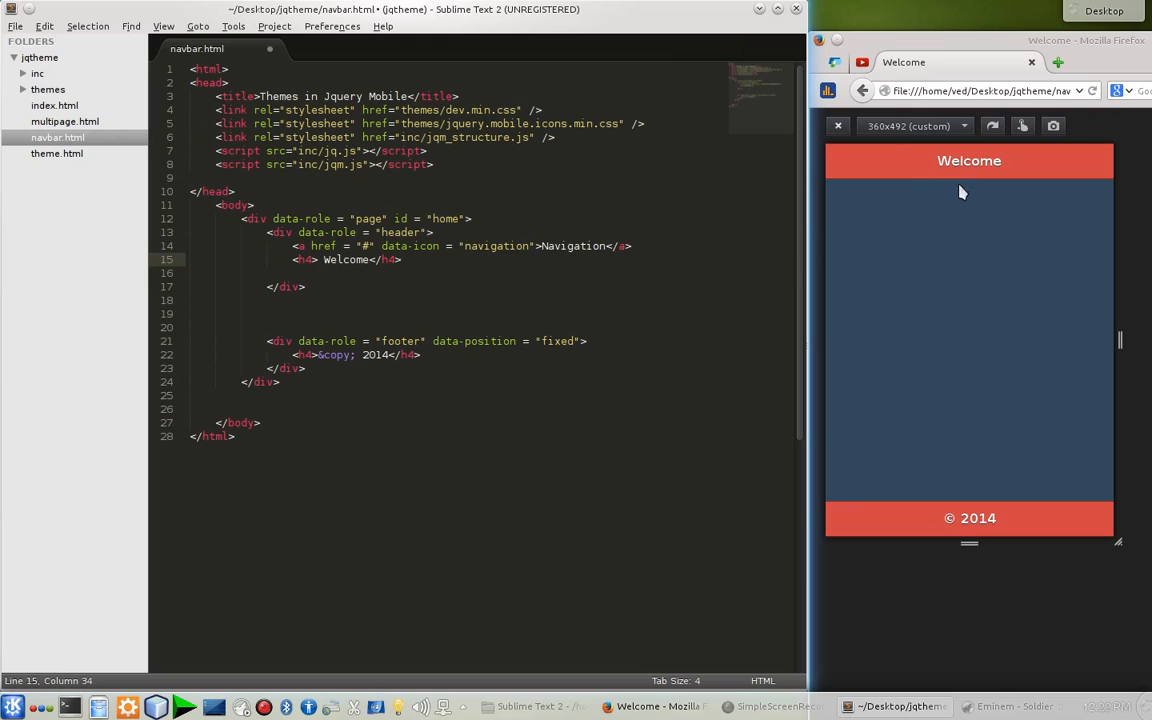
pyautogui.moveTo(958, 199)
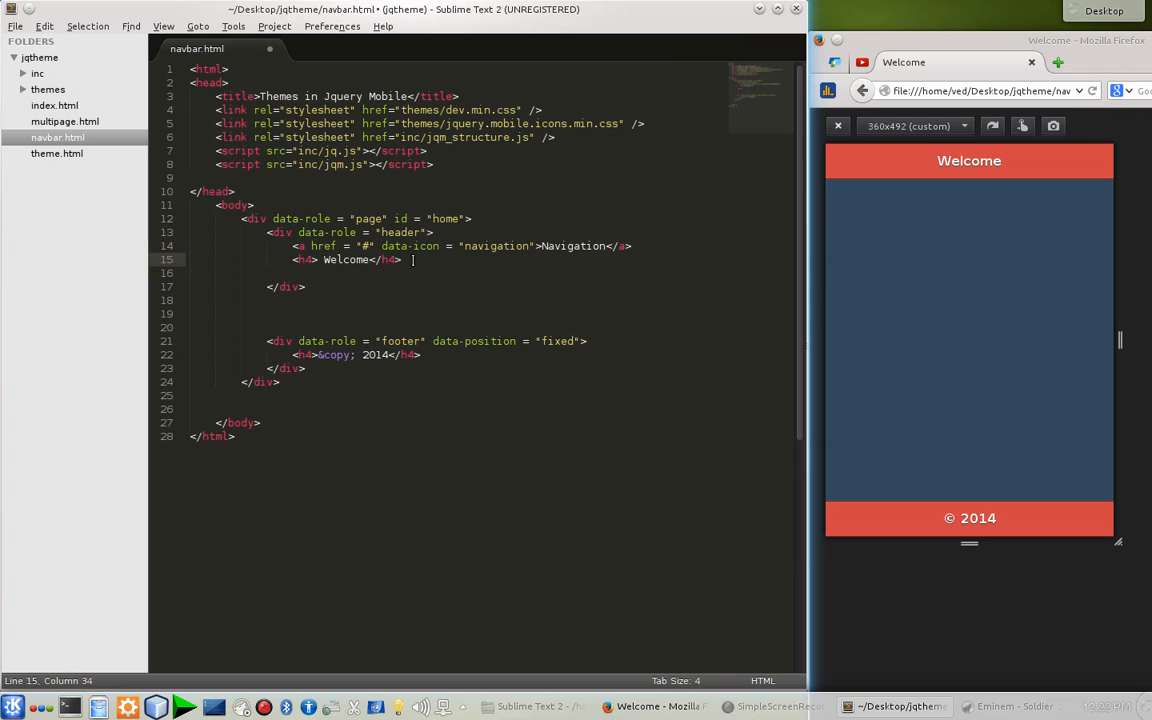
# Add a Settings link with href "#" and data-icon "gear" after the Welcome heading
pyautogui.press('Return')
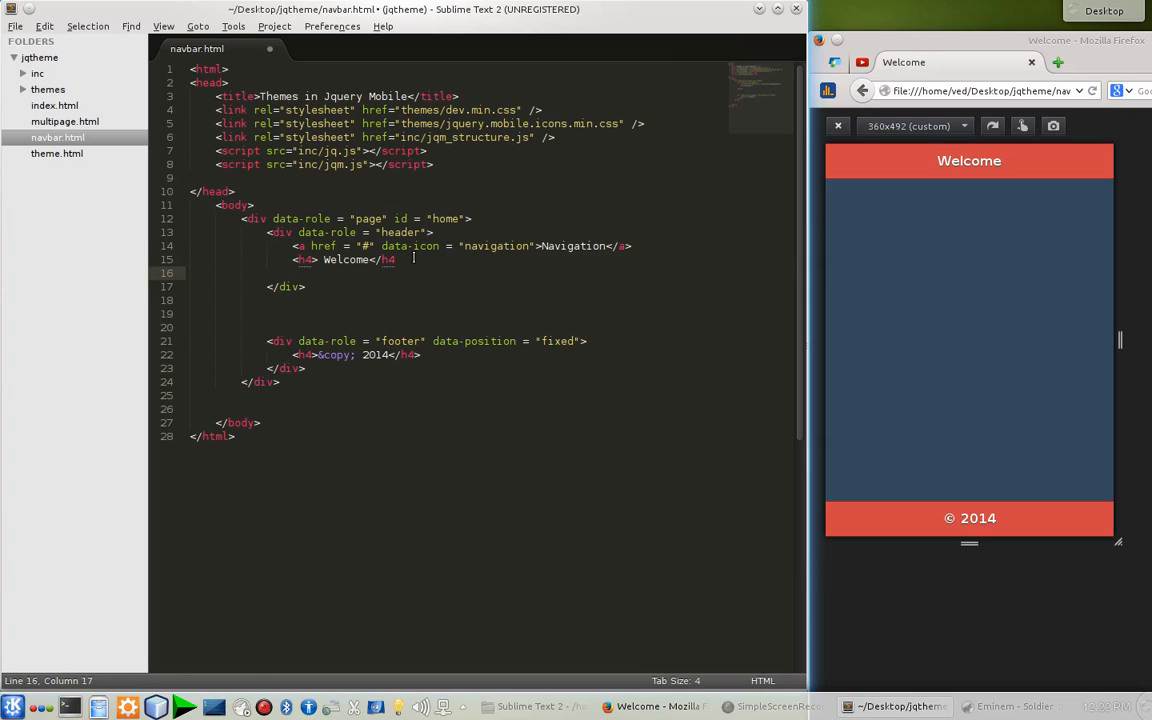
pyautogui.press('ctrl+z')
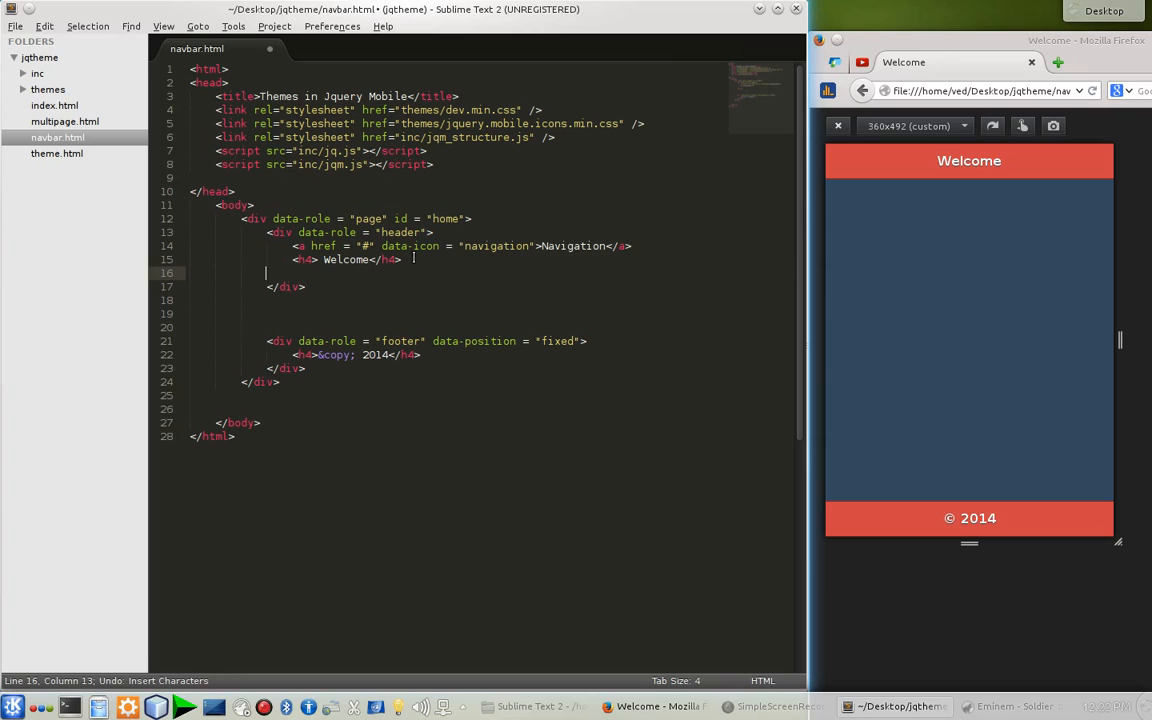
pyautogui.write('<A HREF = "')
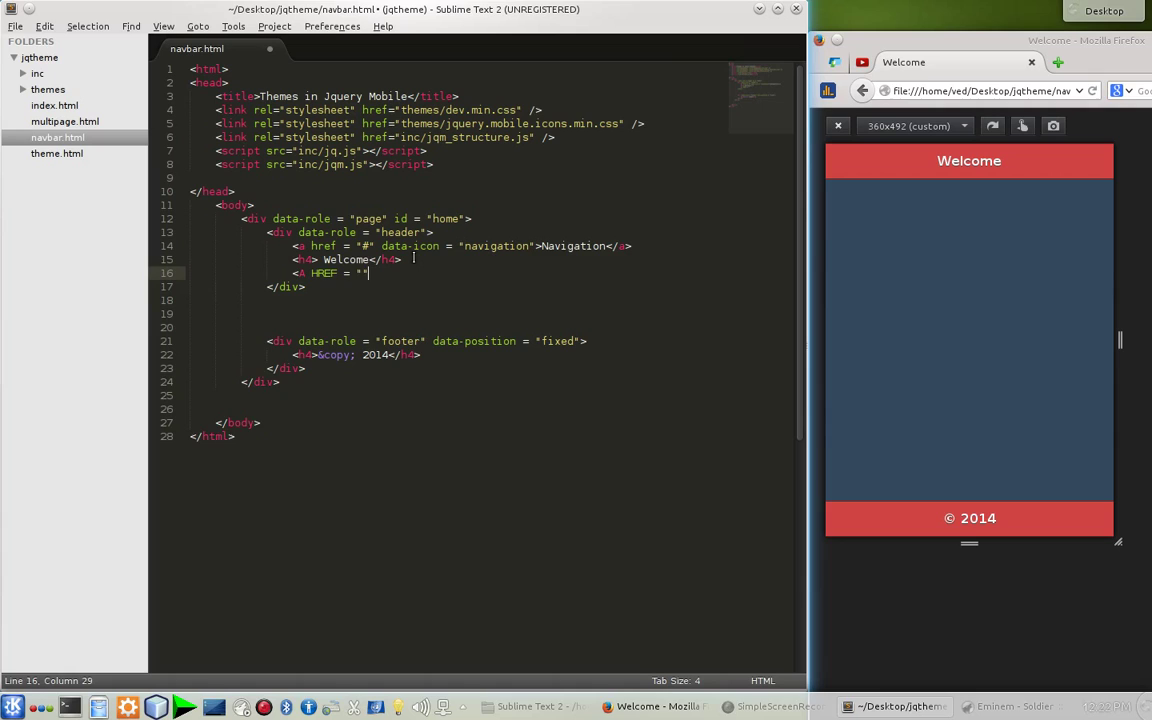
pyautogui.press('backspace')
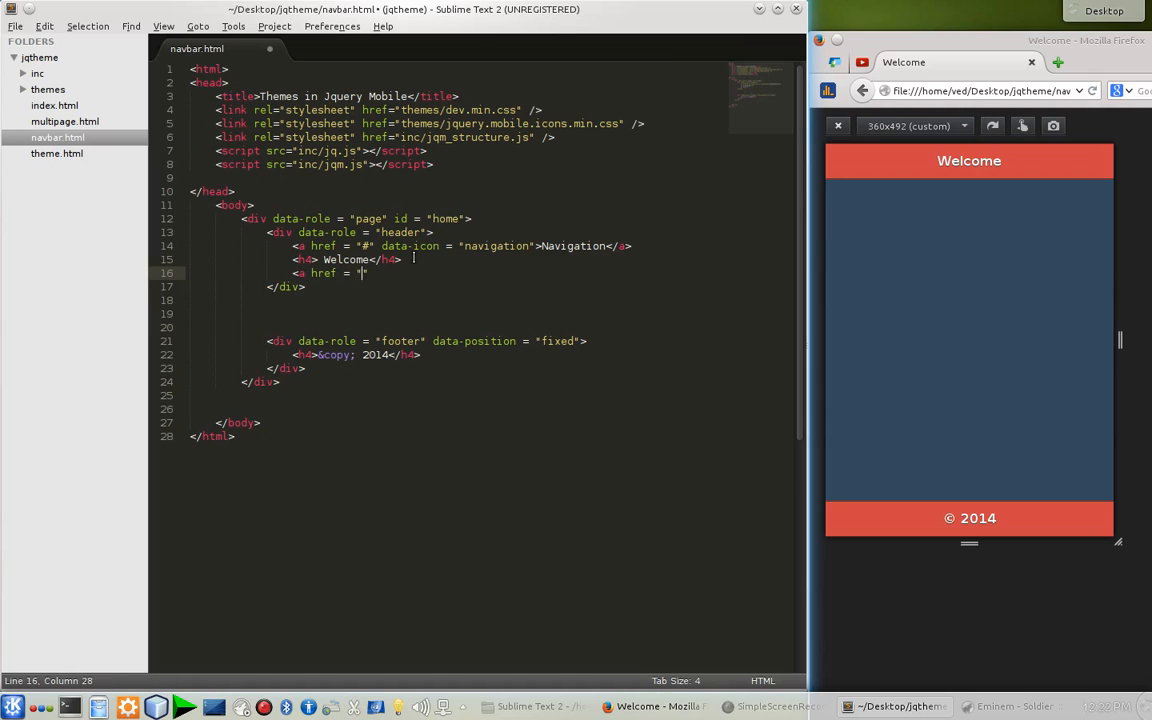
pyautogui.write('#')
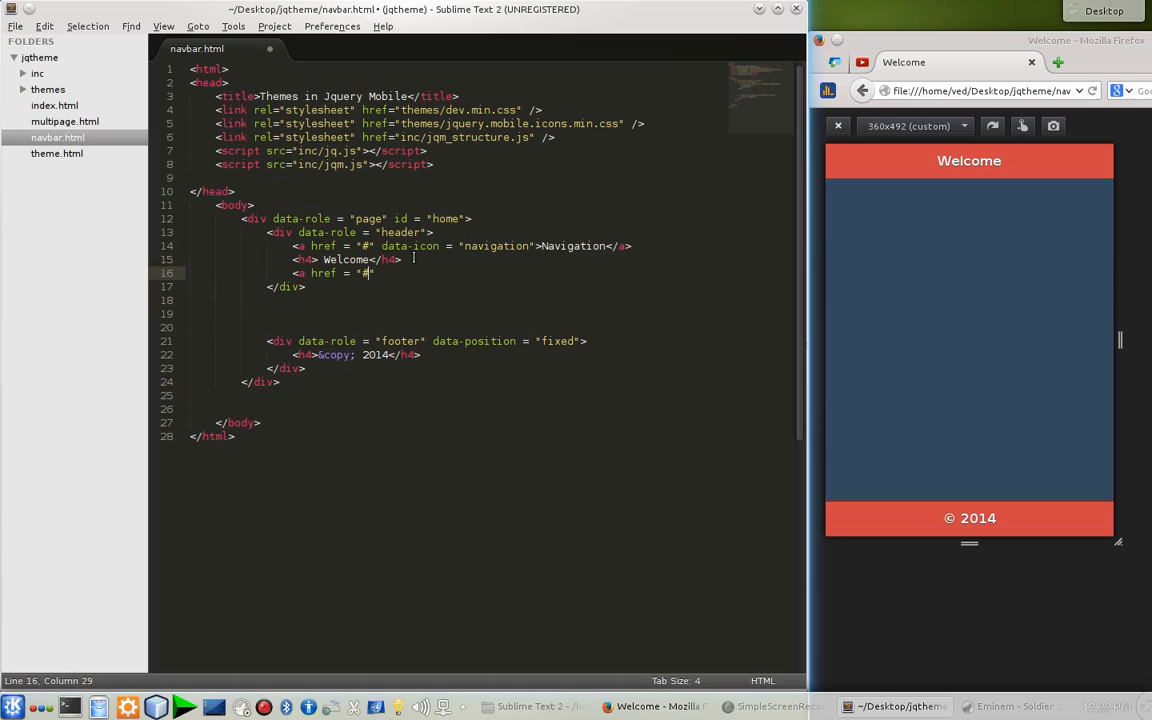
pyautogui.write('data-icon = "')
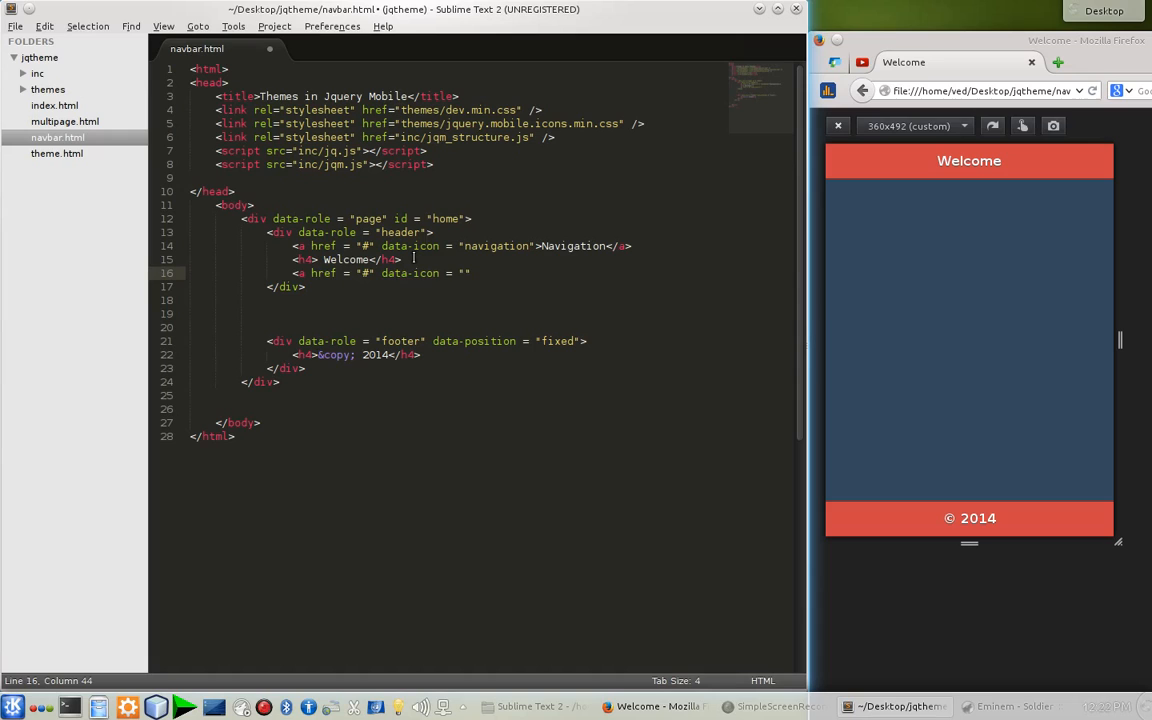
pyautogui.write('gear')
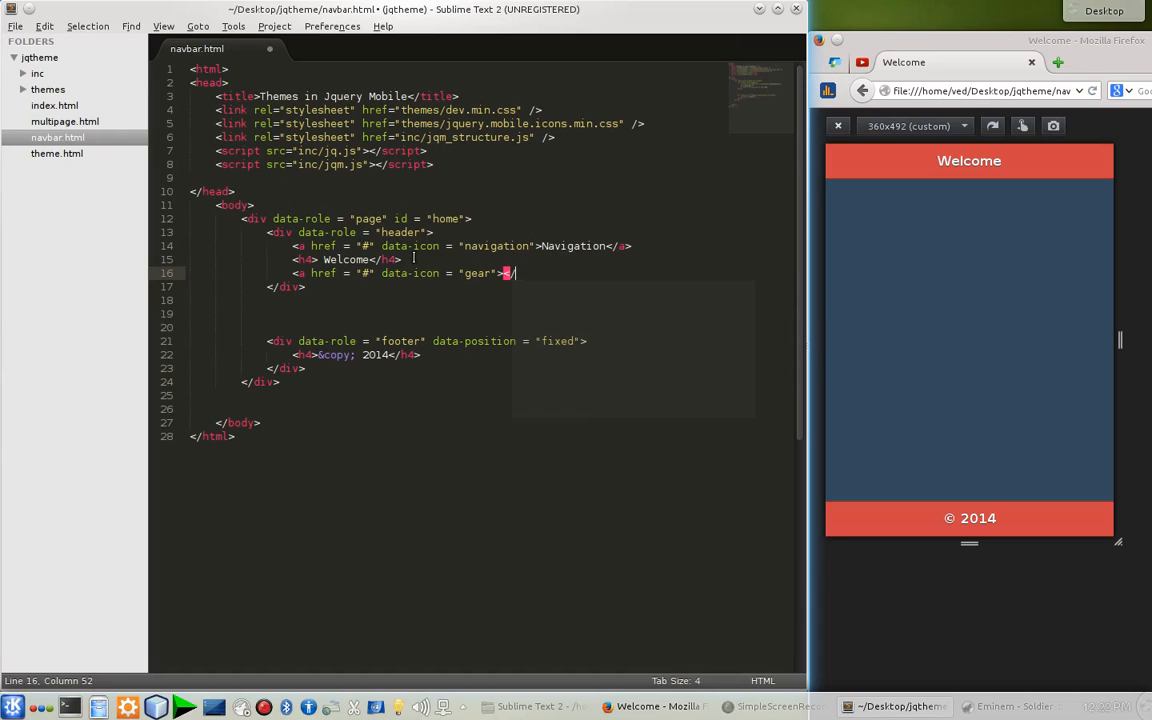
pyautogui.press('backspace')
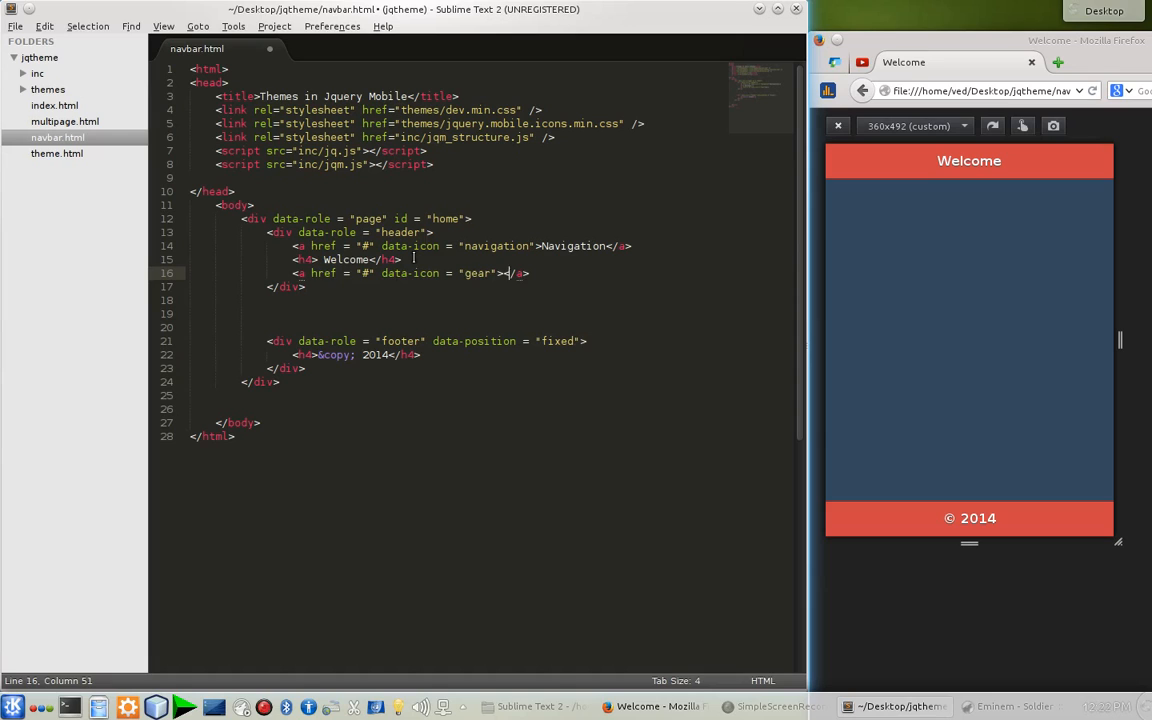
pyautogui.write('Settings')
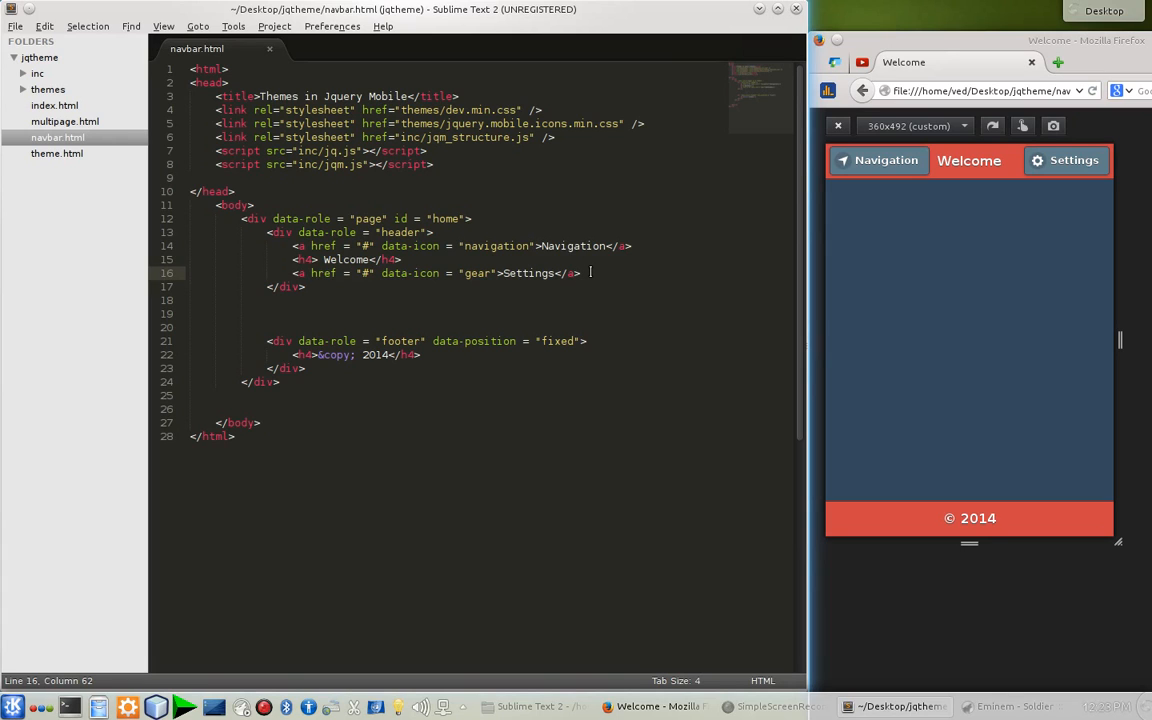
# Add a data-role="navbar" div with three list links using href "#", via ul>li*3>a
pyautogui.press('Return')
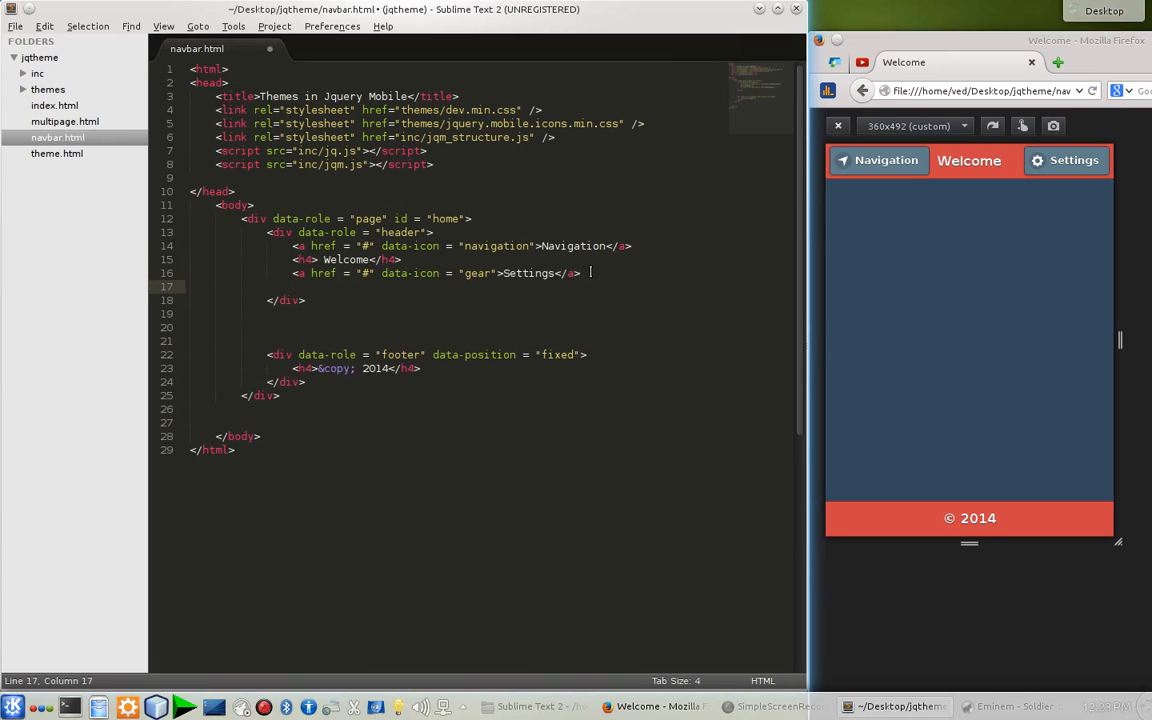
pyautogui.write('<div data-r')
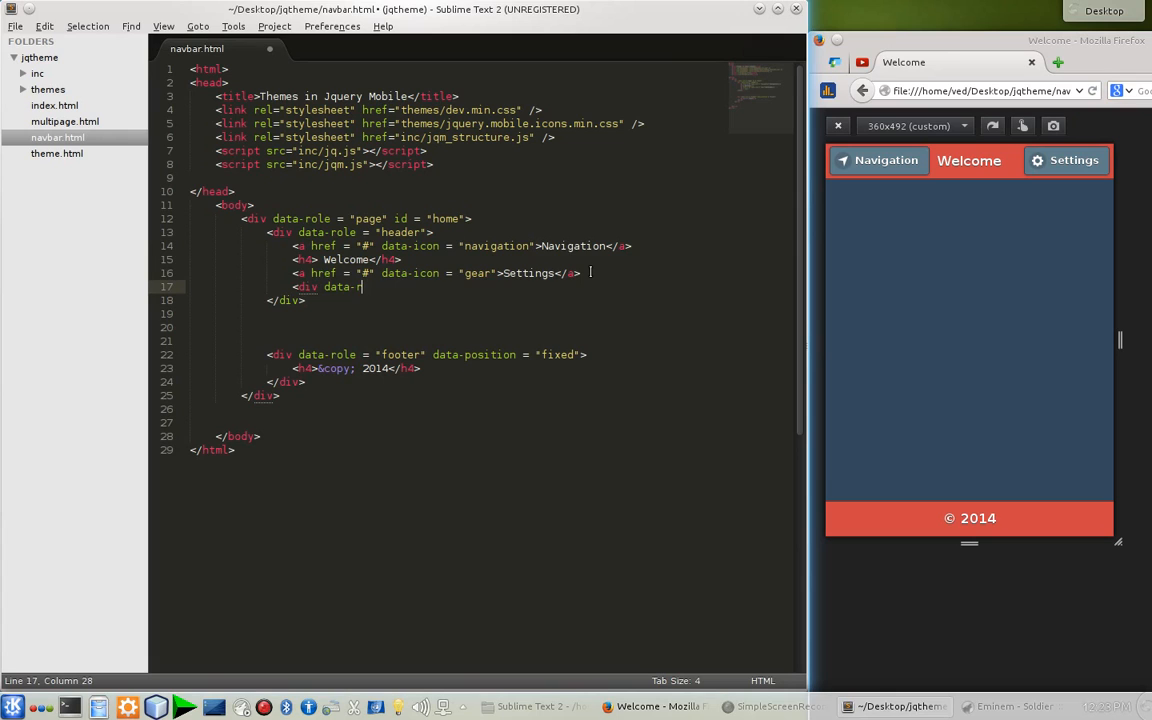
pyautogui.write('ole = "n')
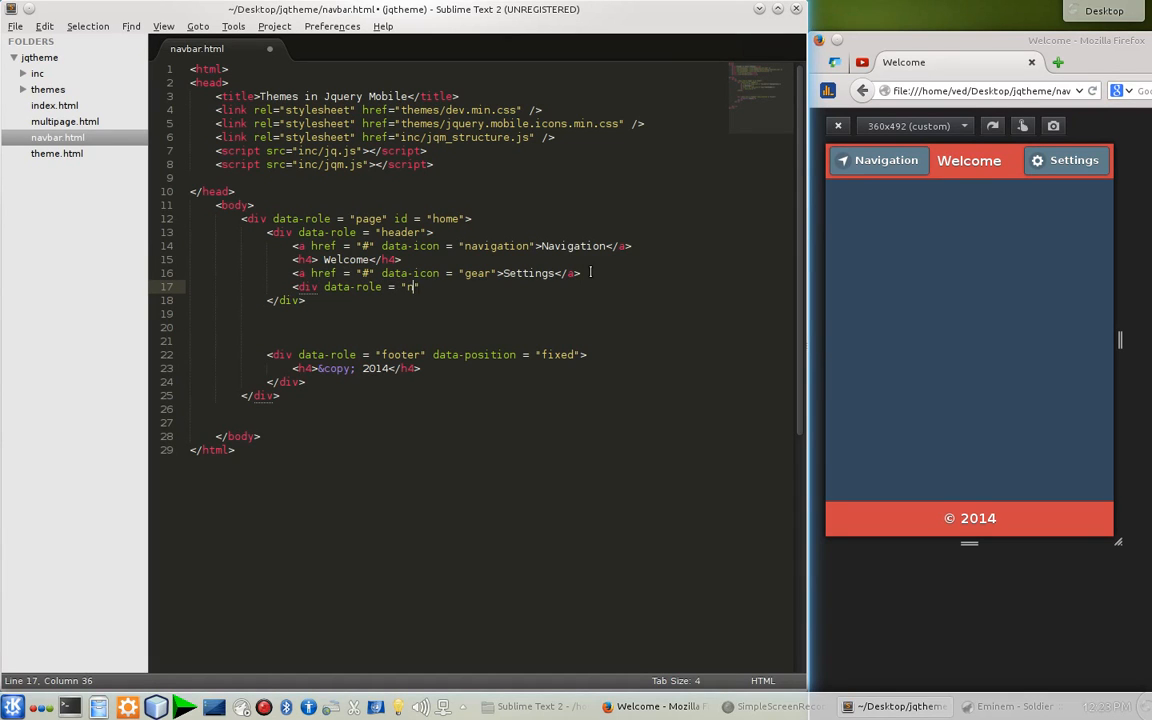
pyautogui.write('avbar">')
pyautogui.write('</div>')
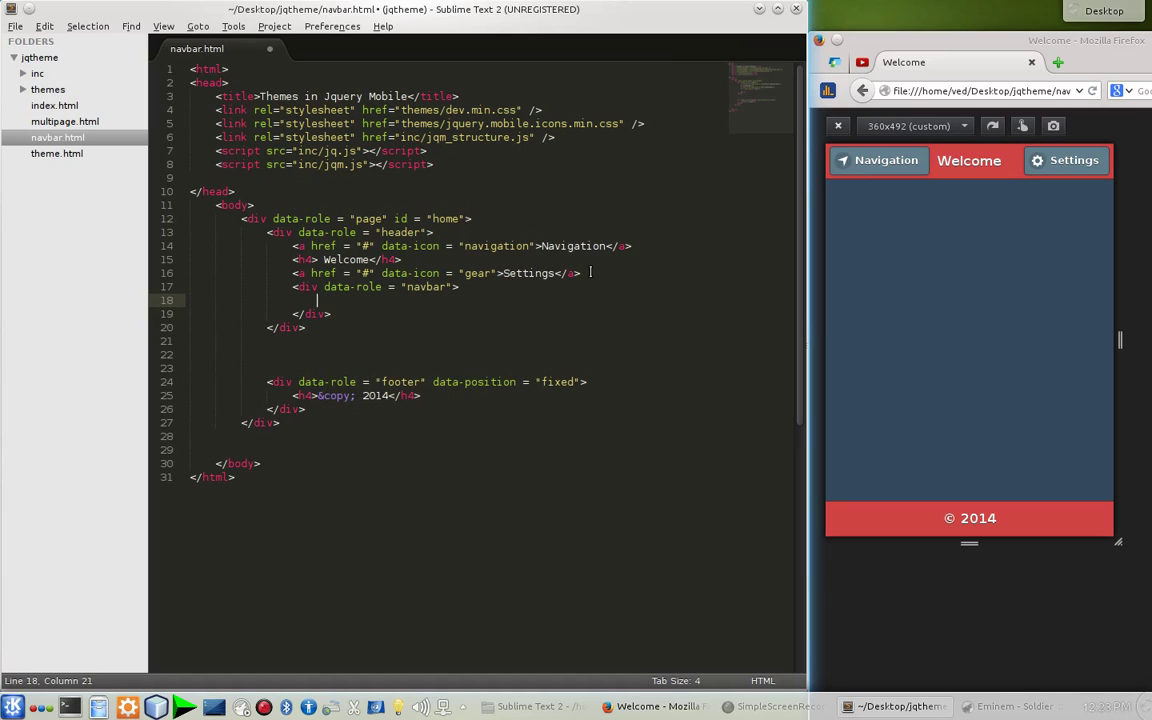
pyautogui.write('ul')
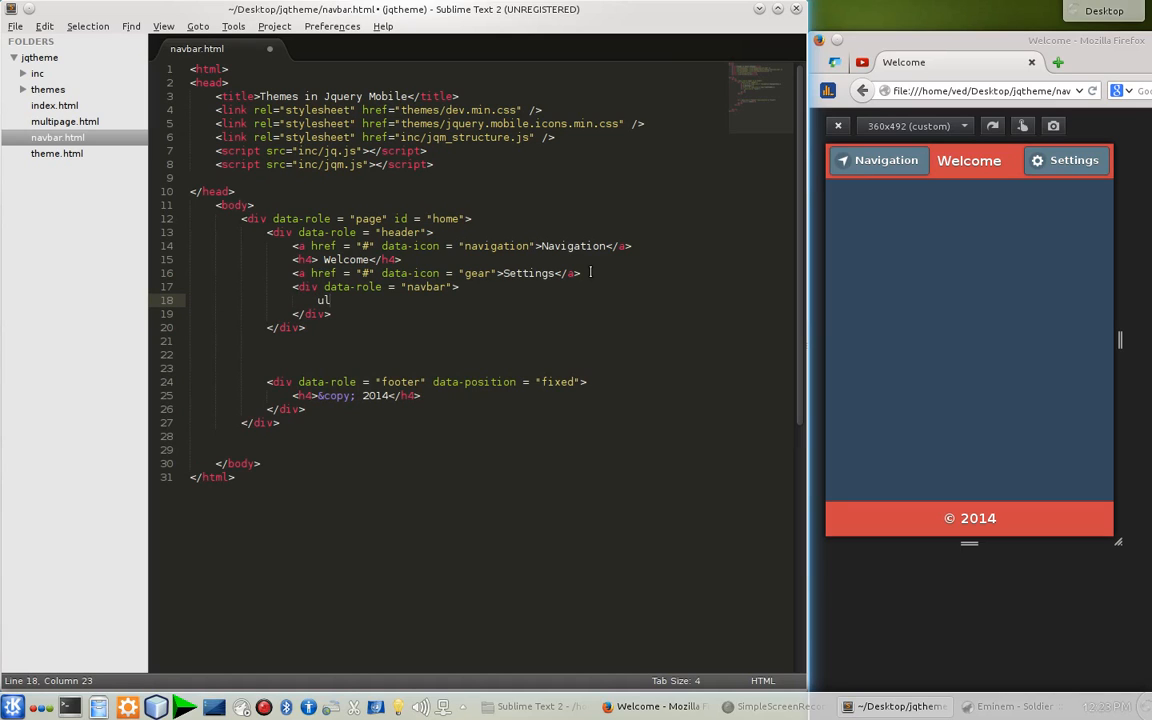
pyautogui.write('>li*')
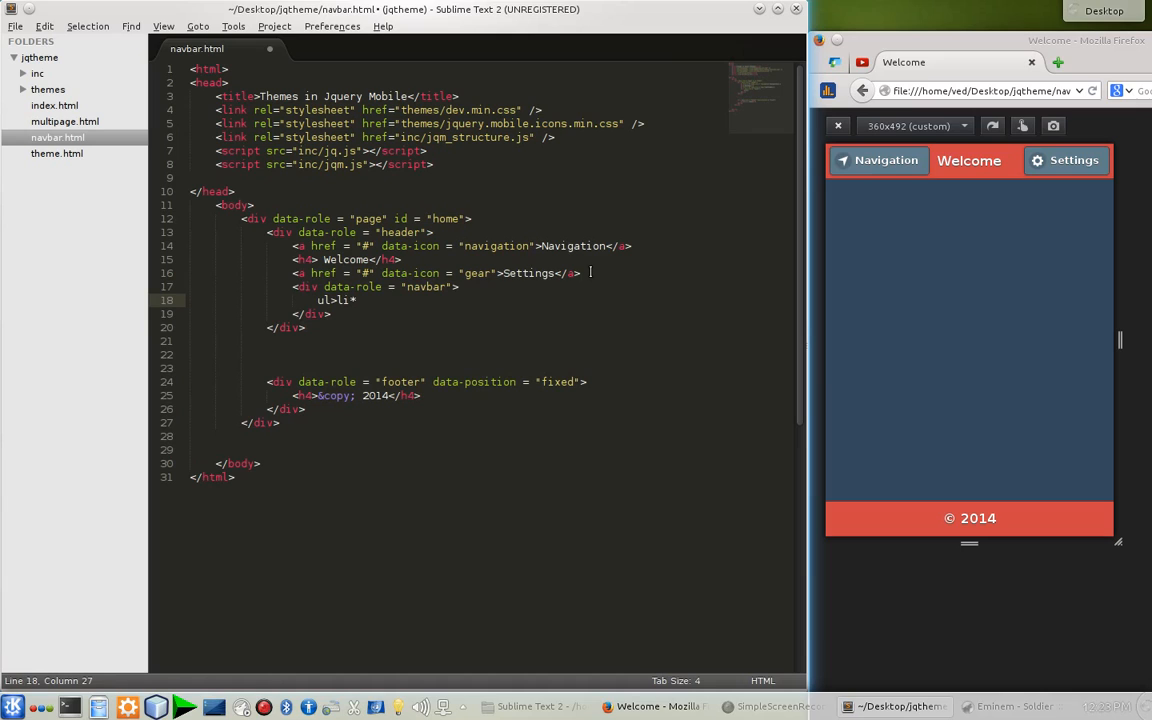
pyautogui.write('3>a')
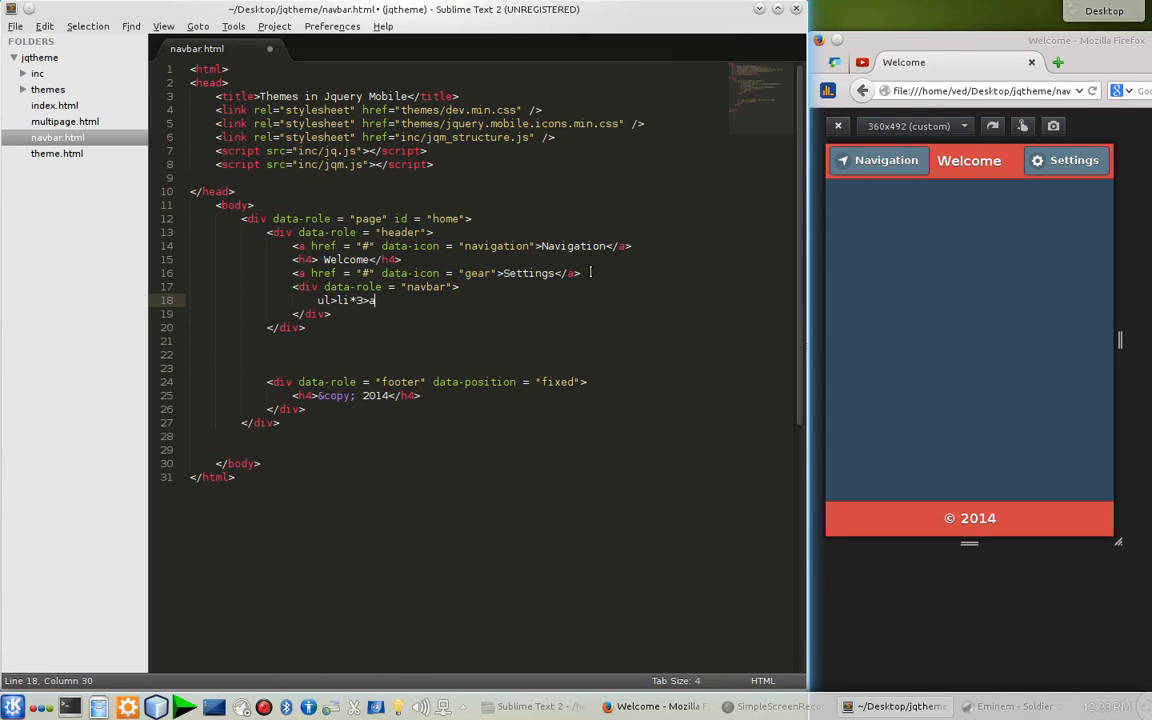
pyautogui.press('Tab')
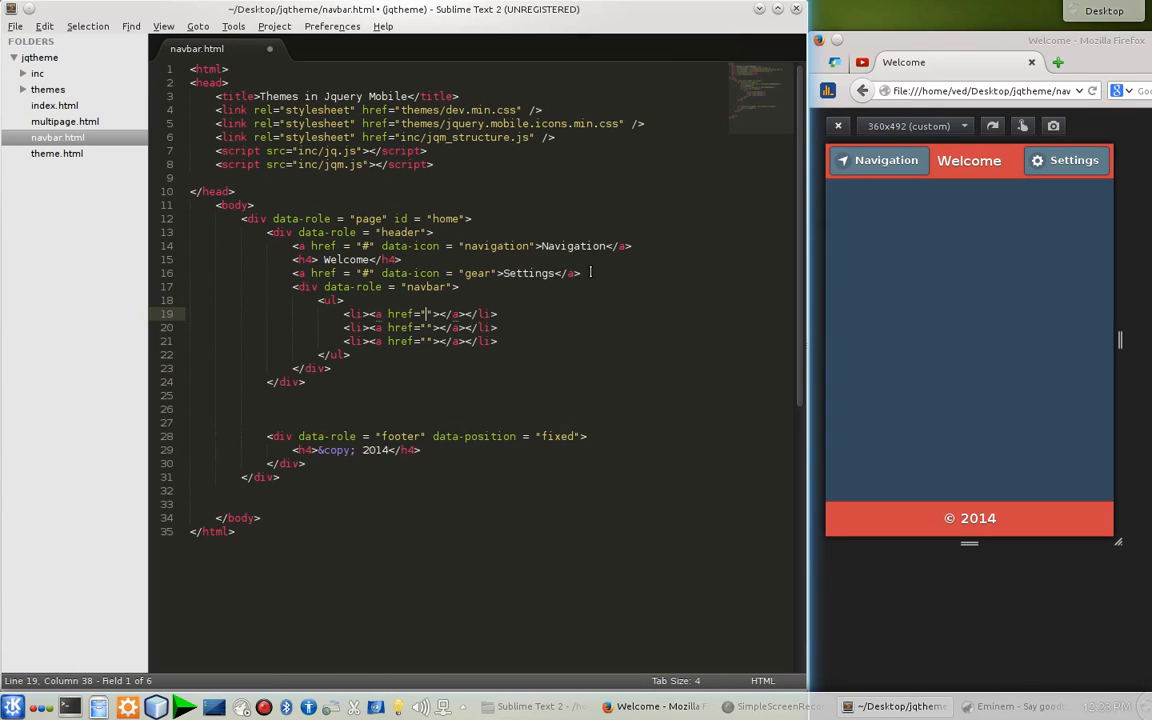
pyautogui.press('backspace')
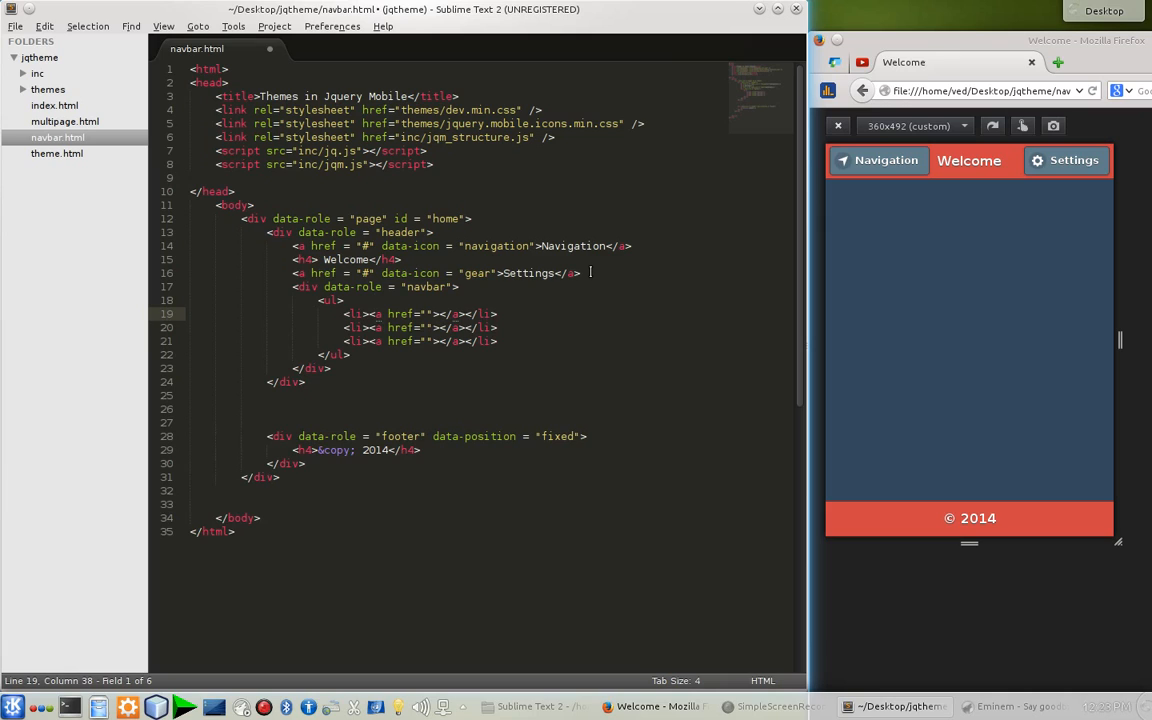
pyautogui.write('#')
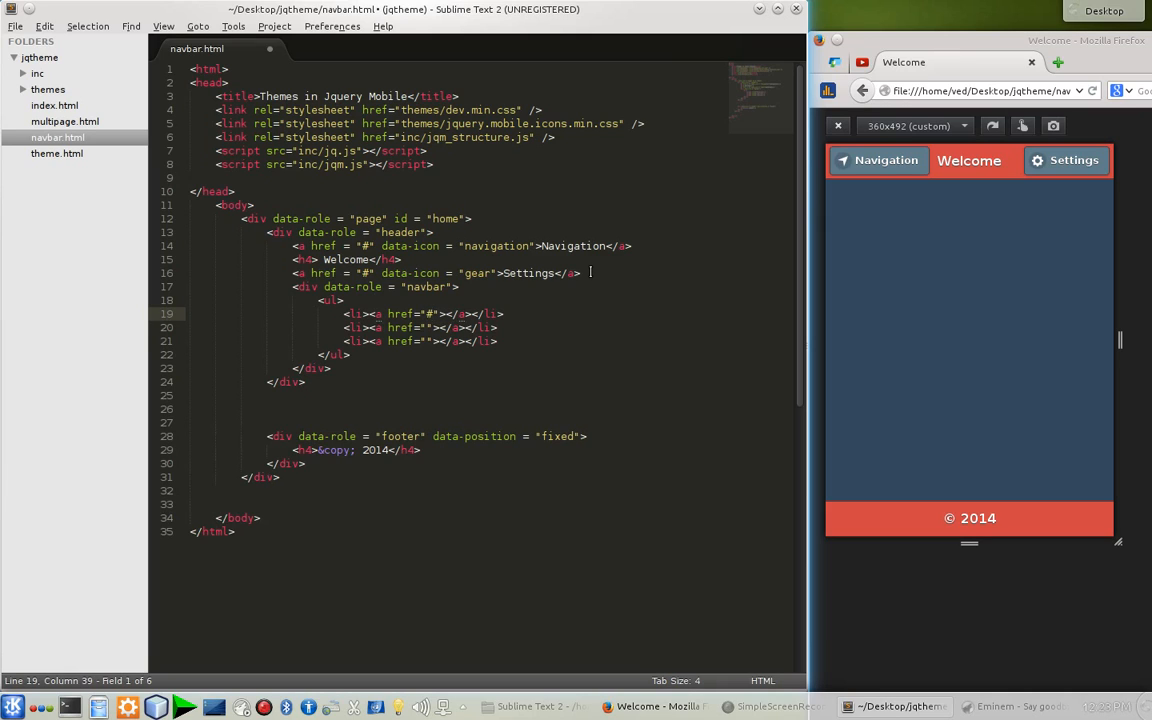
pyautogui.write('#')
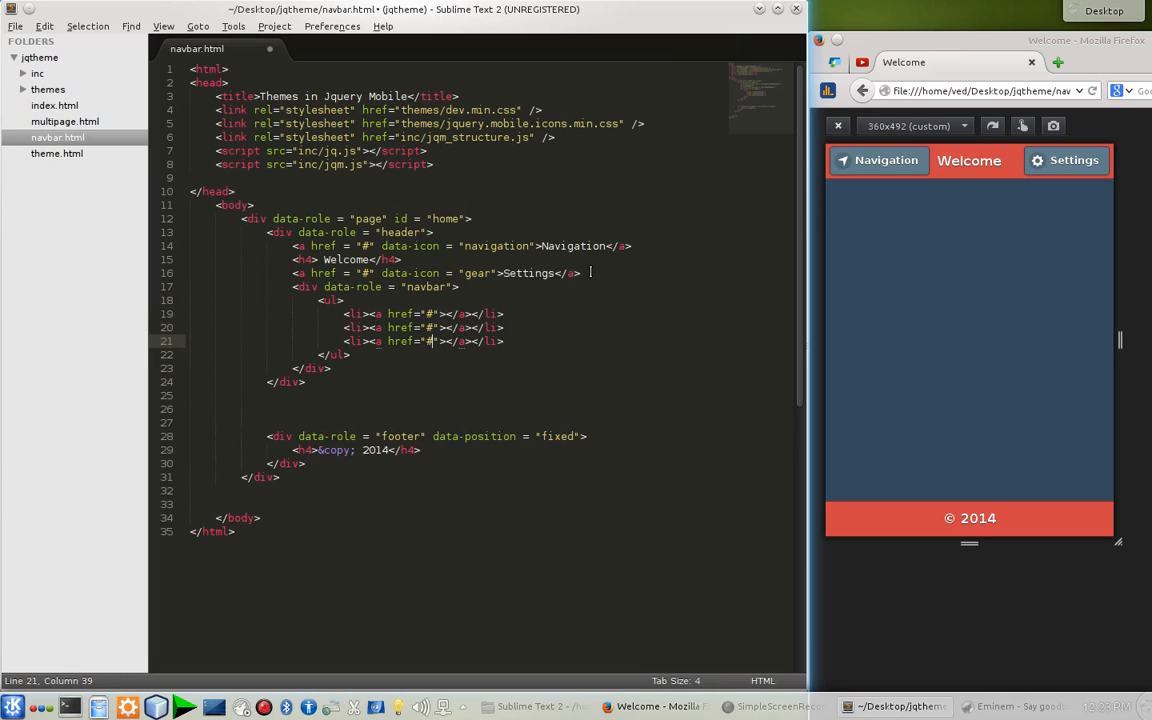
# Label the navbar links Like, Camera and search, and save the file
pyautogui.click(434, 313)
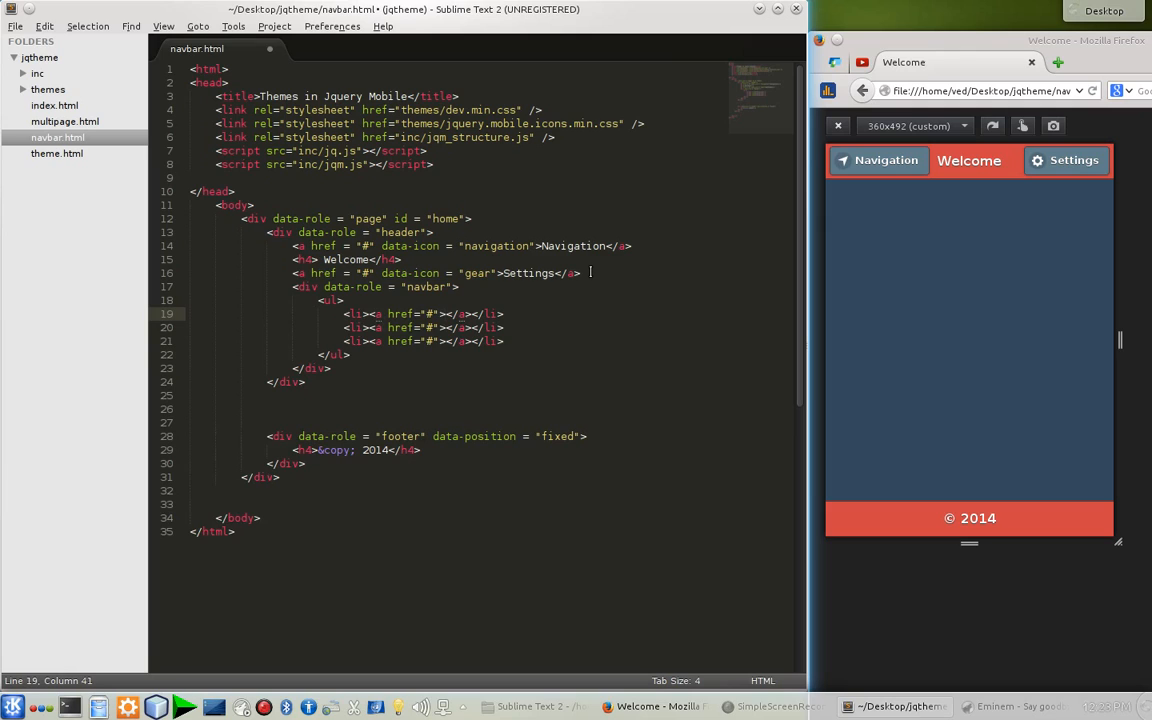
pyautogui.write('One')
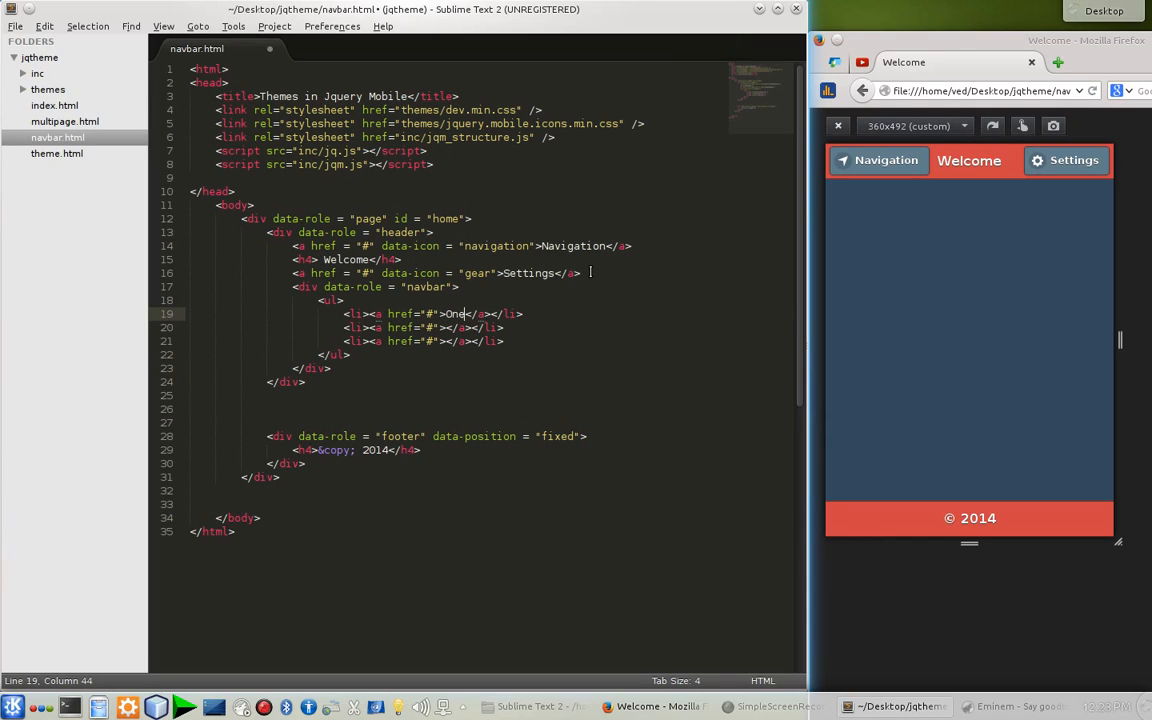
pyautogui.press('BackSpace')
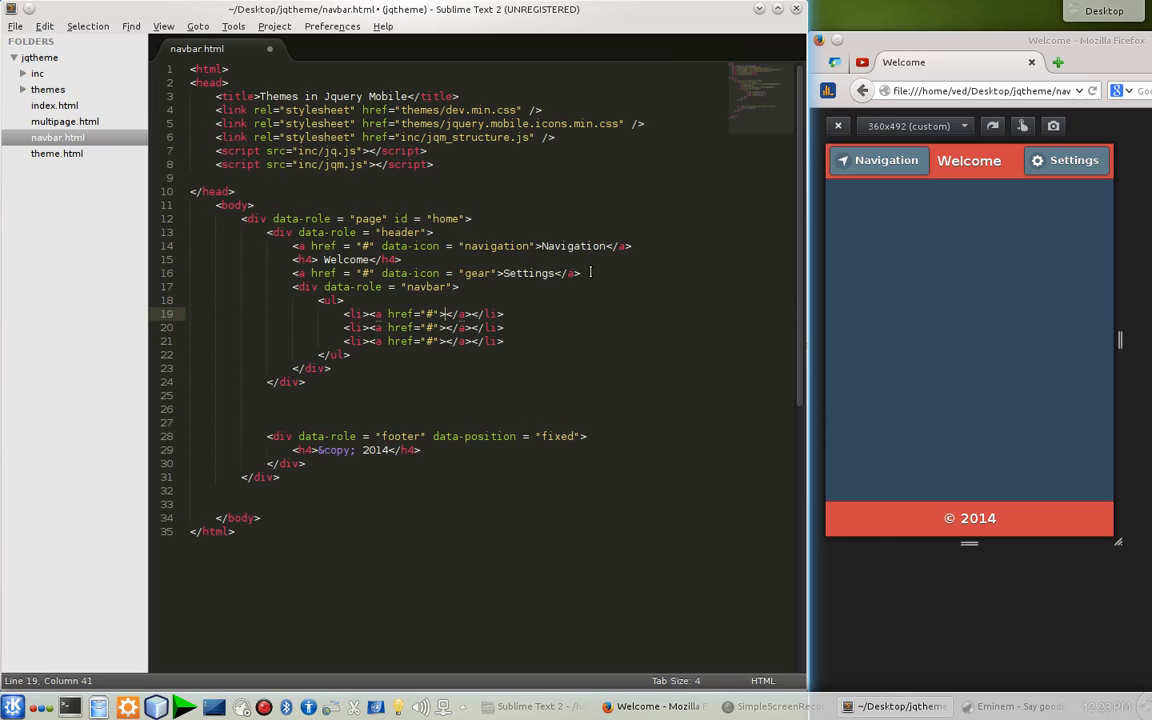
pyautogui.write('Like')
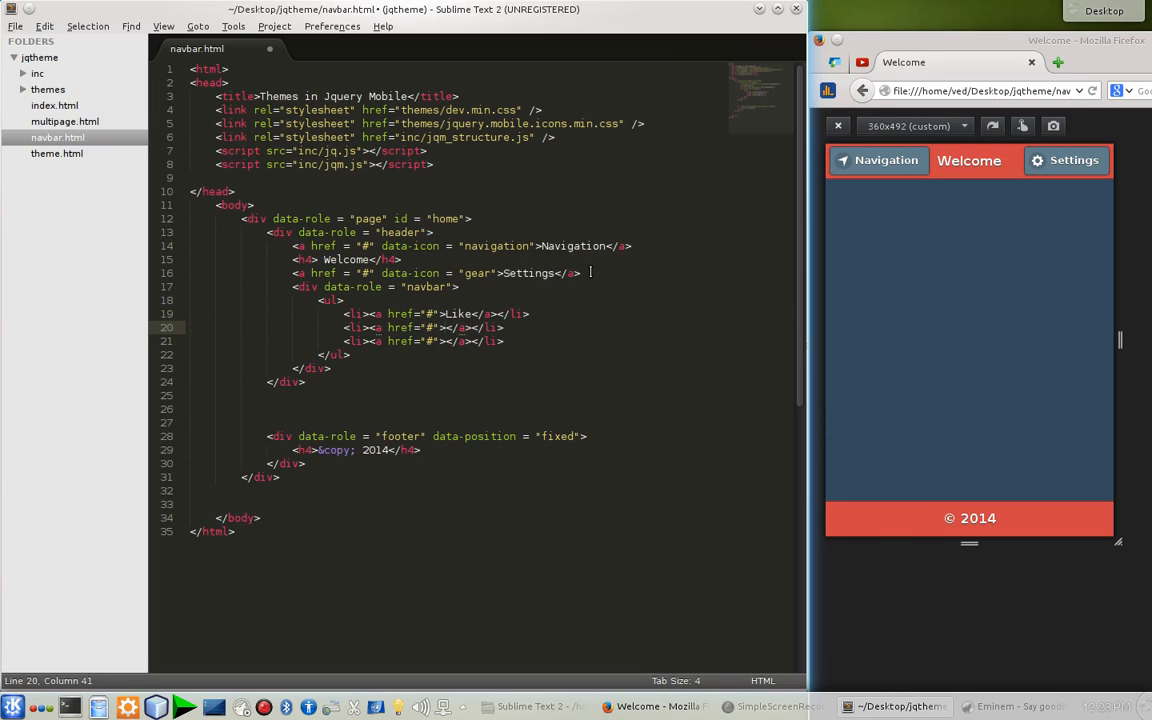
pyautogui.write('Camera')
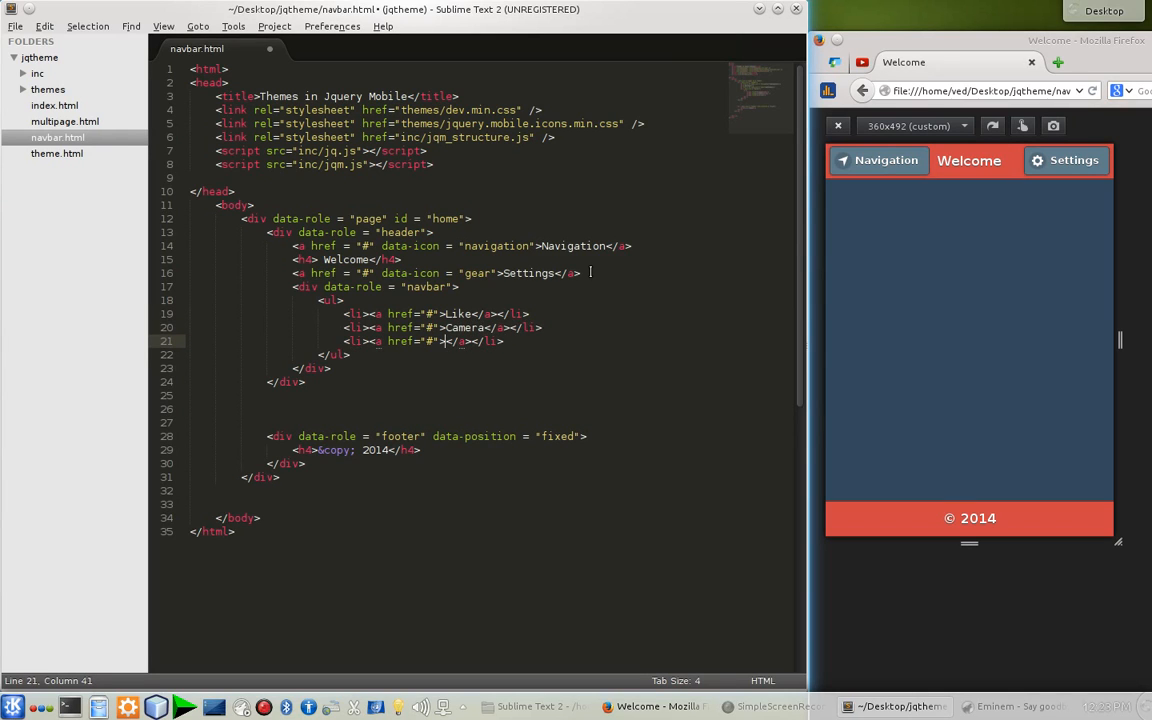
pyautogui.write('search')
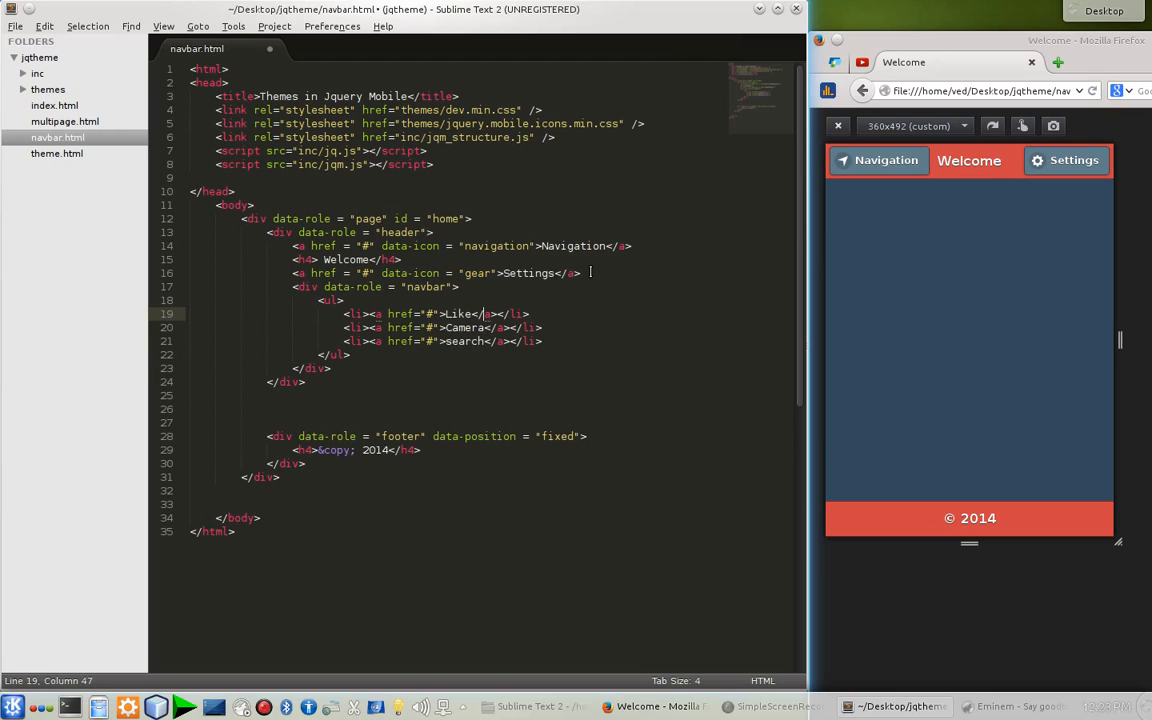
pyautogui.click(465, 314)
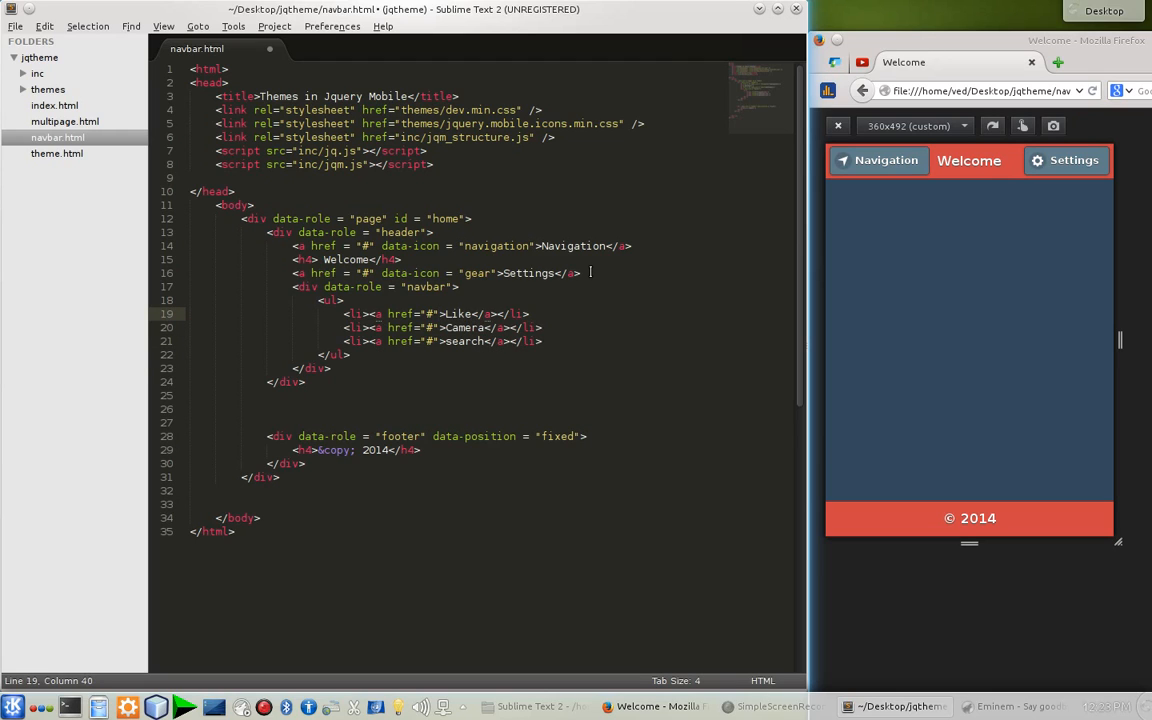
pyautogui.press('ctrl+s')
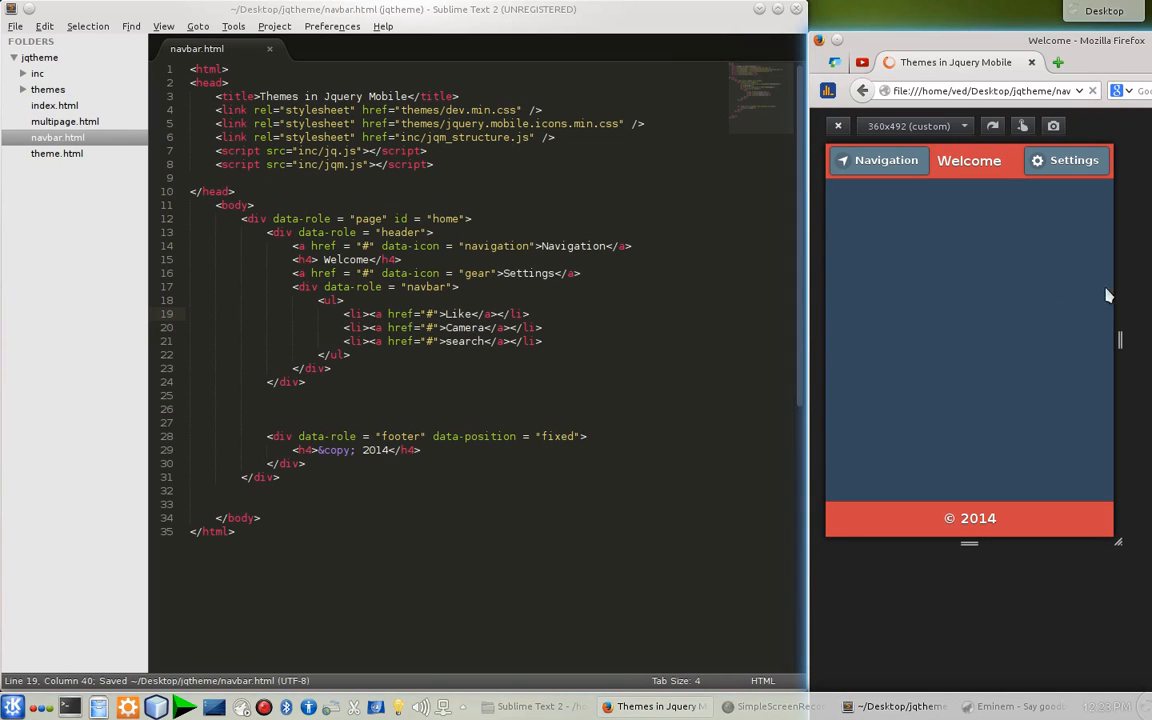
# Reload the Firefox preview to show the Like, Camera and search navbar
pyautogui.click(885, 160)
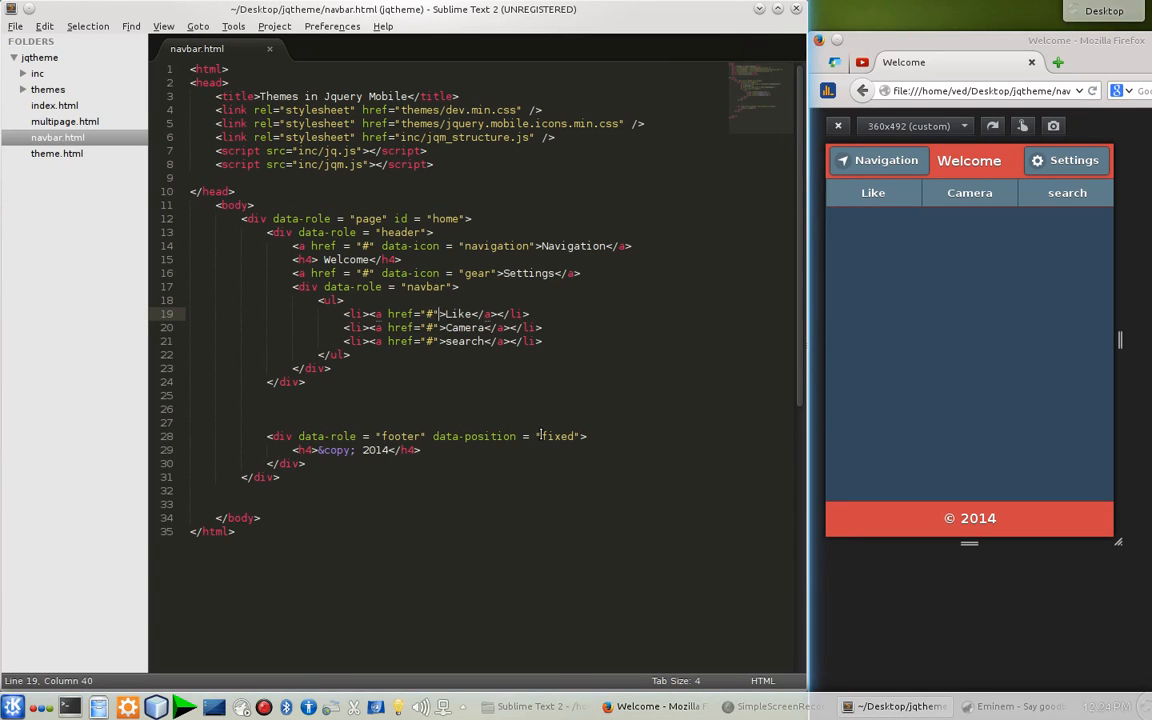
# Give the Like, Camera and search links heart, camera and search data-icons
pyautogui.write('data-ico')
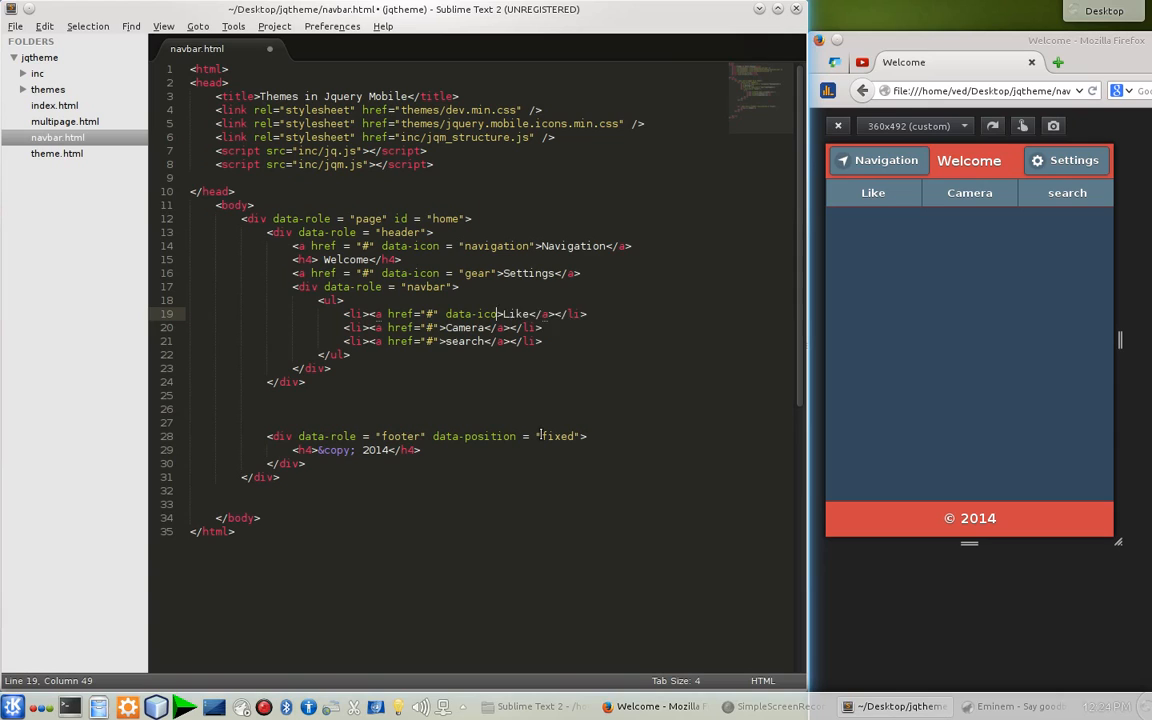
pyautogui.write('= "">')
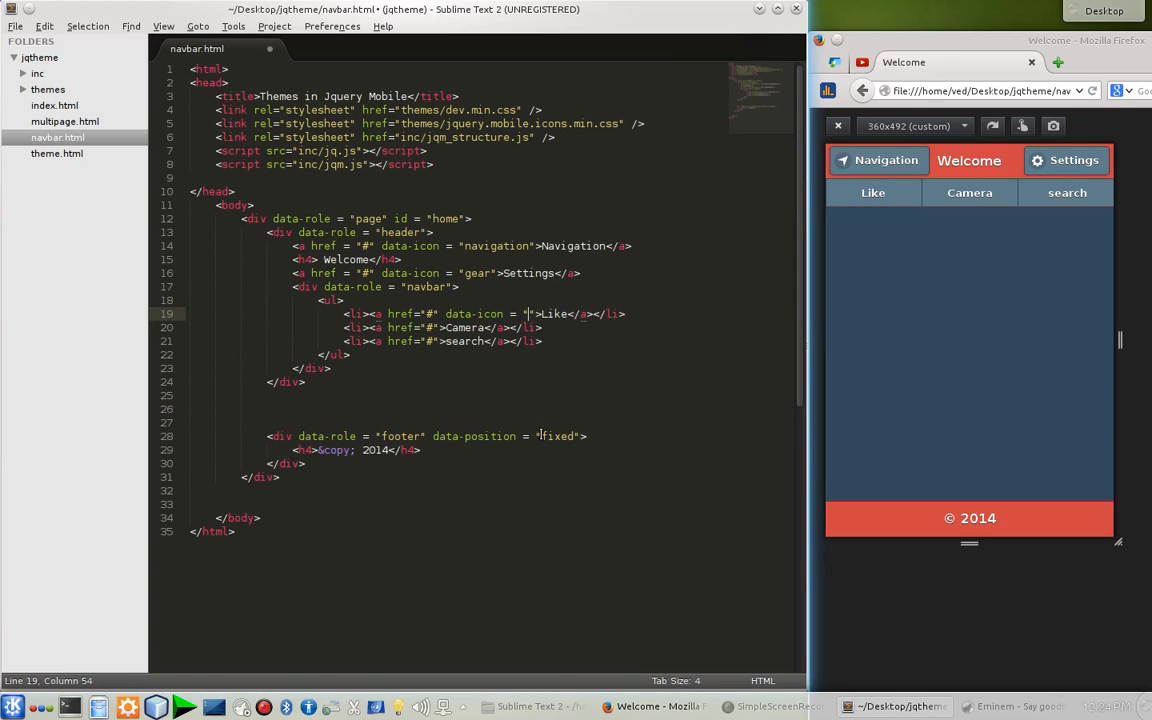
pyautogui.write('heart')
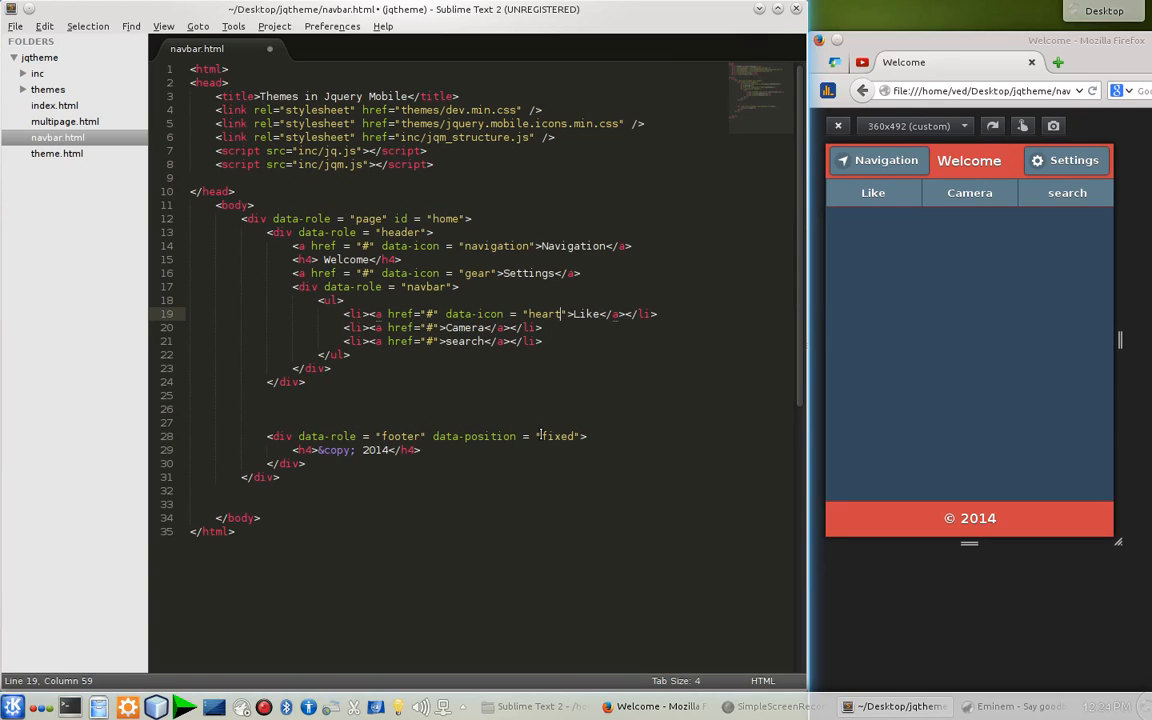
pyautogui.click(493, 327)
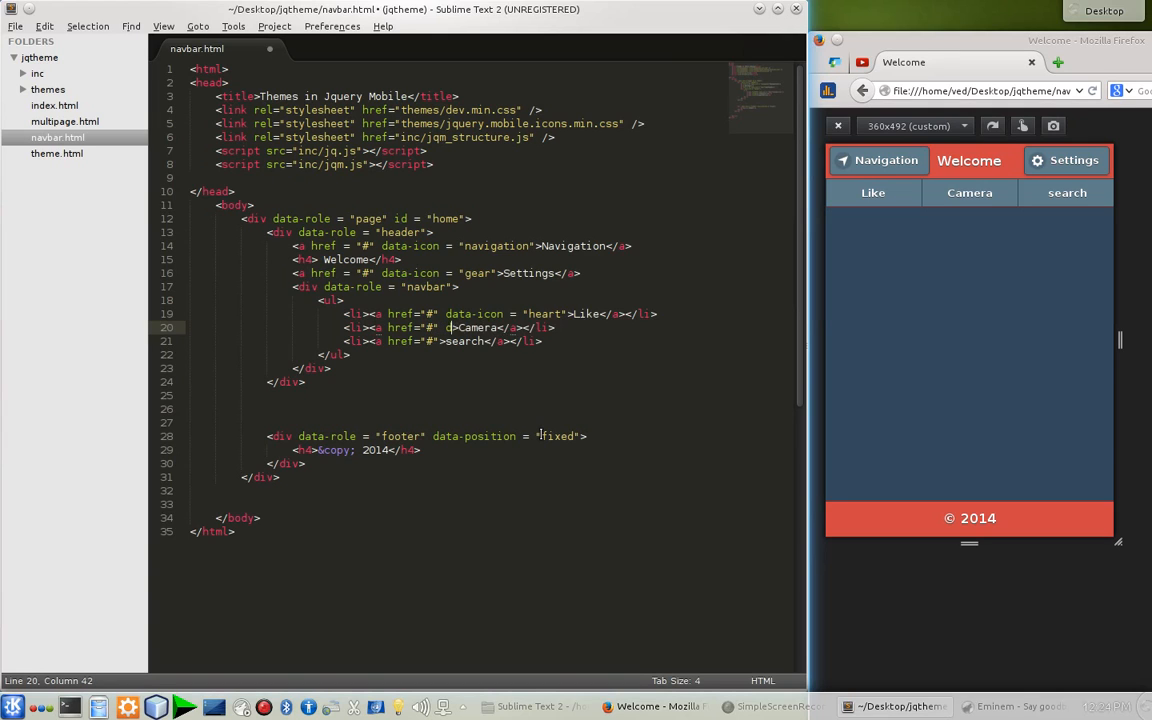
pyautogui.write('data-icon = "')
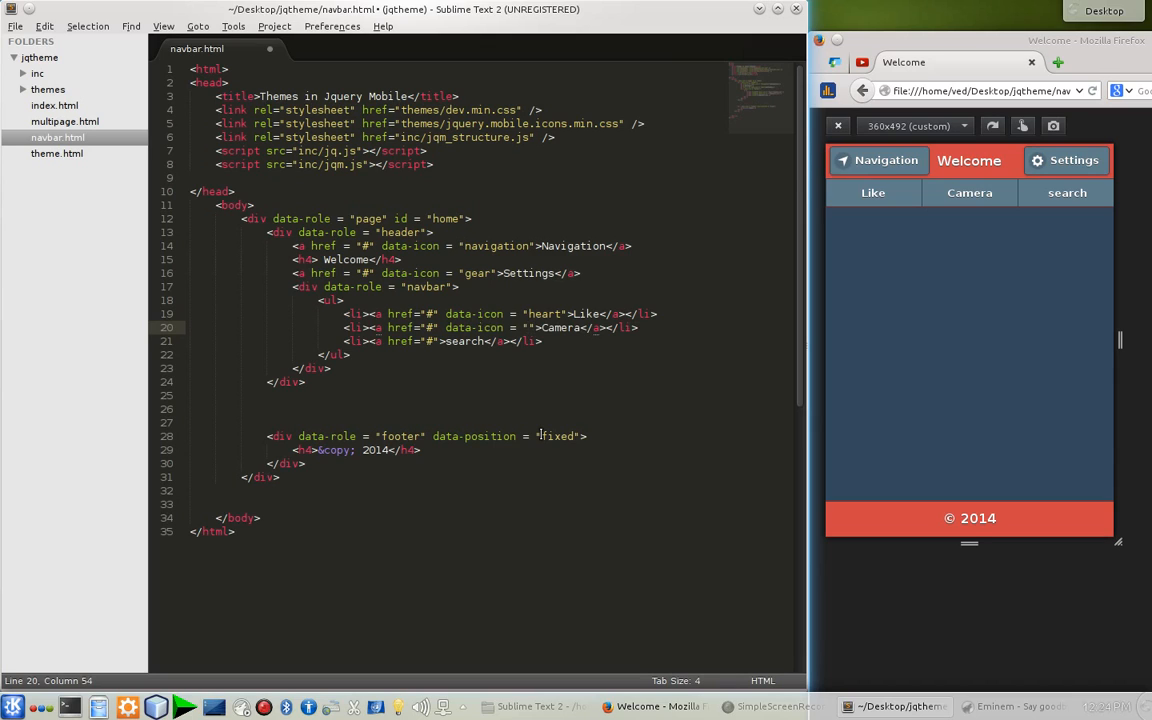
pyautogui.write('camera')
pyautogui.click(442, 341)
pyautogui.write(' data-icon = ')
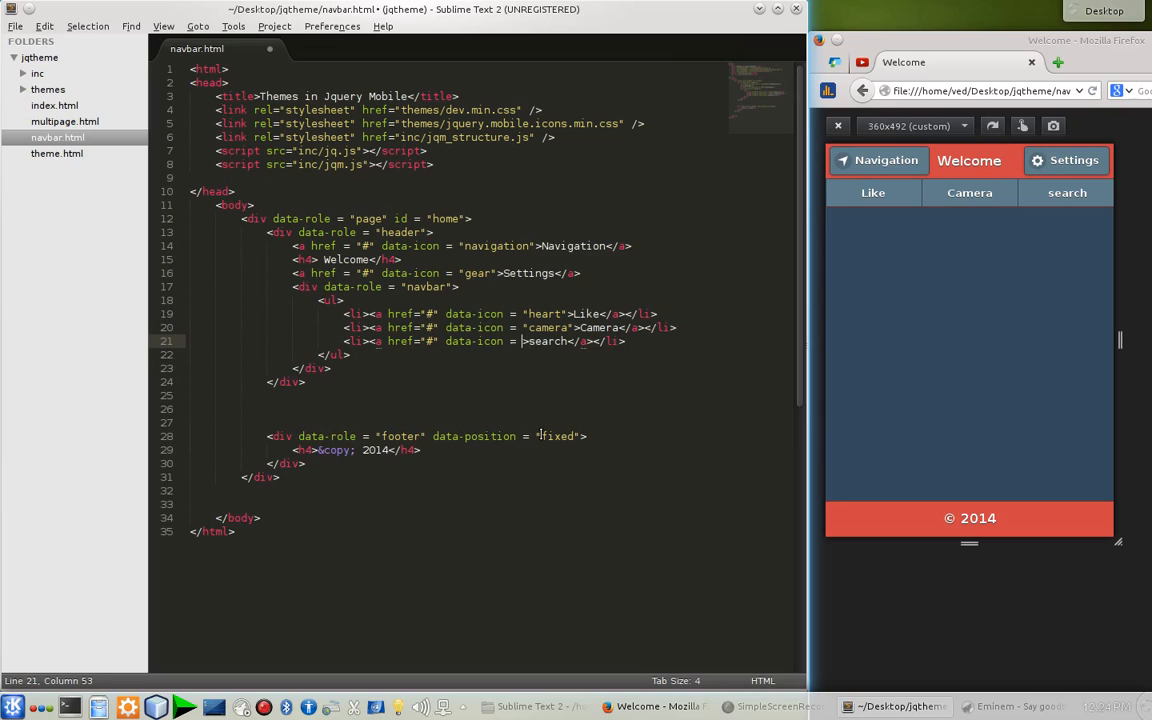
pyautogui.write('search')
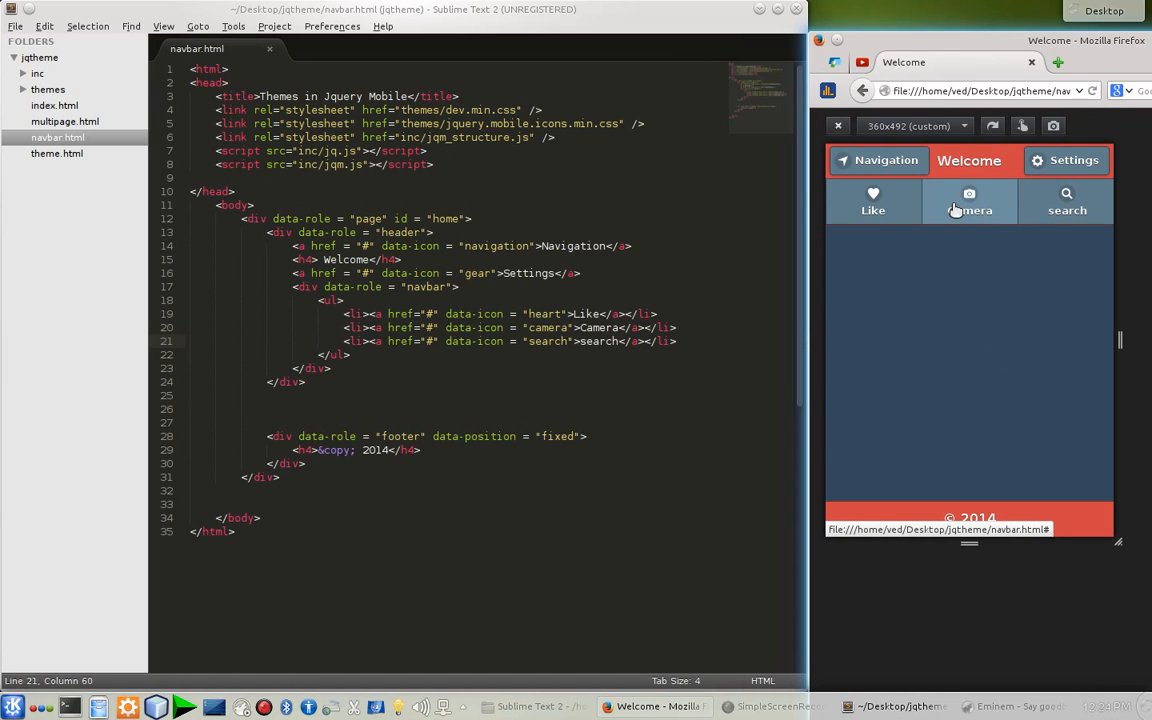
pyautogui.moveTo(1020, 313)
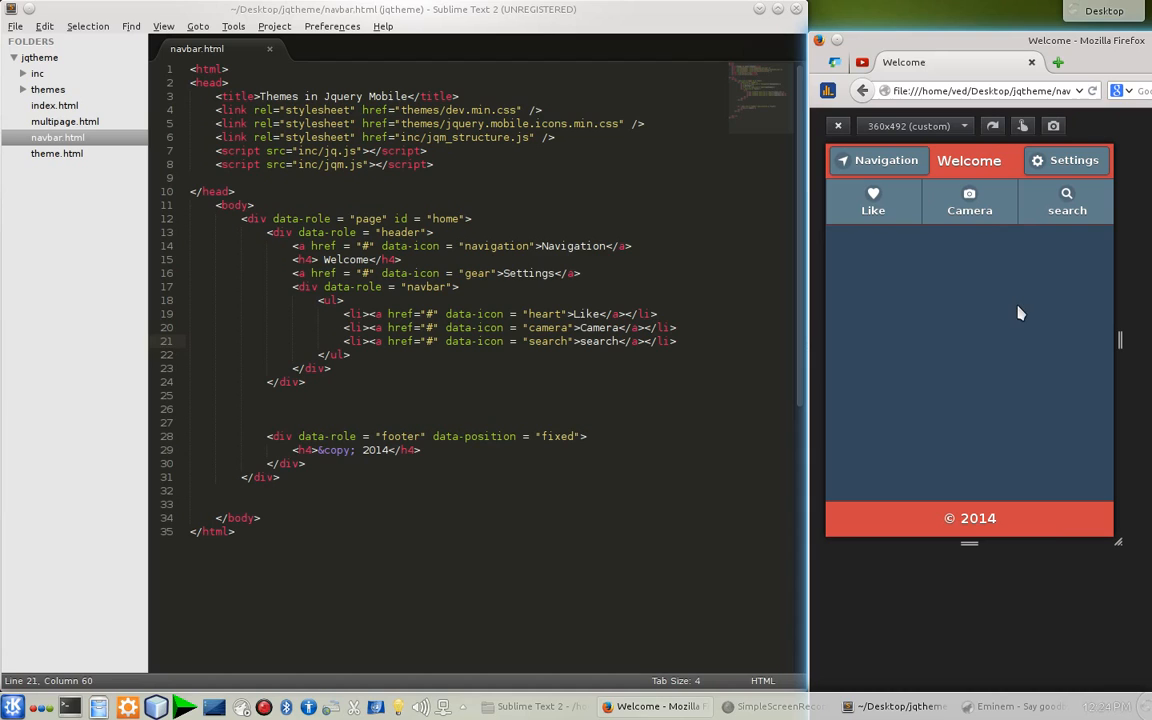
pyautogui.moveTo(873, 200)
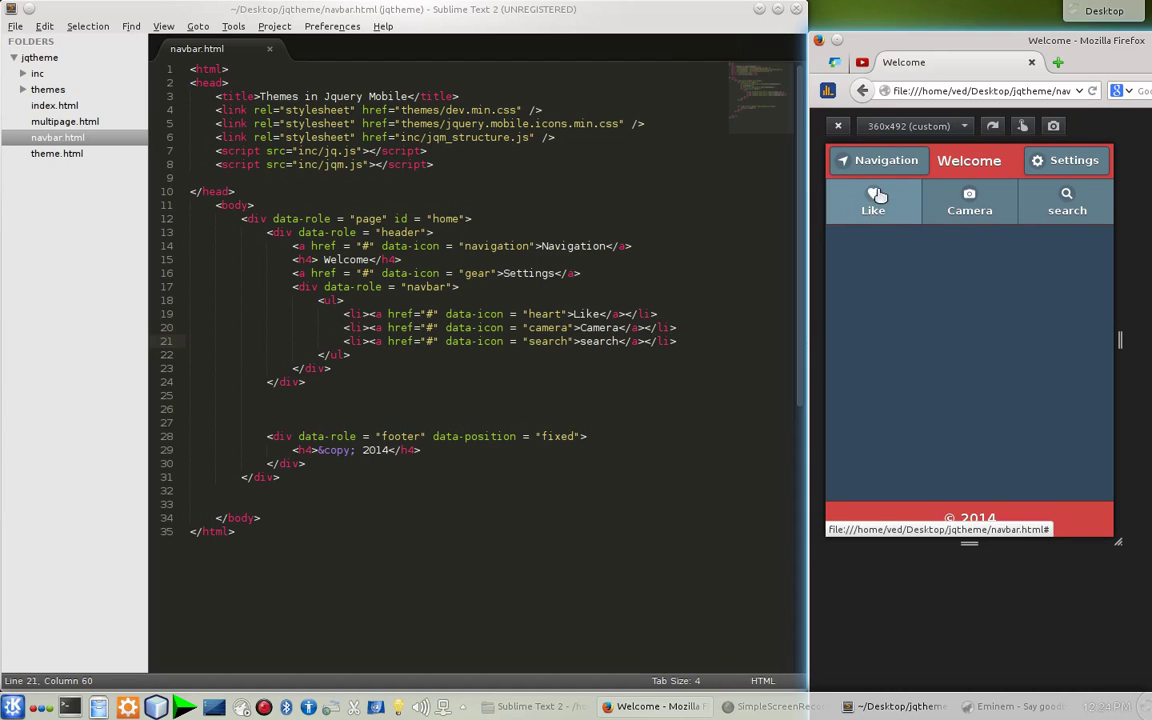
pyautogui.moveTo(1089, 226)
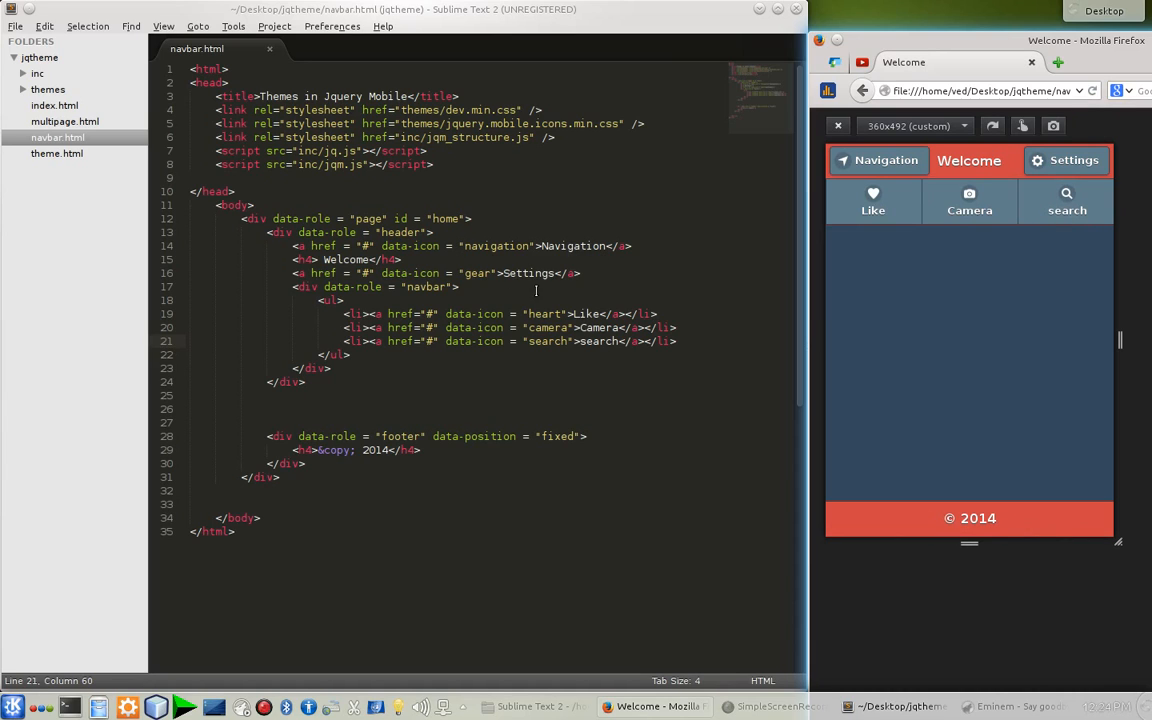
pyautogui.click(452, 287)
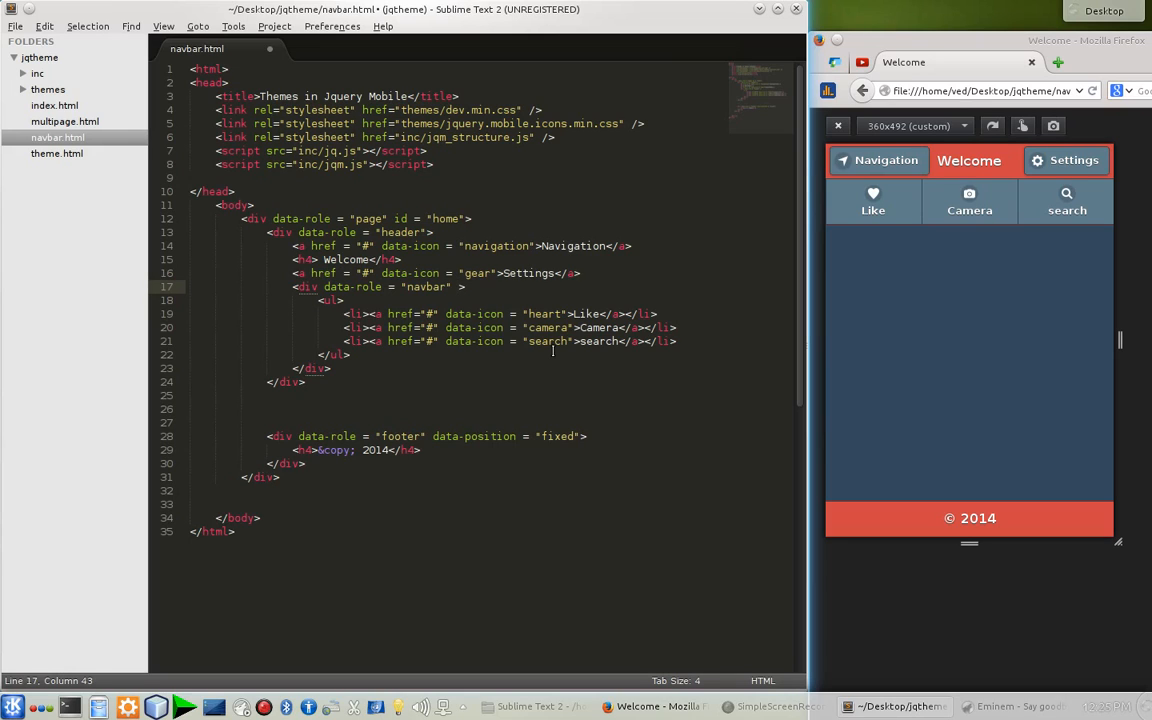
# Set data-iconpos="bottom" on the header navbar div and save
pyautogui.write('data-iconpos = "')
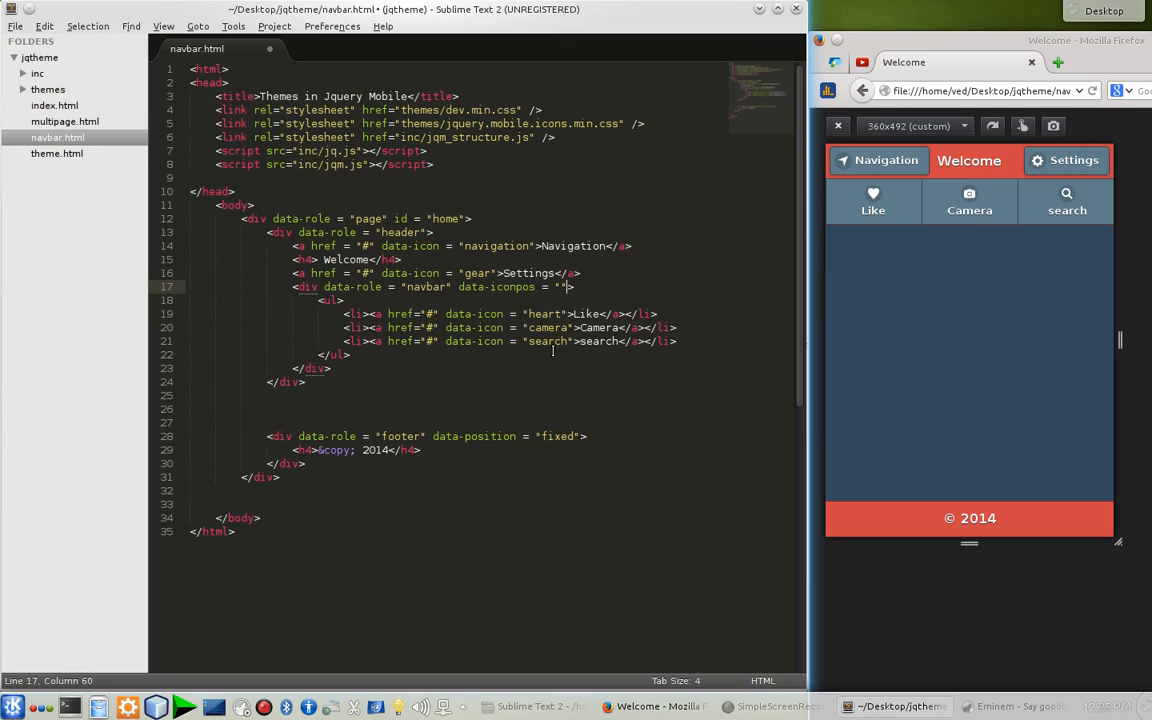
pyautogui.write('d')
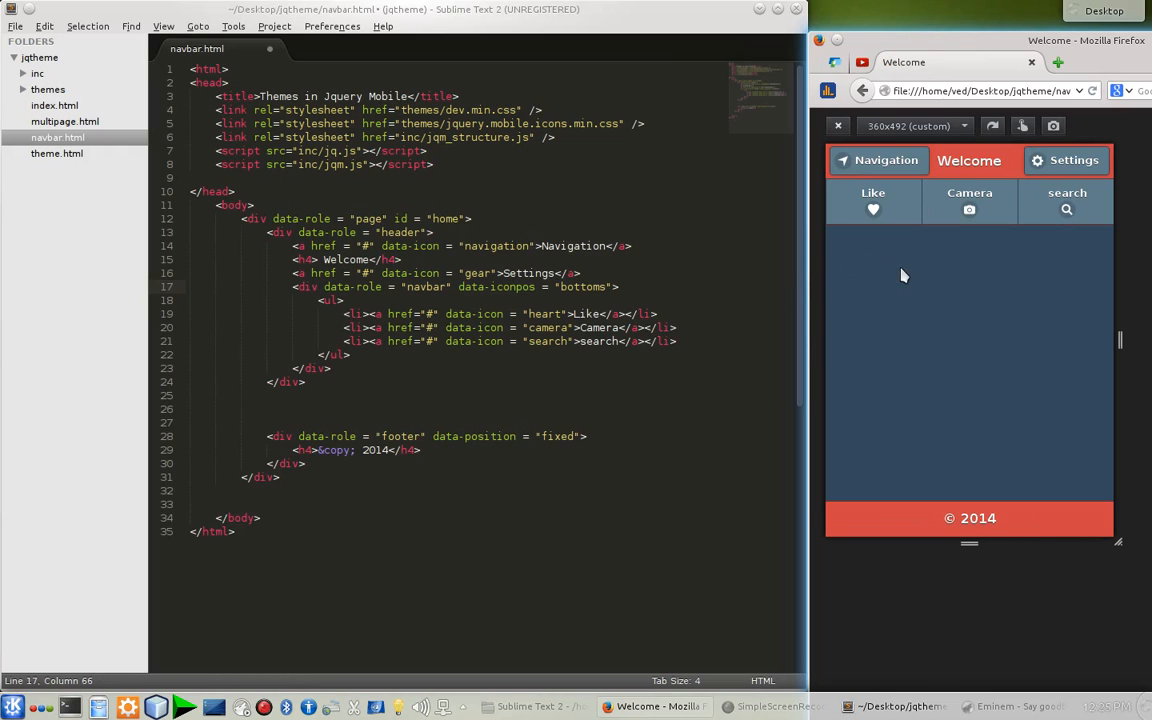
pyautogui.moveTo(639, 255)
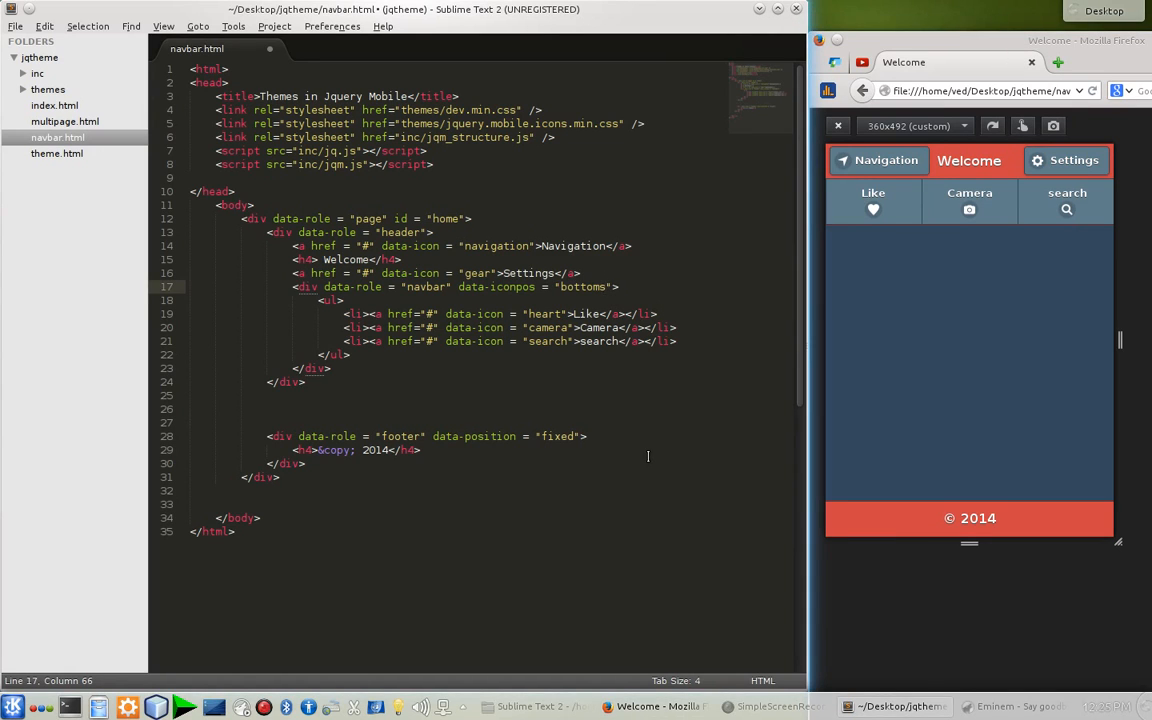
pyautogui.press('BackSpace')
pyautogui.write('le')
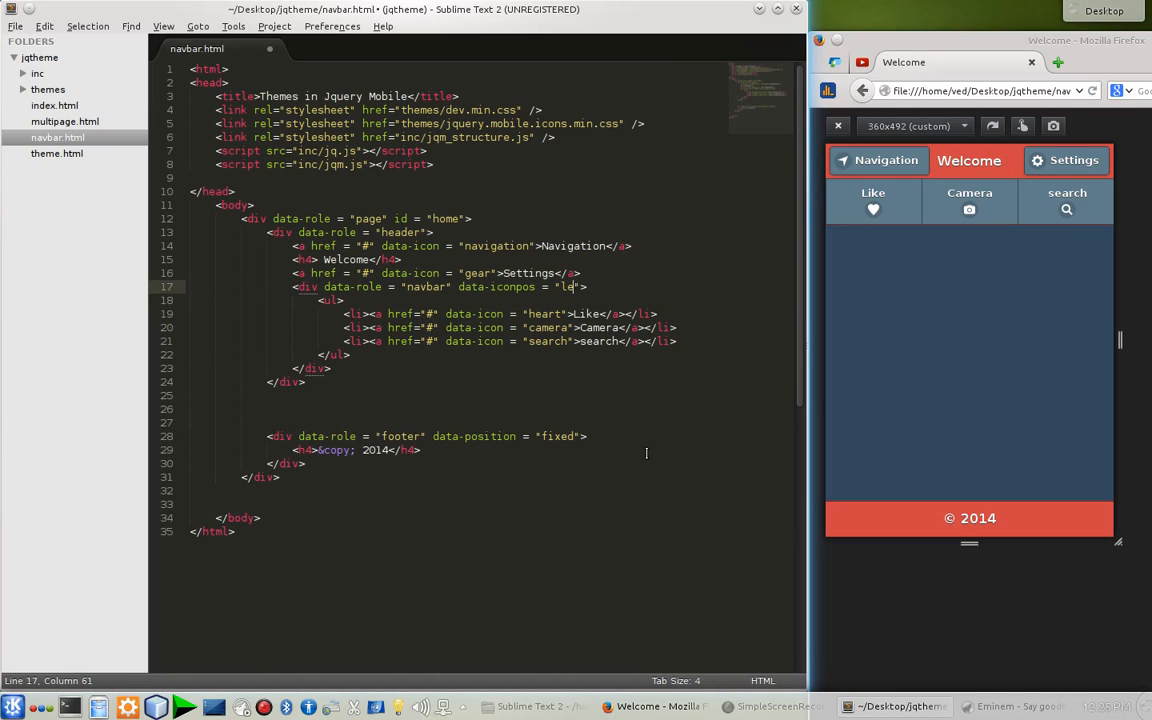
pyautogui.press('ctrl+s')
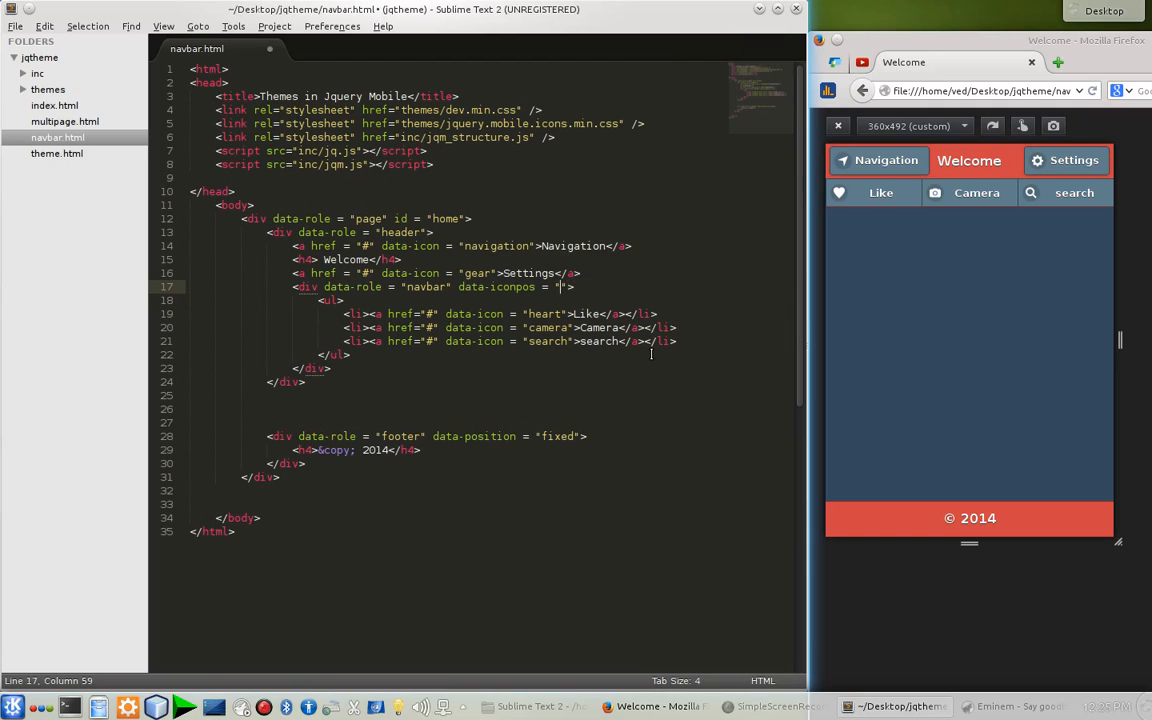
pyautogui.write('bottom')
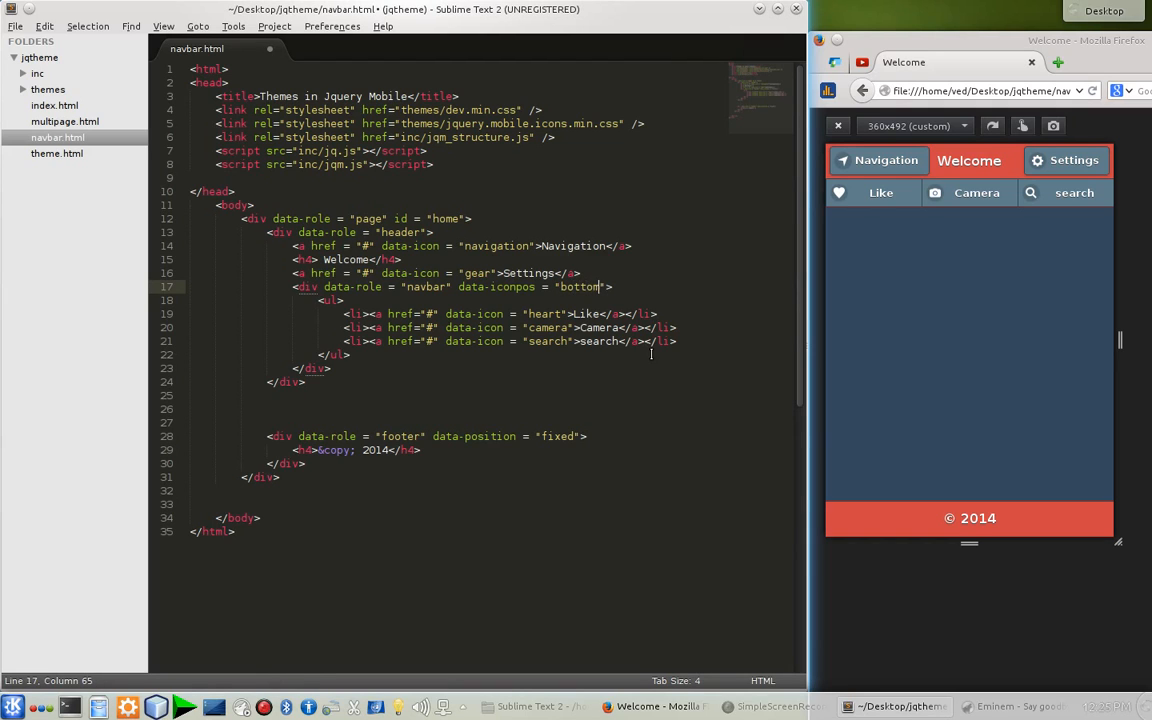
pyautogui.press('ctrl+s')
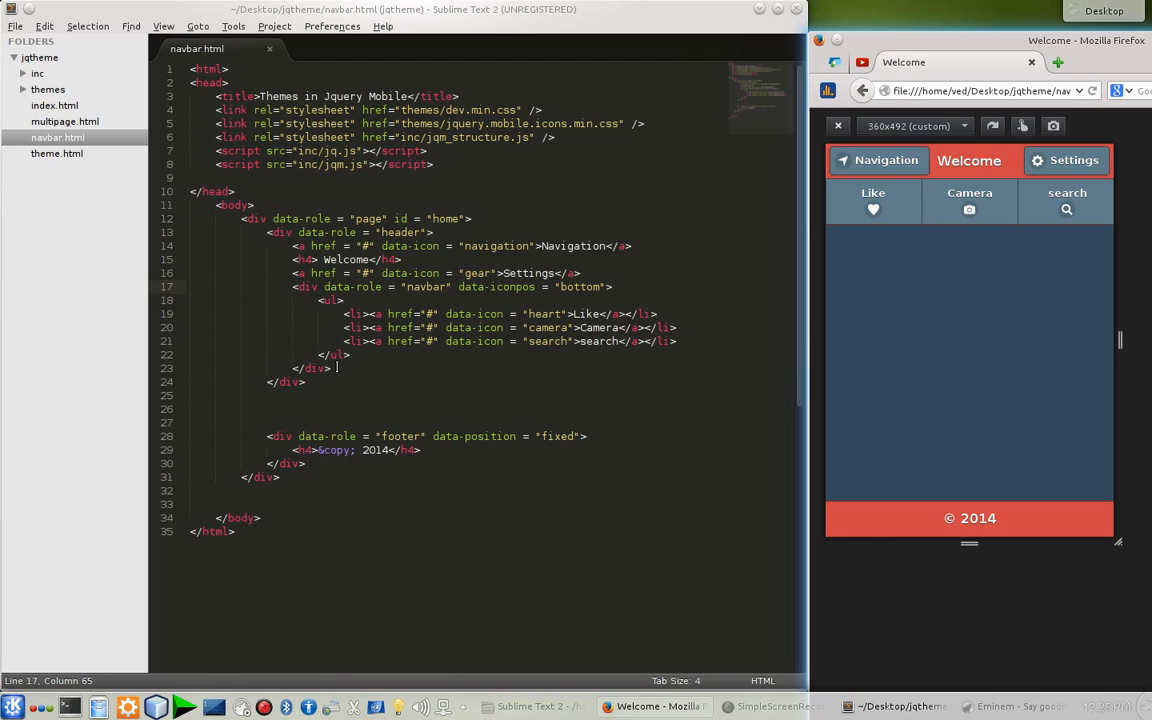
# Copy the header navbar block, paste it below the footer's © 2014 heading, and save
pyautogui.click(293, 287)
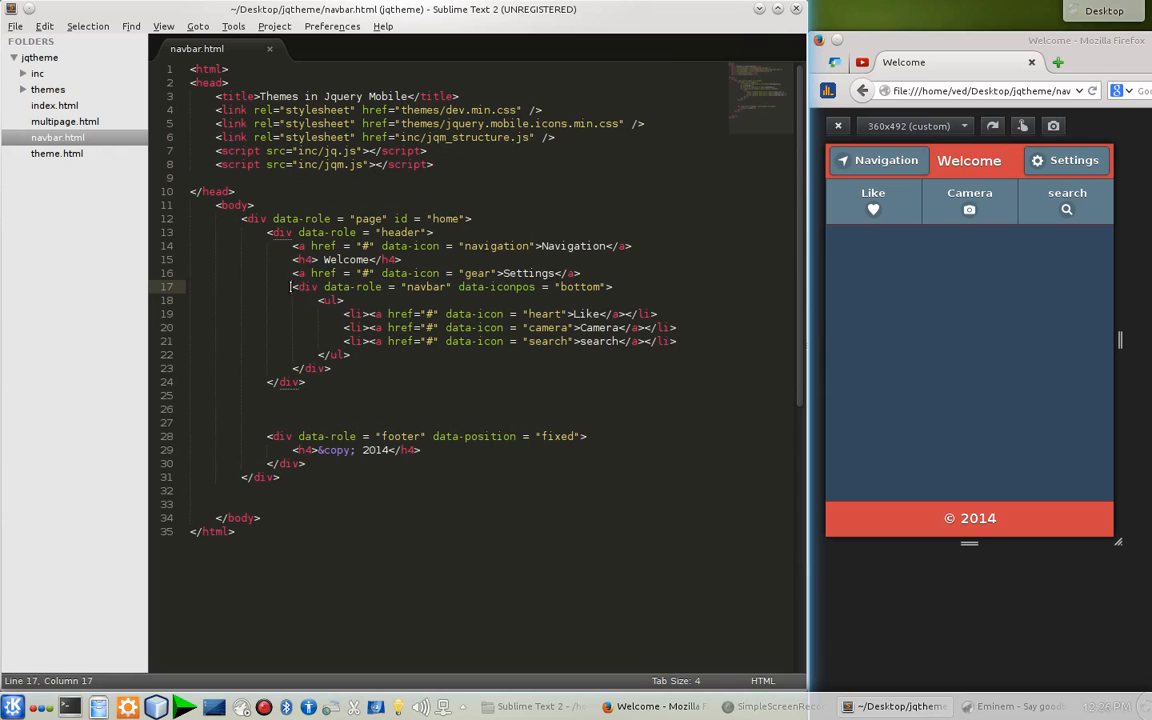
pyautogui.moveTo(292, 287); pyautogui.dragTo(335, 368)
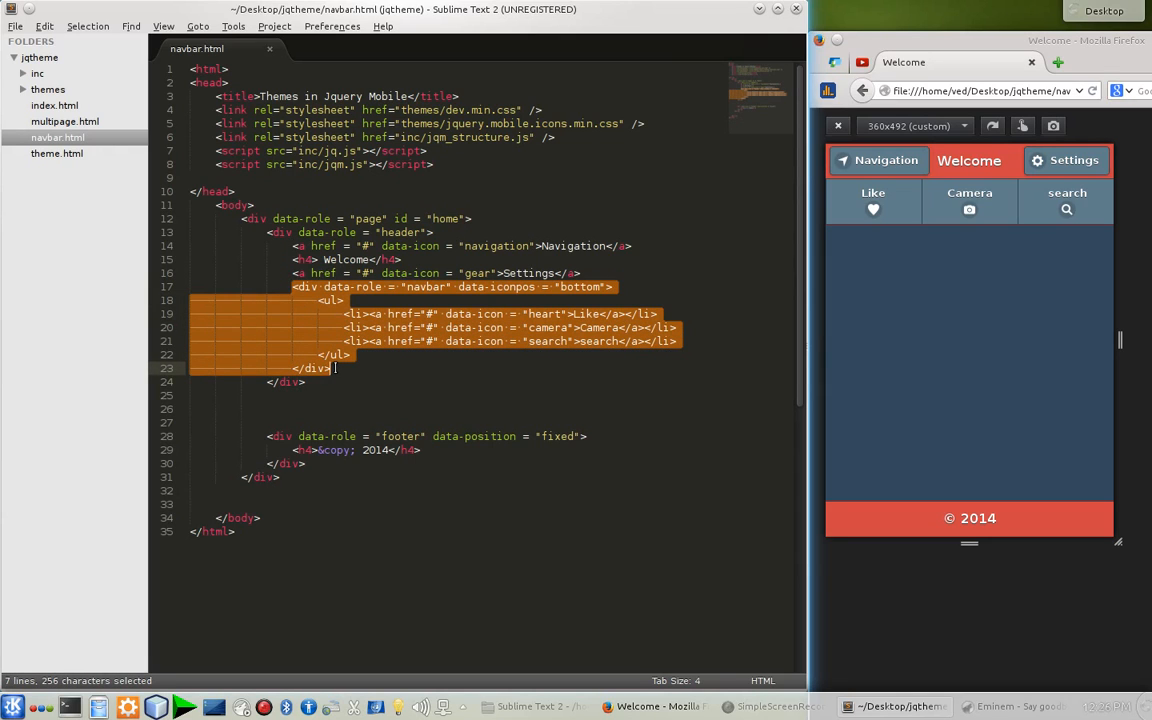
pyautogui.press('ctrl+c')
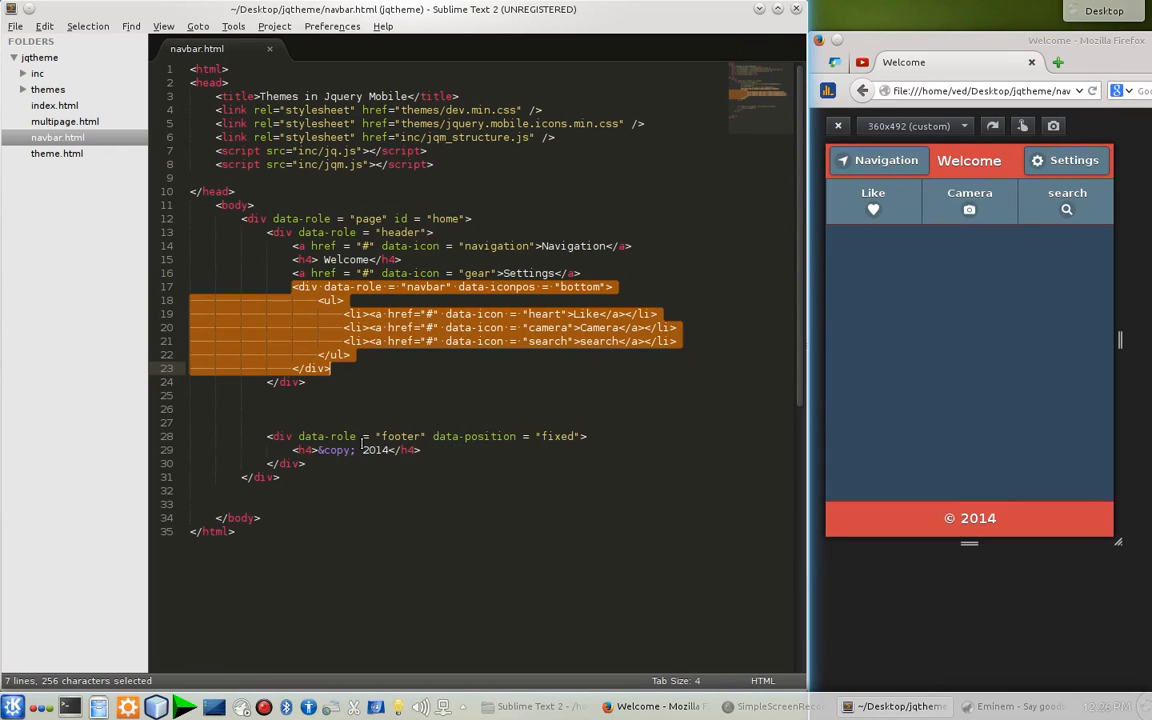
pyautogui.click(316, 436)
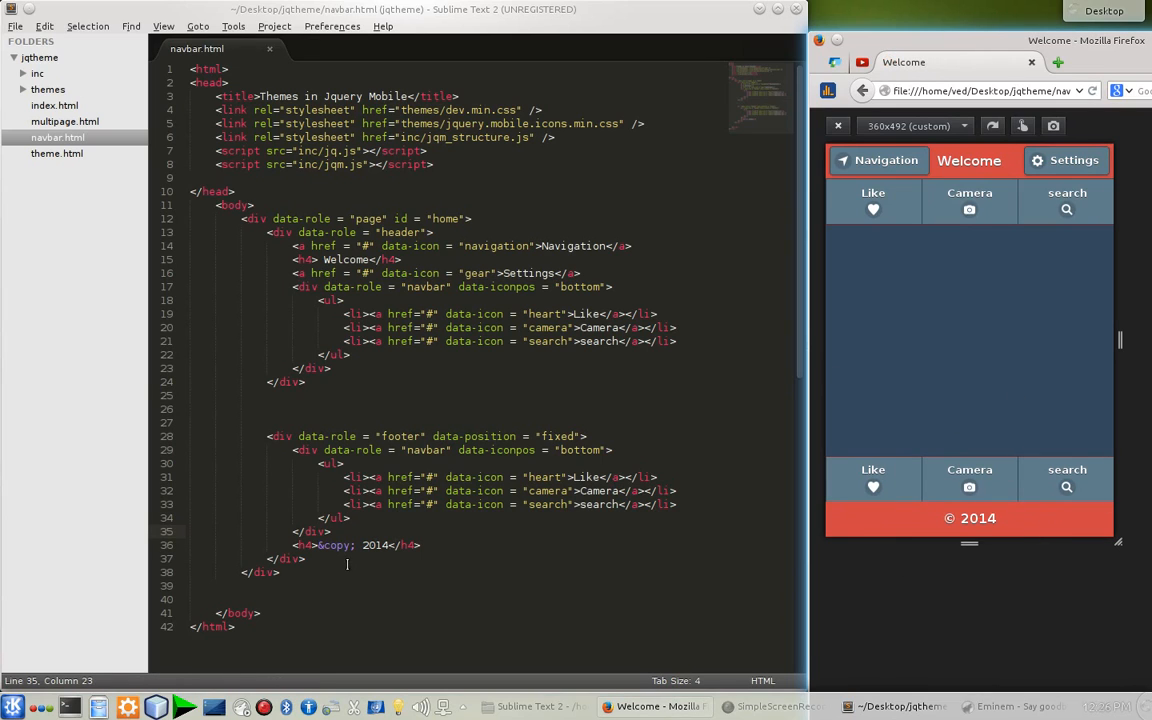
pyautogui.click(345, 531)
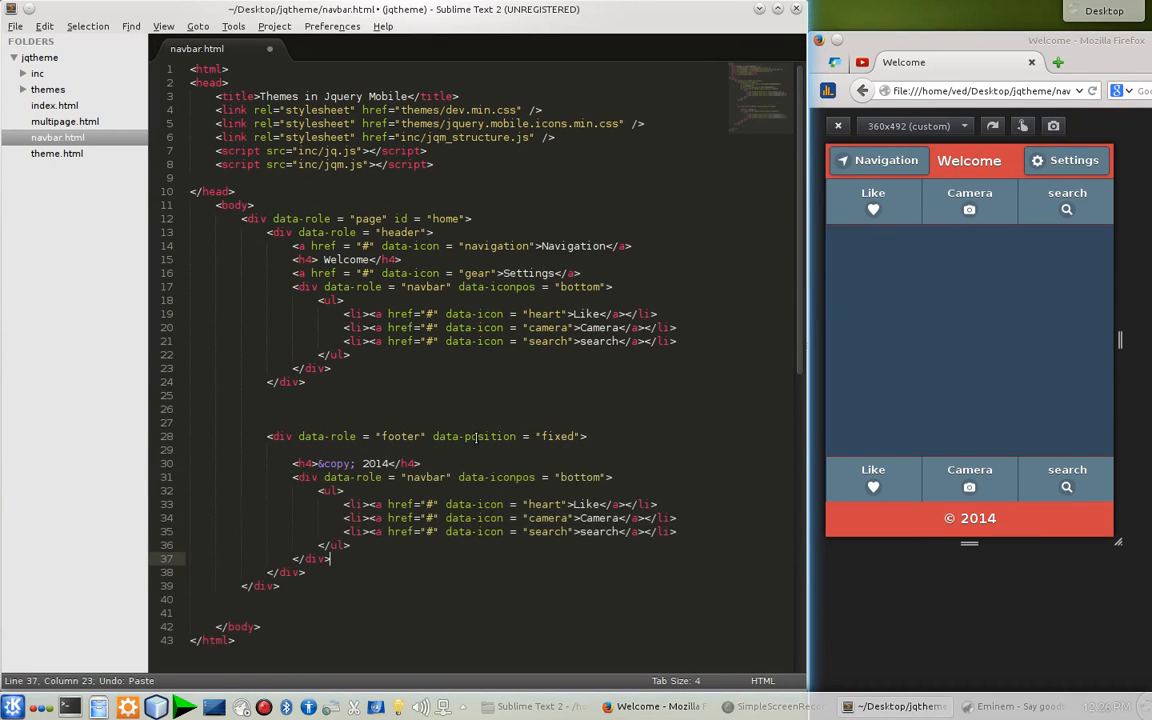
pyautogui.press('ctrl+s')
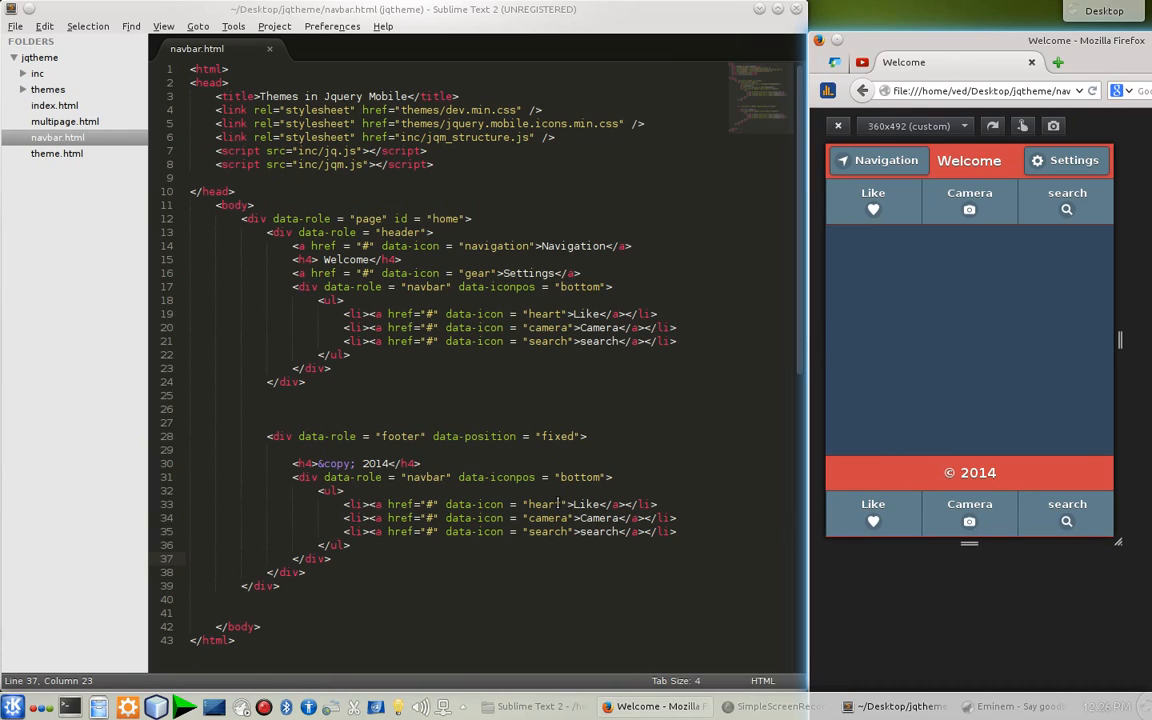
# Relabel the footer links Call, Power and Mail with phone, power and mail icons
pyautogui.click(560, 504)
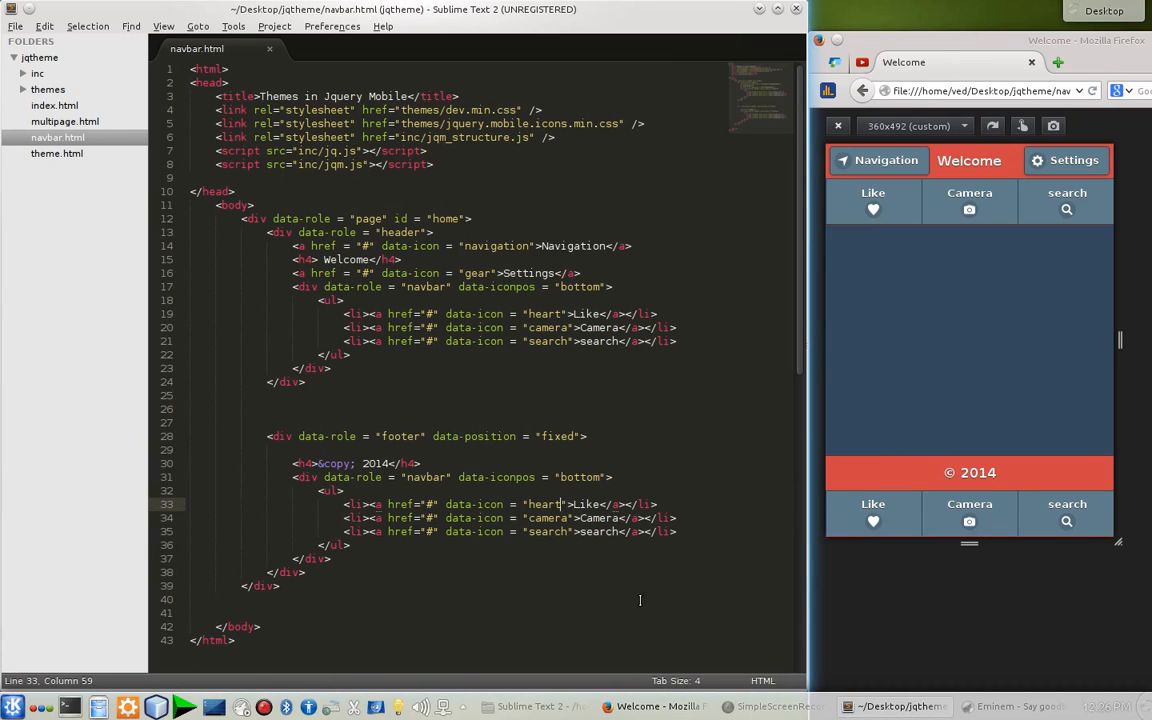
pyautogui.press('BackSpace')
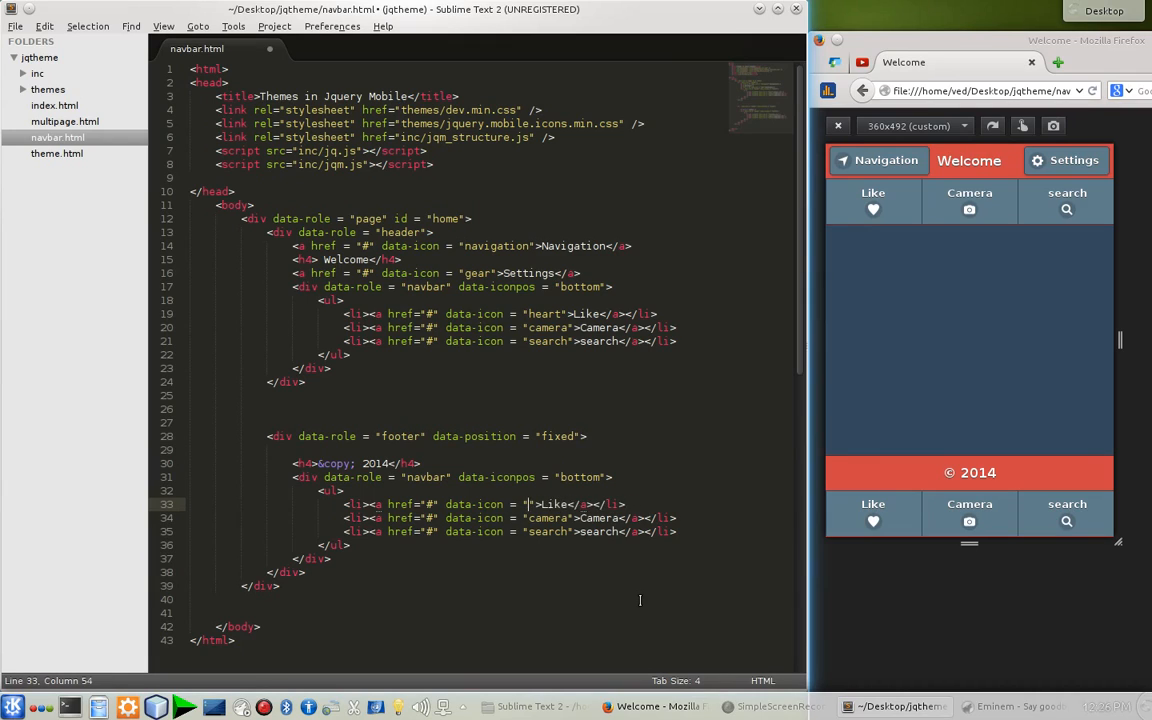
pyautogui.write('phone')
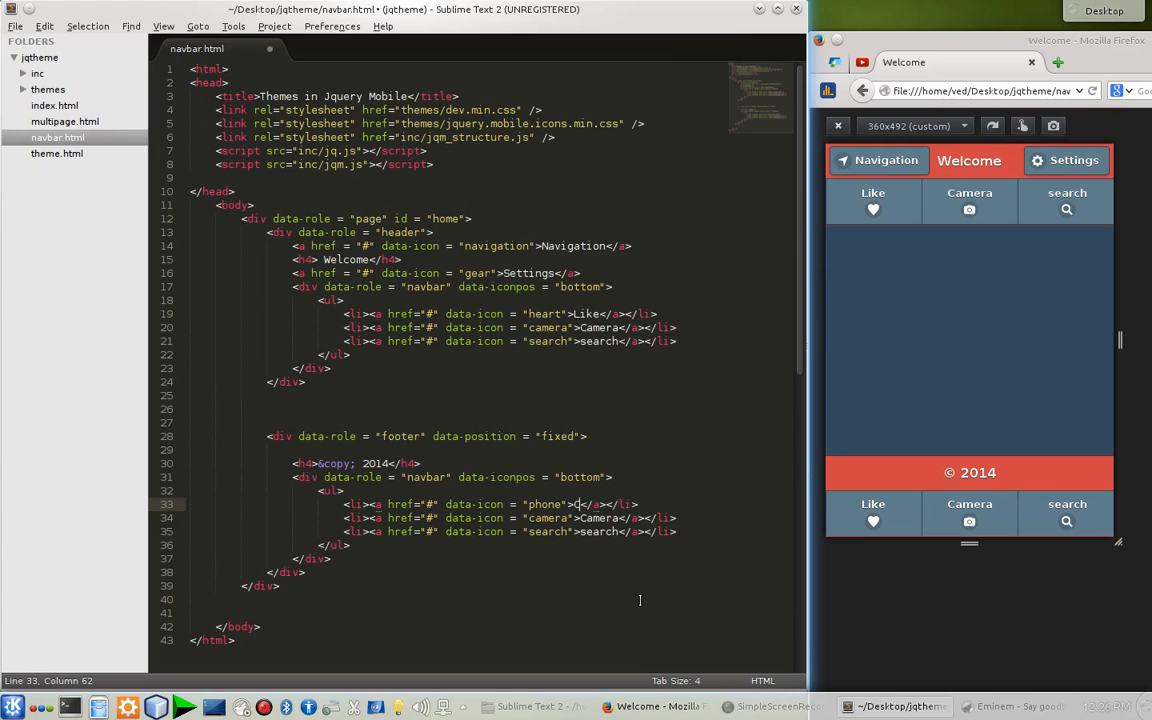
pyautogui.write('Call')
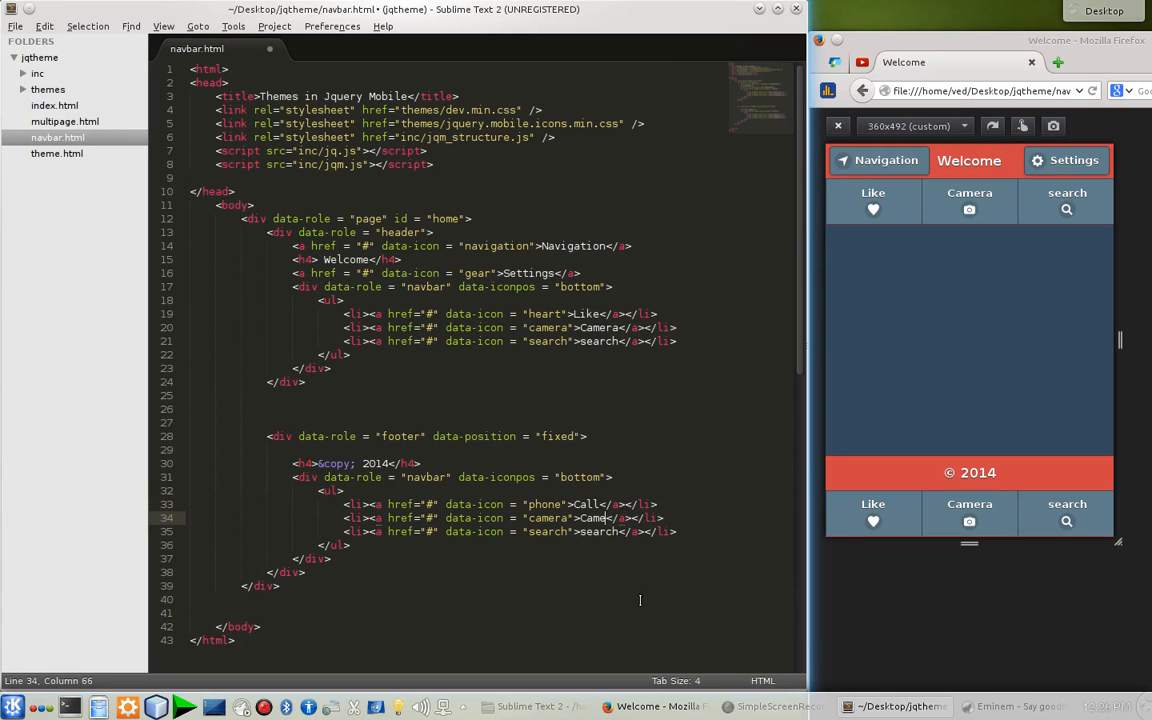
pyautogui.write('Power')
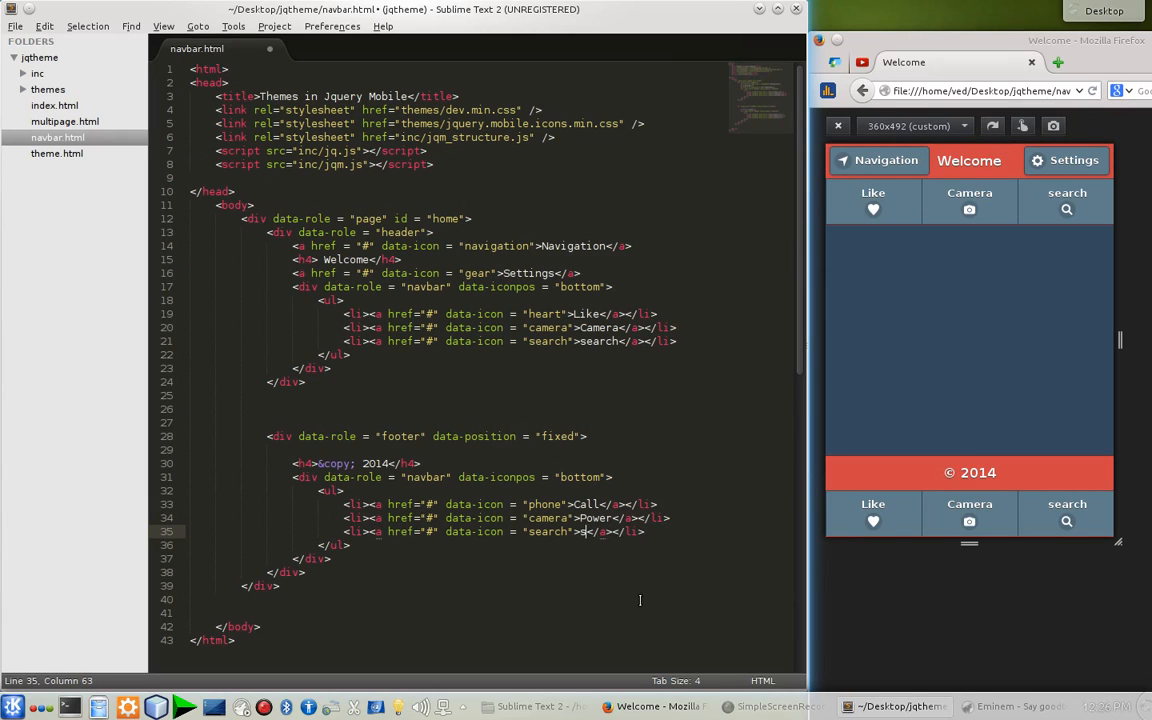
pyautogui.press('BackSpace')
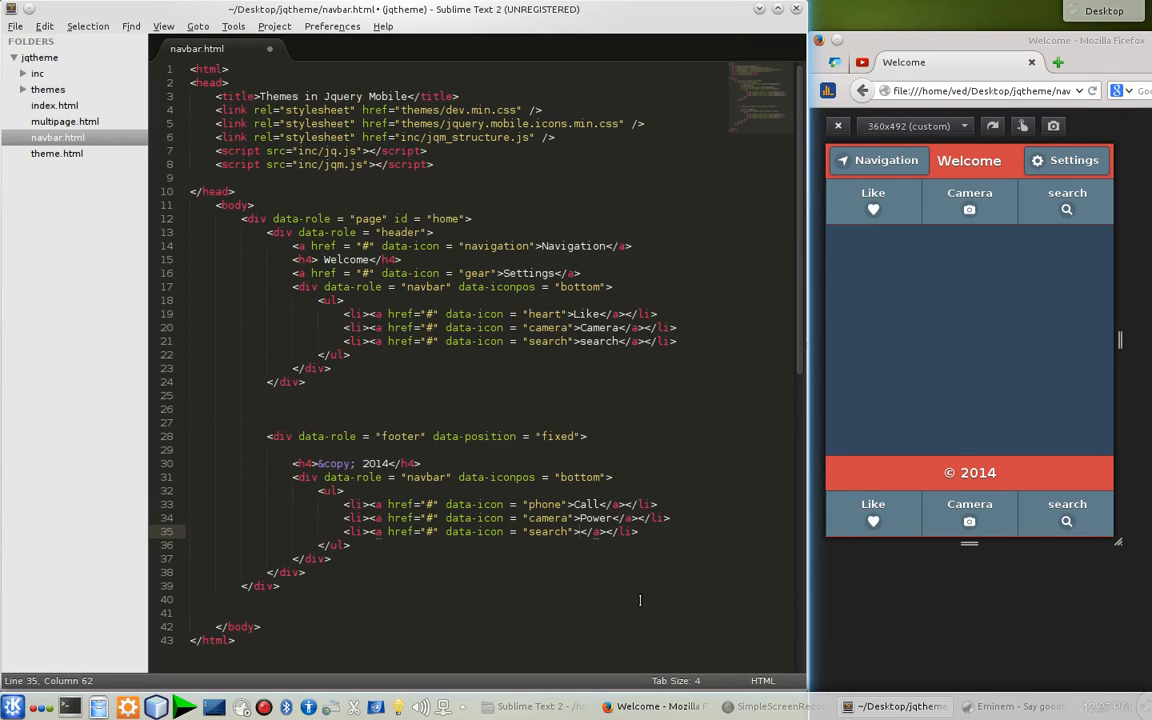
pyautogui.write('>')
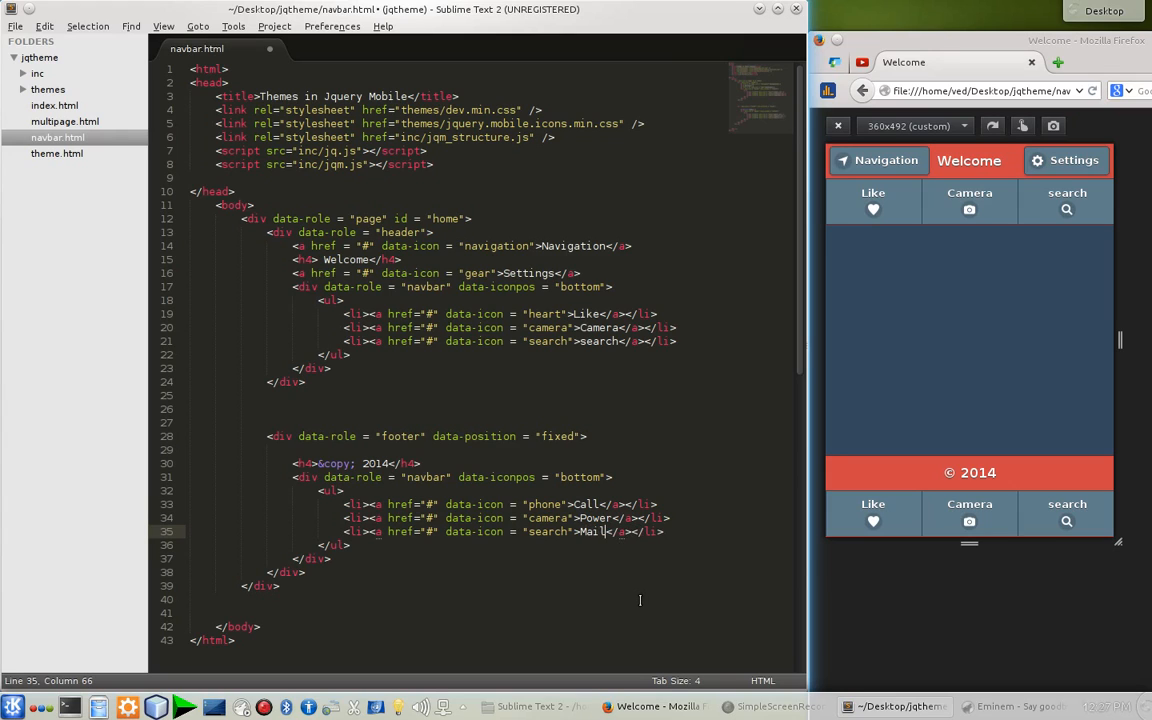
pyautogui.click(545, 504)
pyautogui.write('mail')
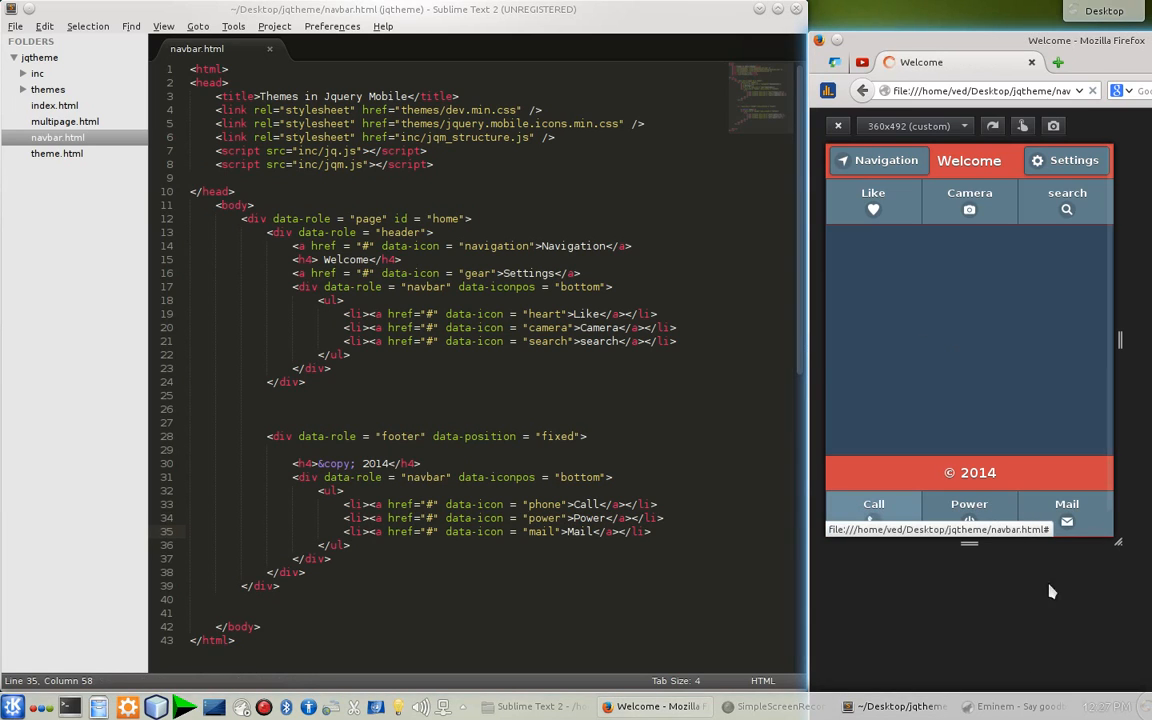
pyautogui.moveTo(987, 307)
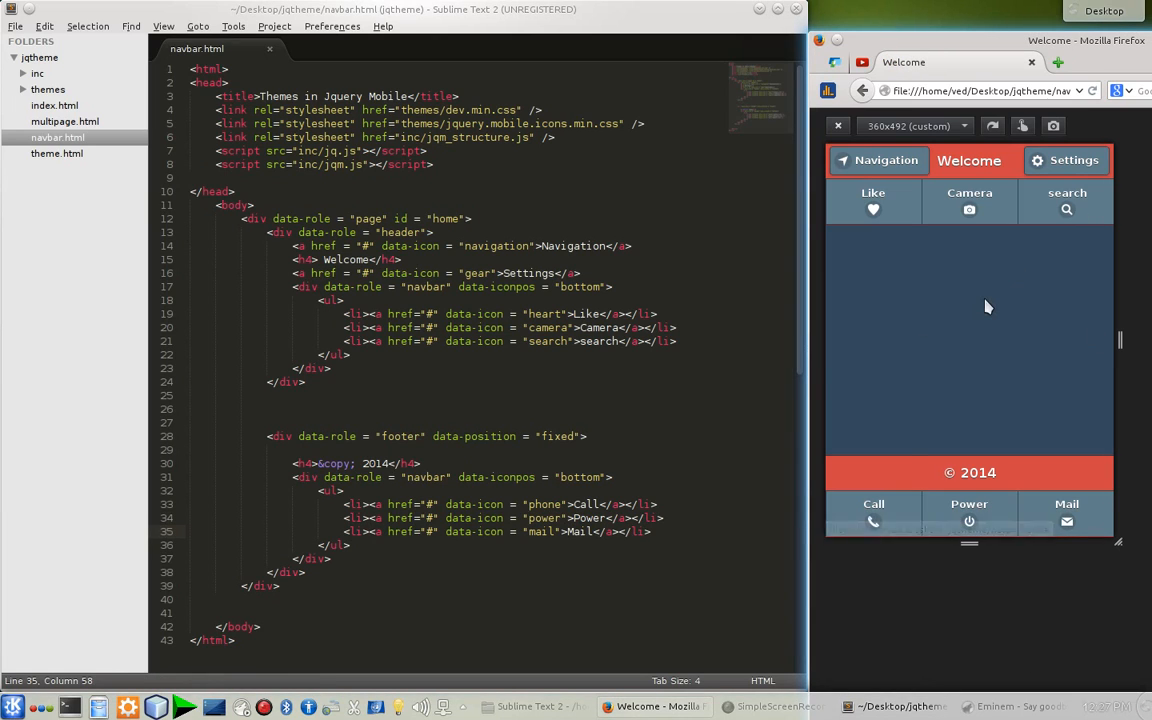
pyautogui.moveTo(873, 513)
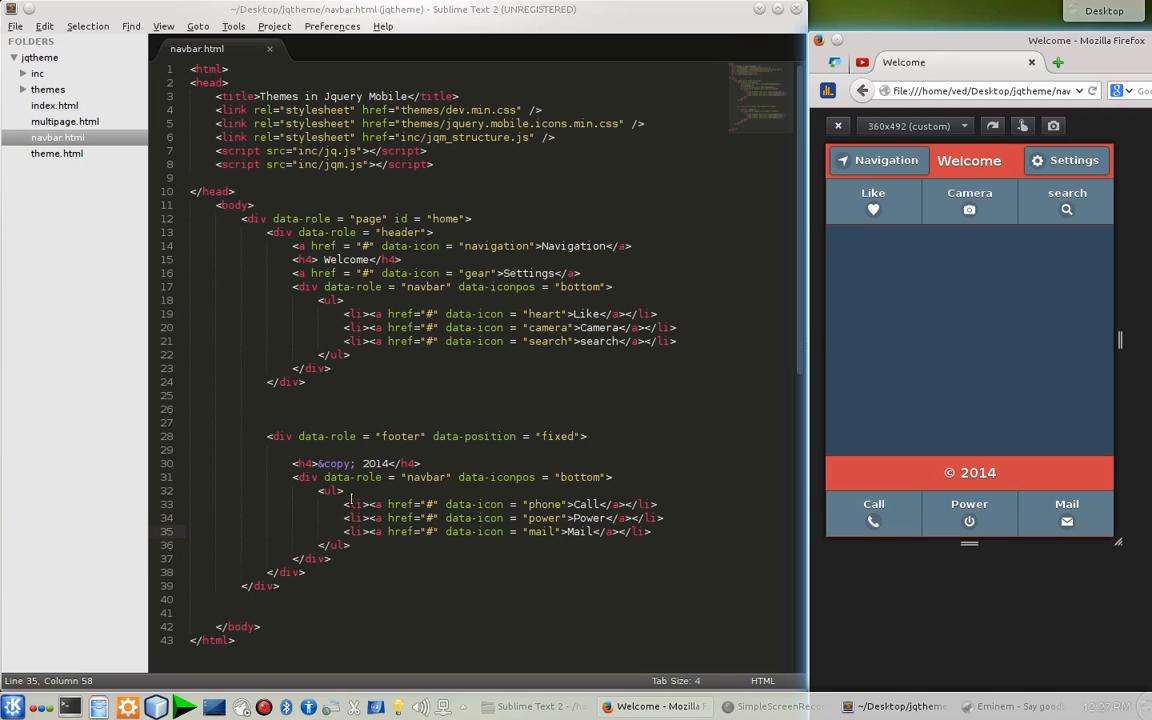
# Cut the footer navbar block and move it above the © 2014 heading
pyautogui.moveTo(293, 477); pyautogui.dragTo(318, 490)
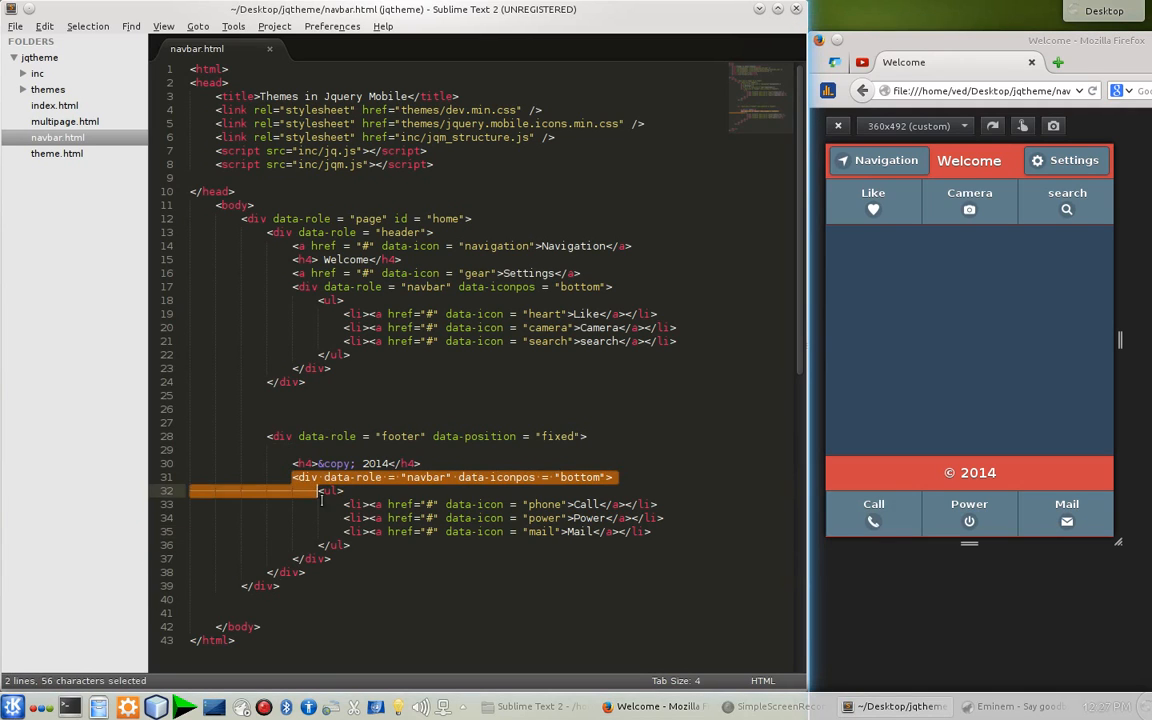
pyautogui.moveTo(320, 491); pyautogui.dragTo(353, 558)
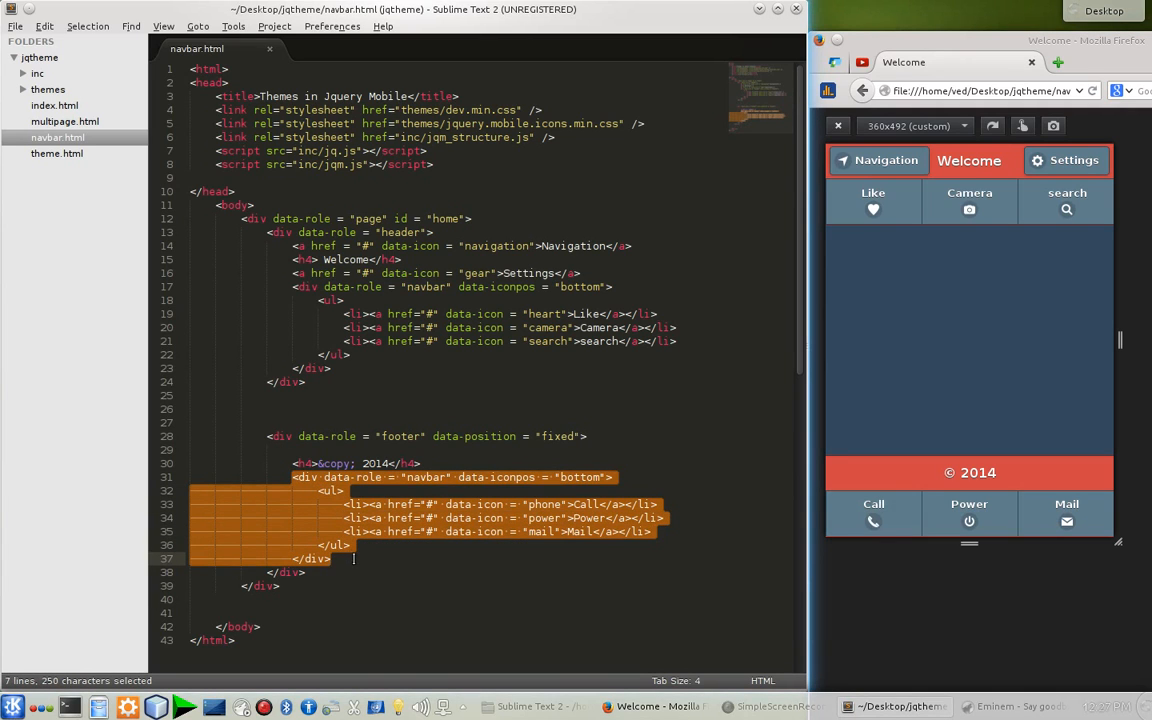
pyautogui.press('ctrl+x')
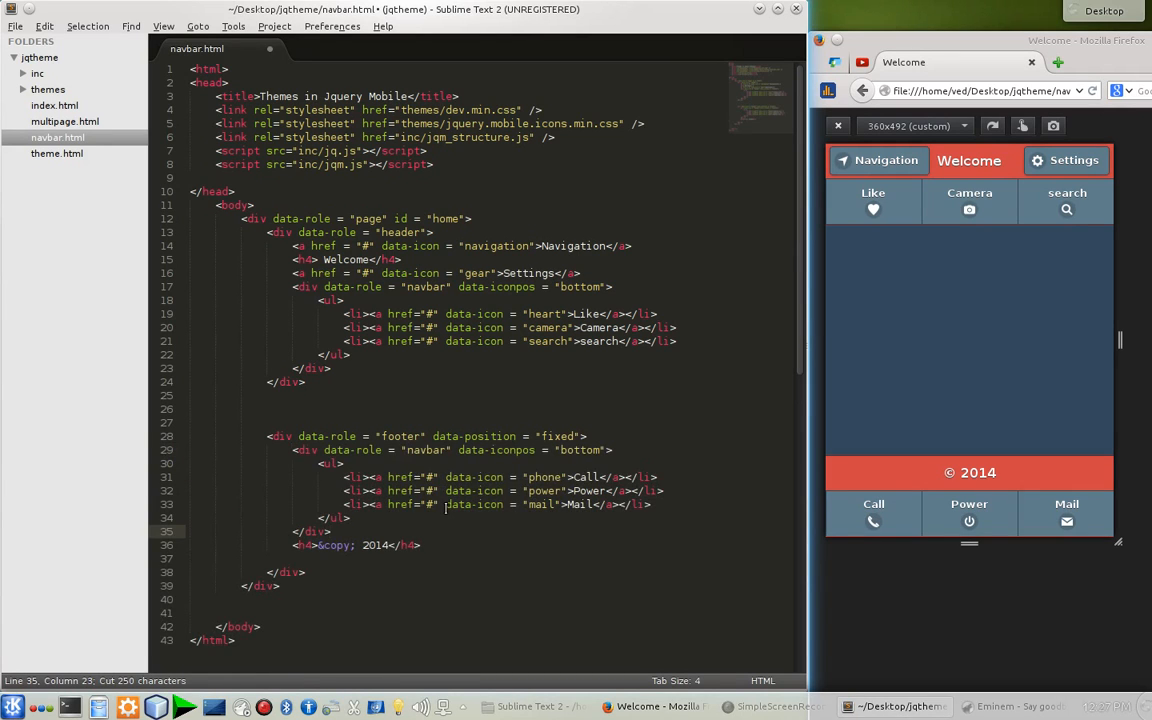
pyautogui.press('ctrl+s')
pyautogui.write('s')
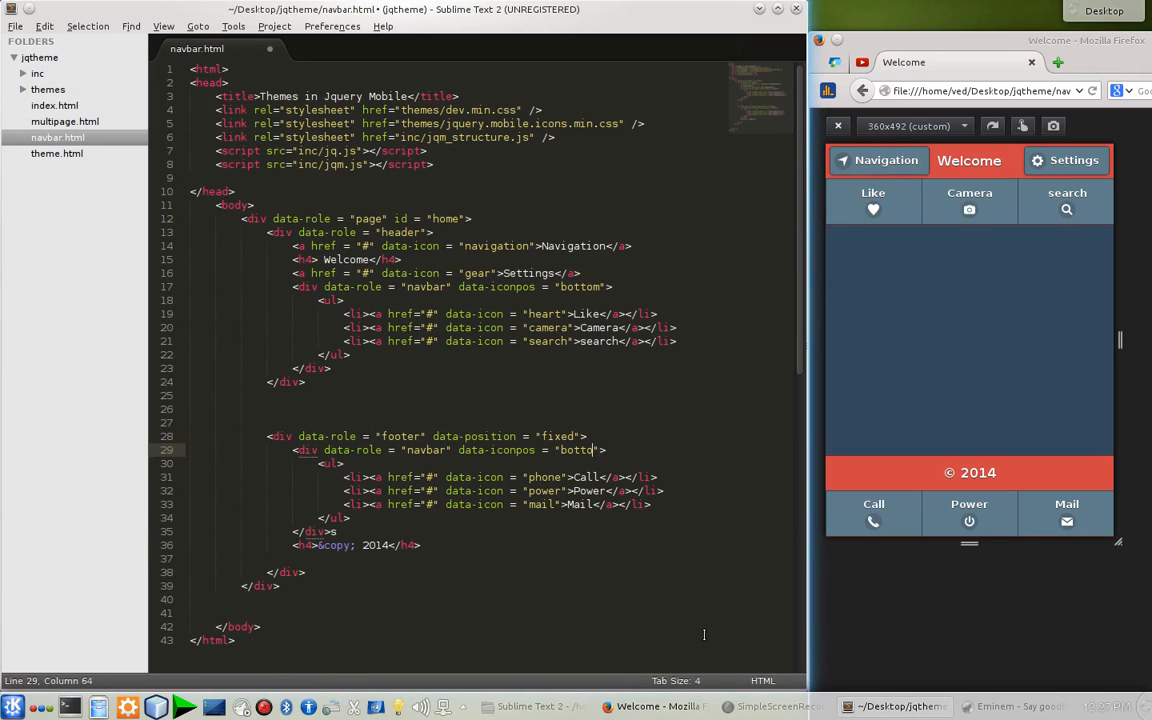
# Remove data-iconpos="bottom" from the footer navbar and save
pyautogui.press('BackSpace')
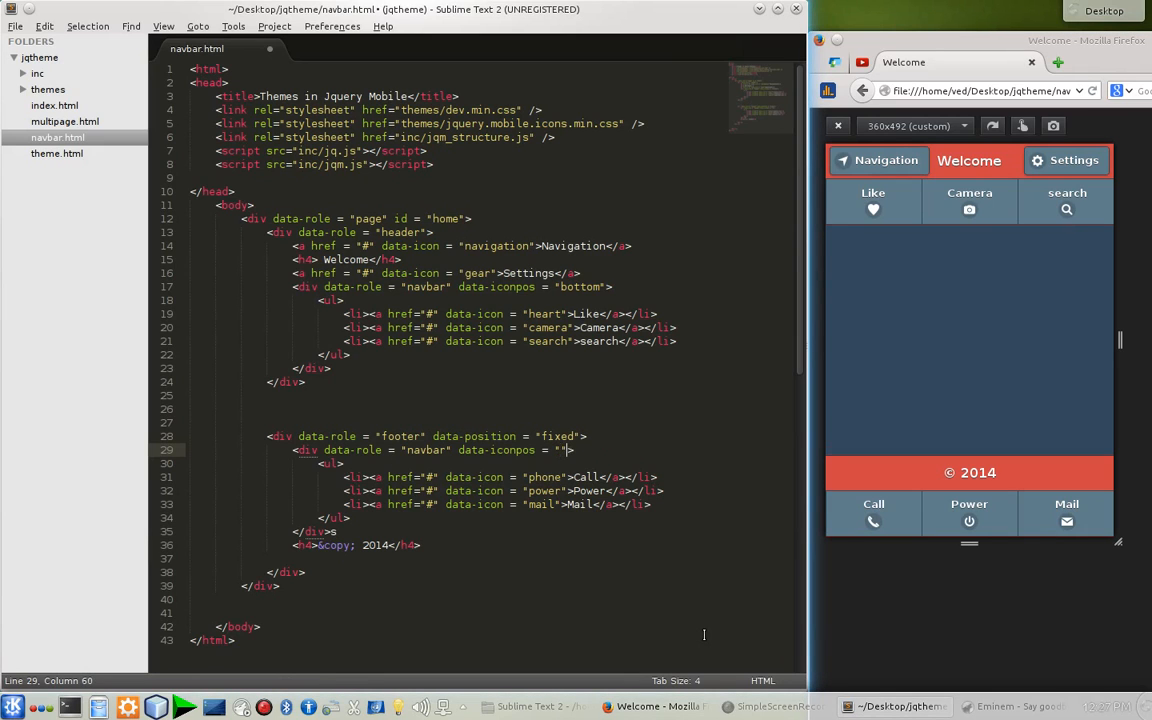
pyautogui.press('BackSpace')
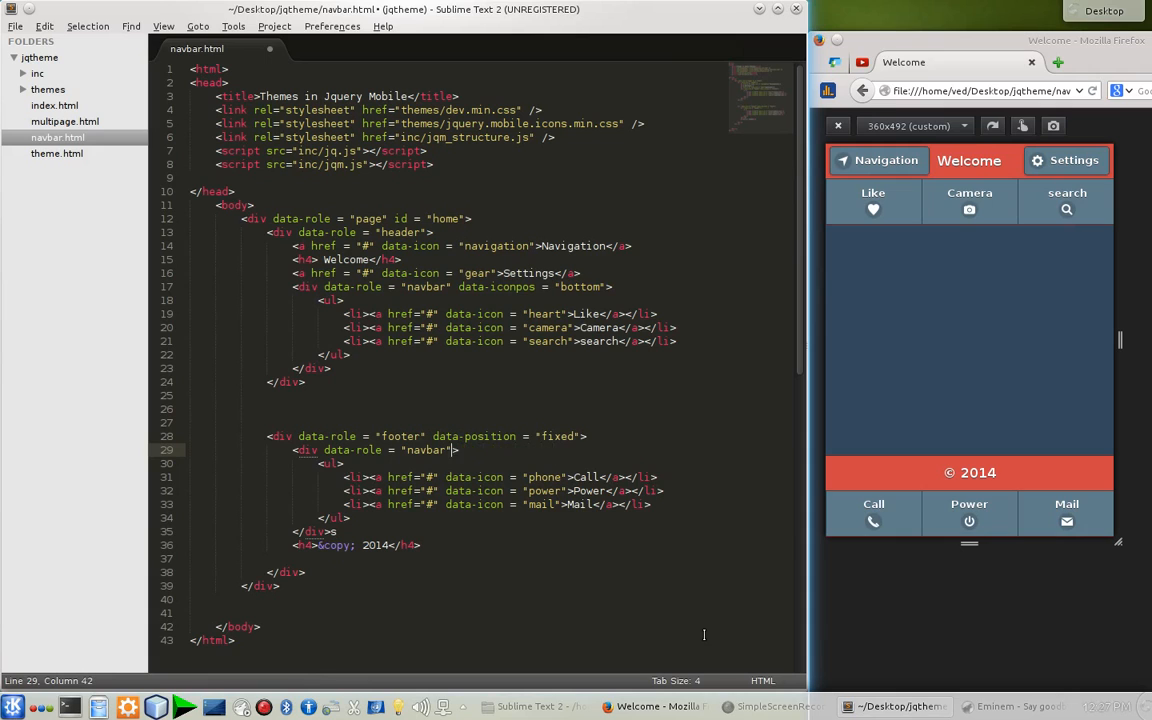
pyautogui.press('ctrl+s')
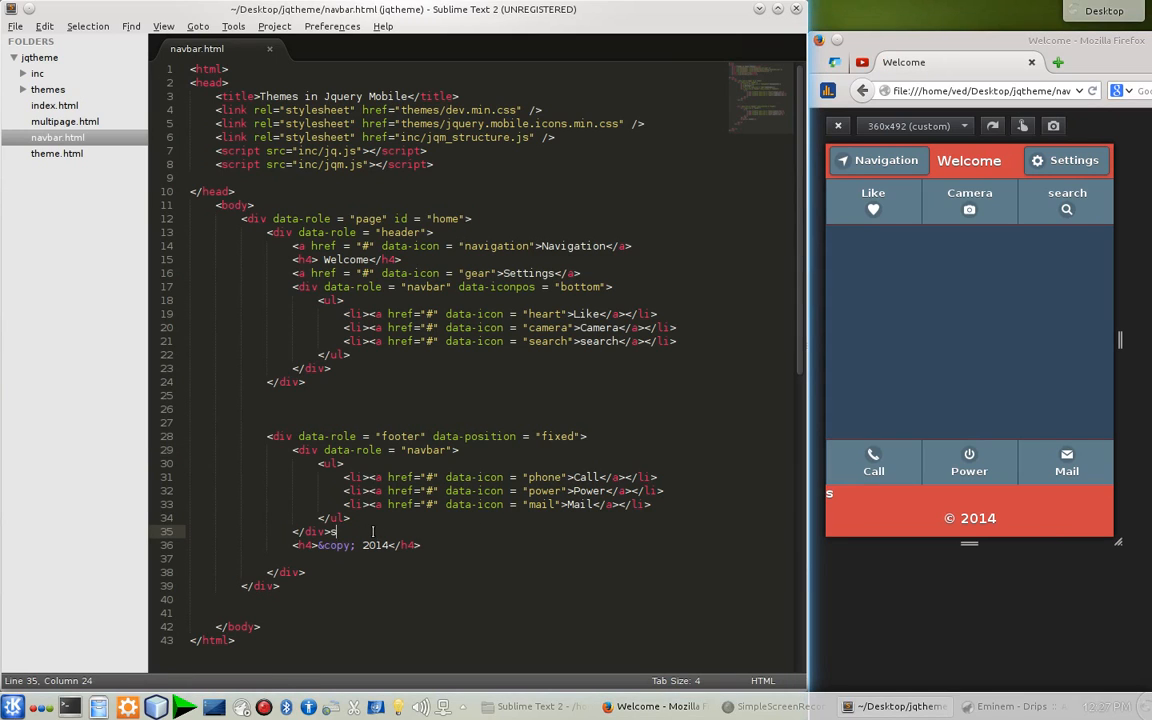
pyautogui.press('ctrl+s')
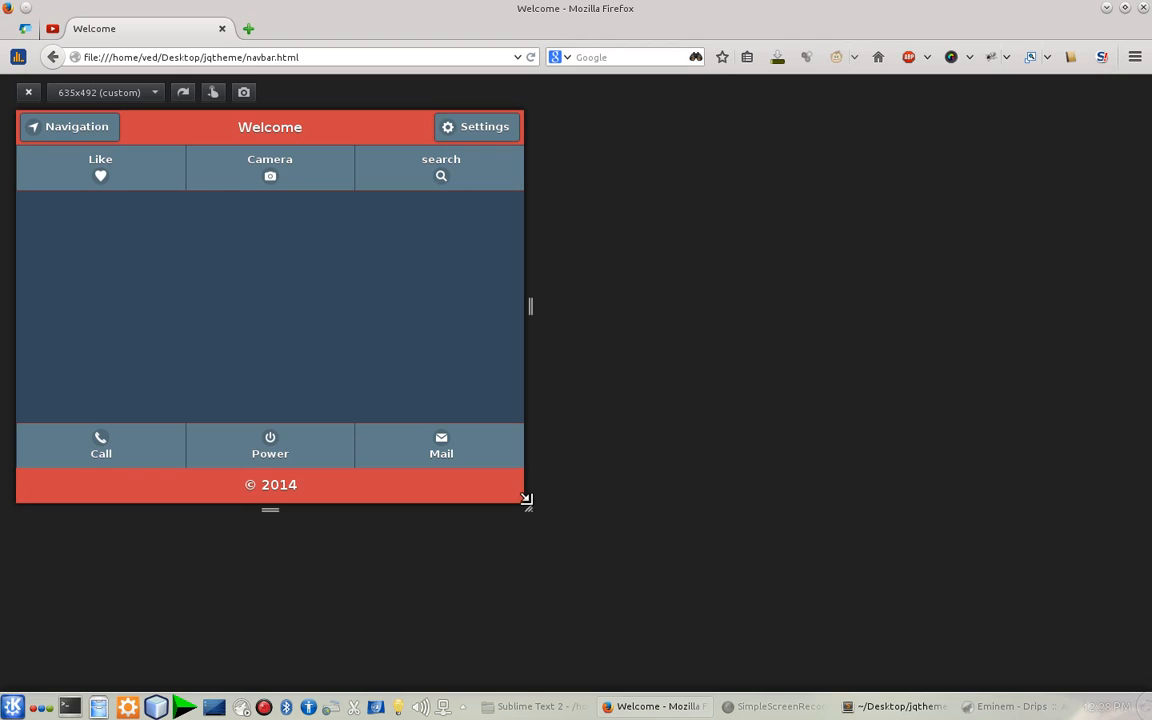
# Resize the responsive preview through large, tablet, very narrow and phone widths
pyautogui.moveTo(527, 502); pyautogui.dragTo(674, 576)
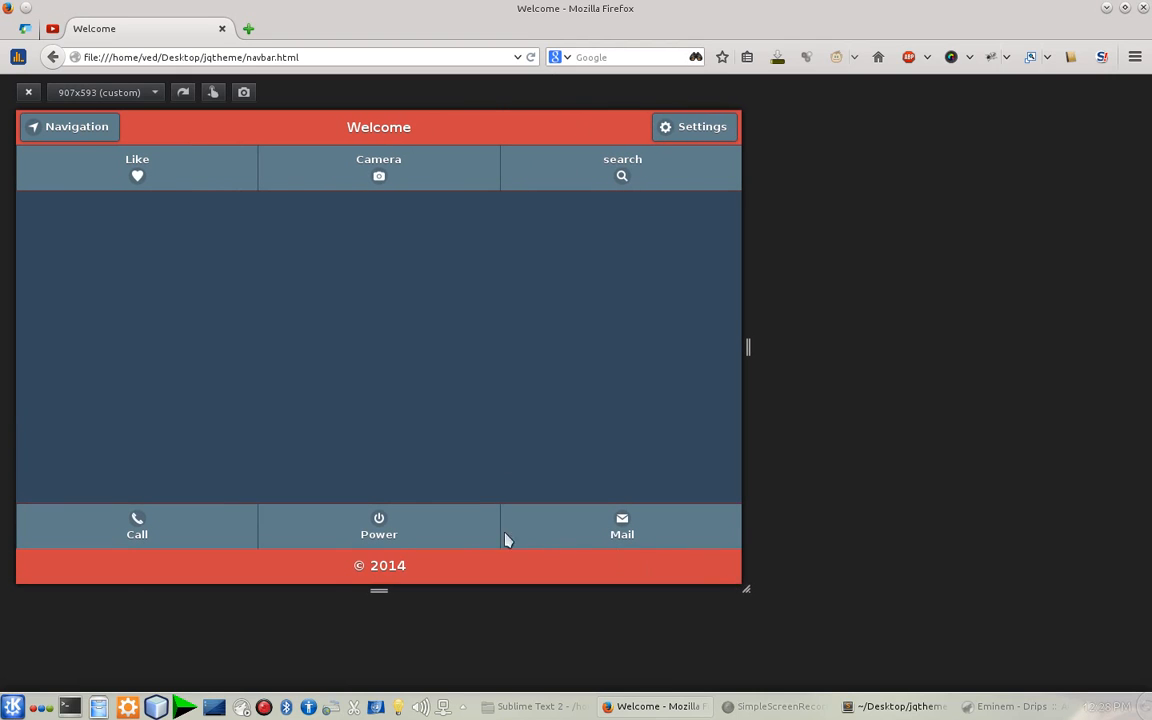
pyautogui.moveTo(745, 589); pyautogui.dragTo(370, 490)
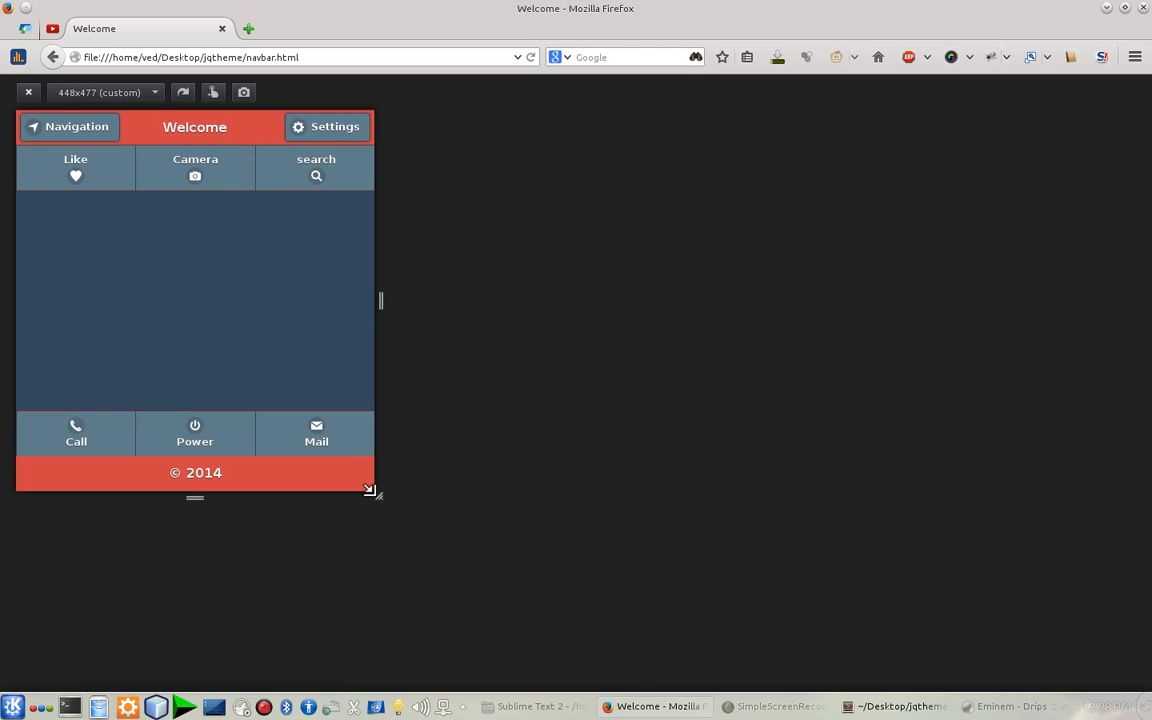
pyautogui.moveTo(371, 489); pyautogui.dragTo(204, 390)
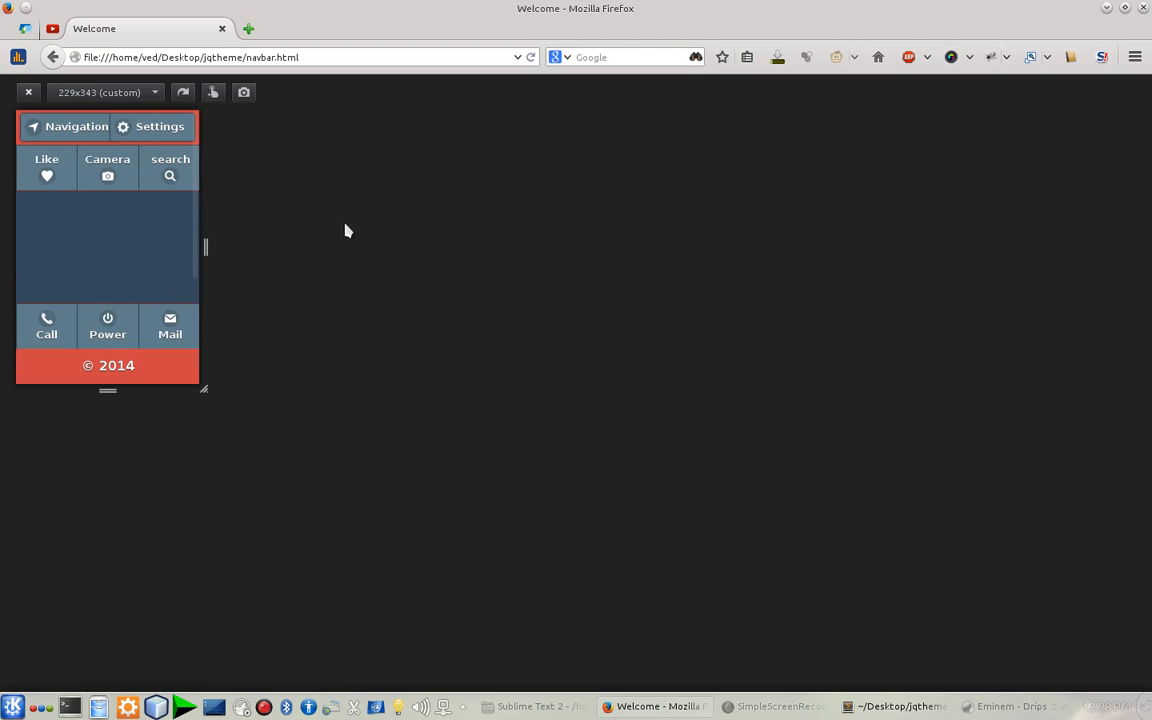
pyautogui.moveTo(170, 340)
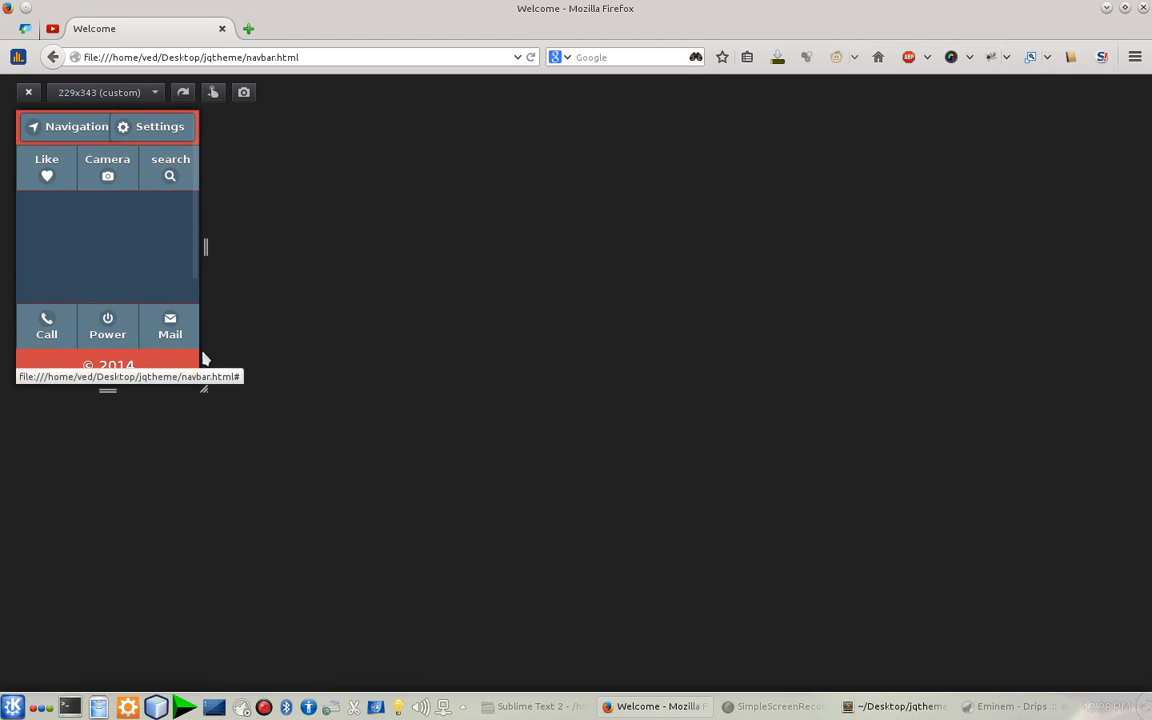
pyautogui.moveTo(204, 390); pyautogui.dragTo(273, 443)
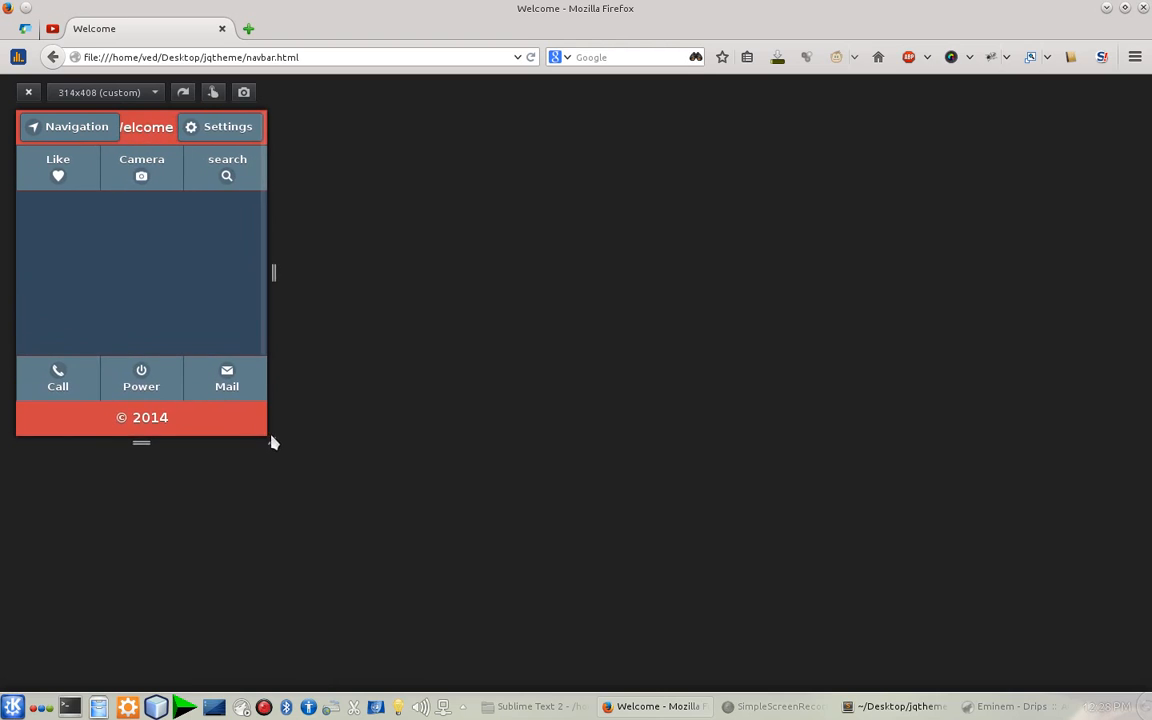
pyautogui.moveTo(274, 442); pyautogui.dragTo(281, 505)
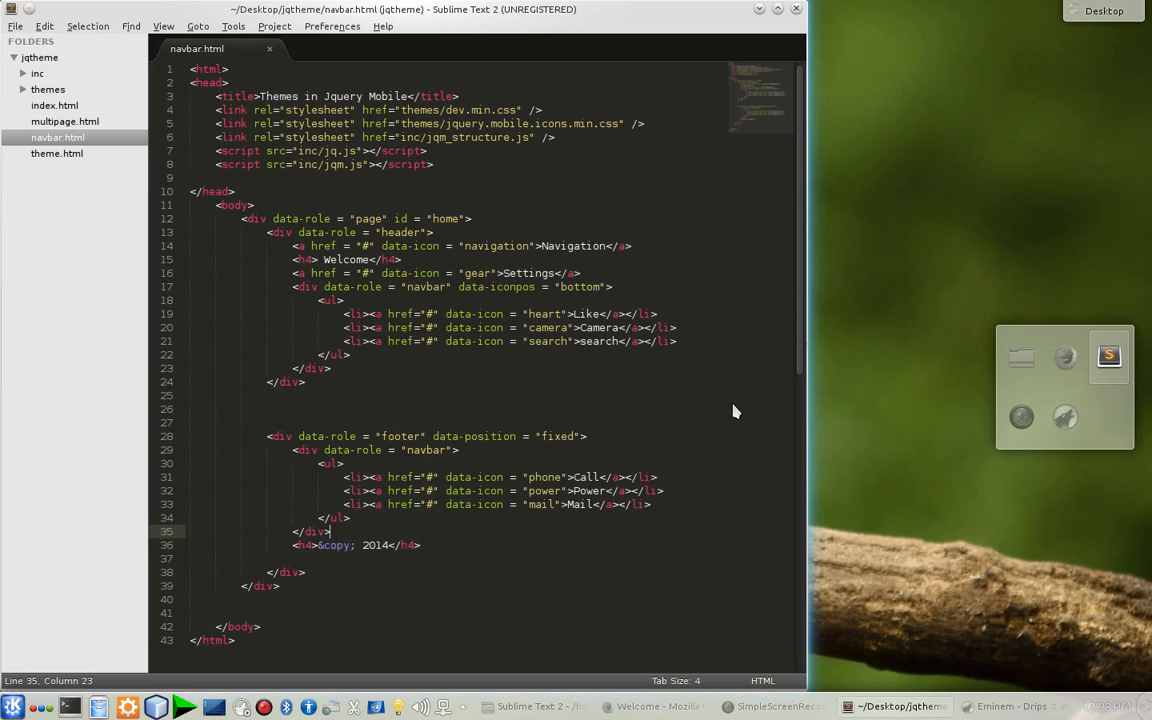
pyautogui.moveTo(750, 560)
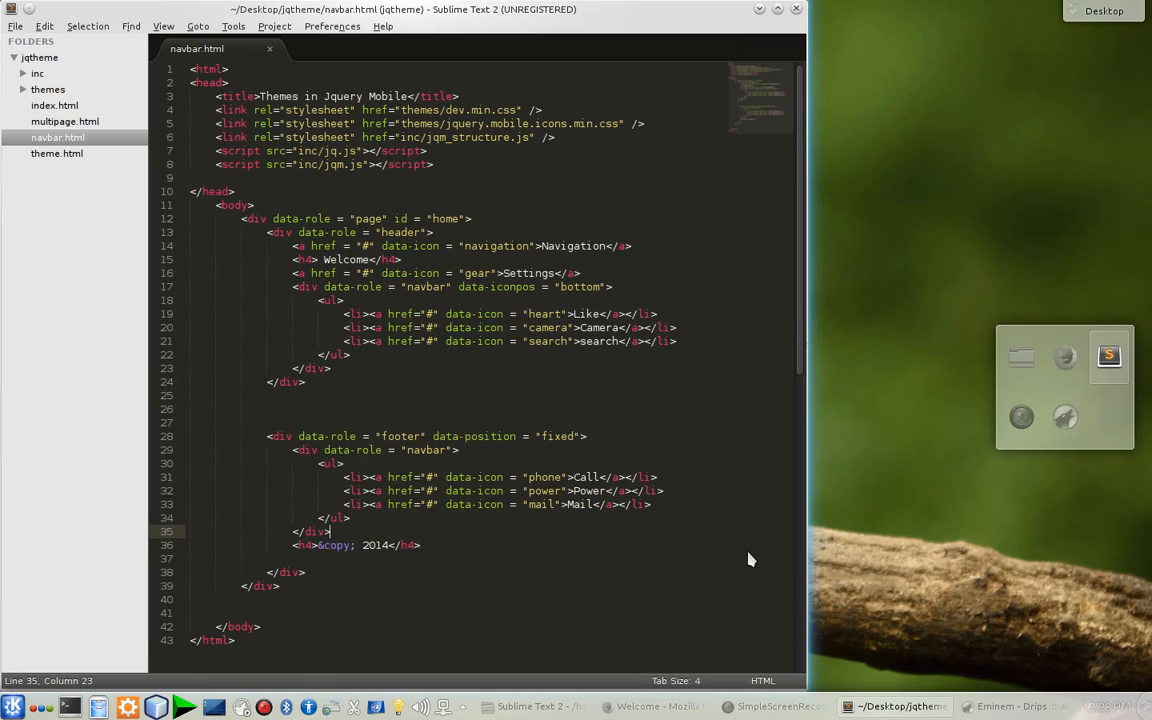
pyautogui.moveTo(785, 570)
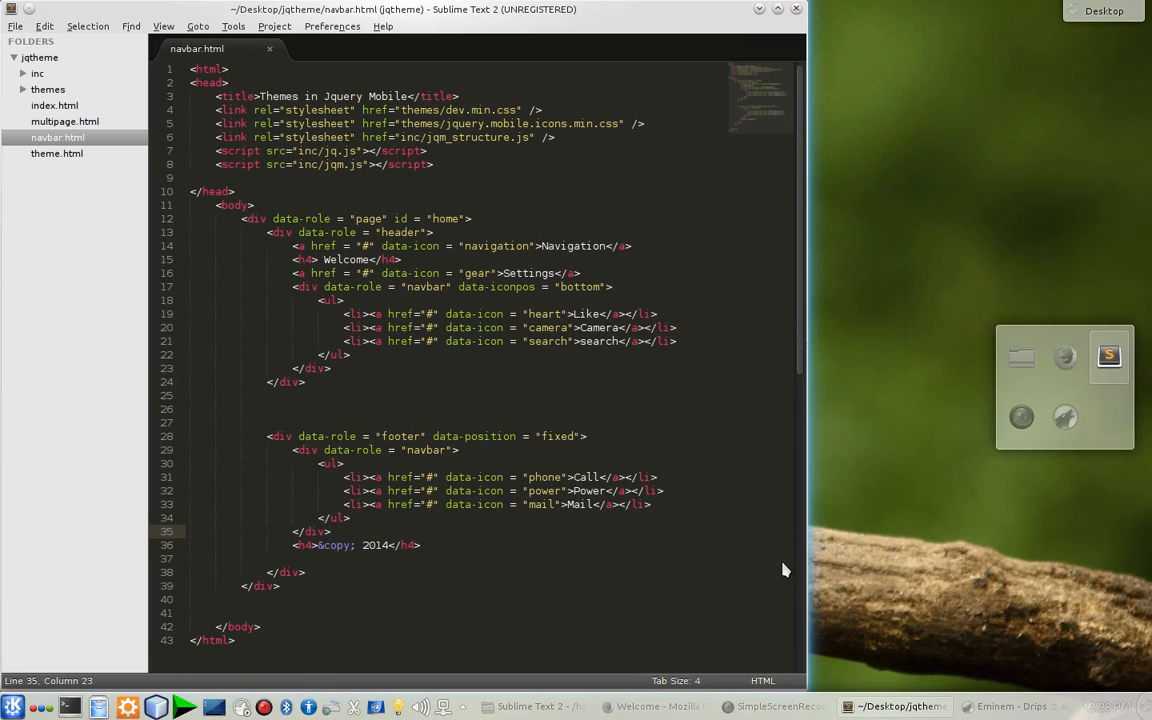
pyautogui.moveTo(760, 15)
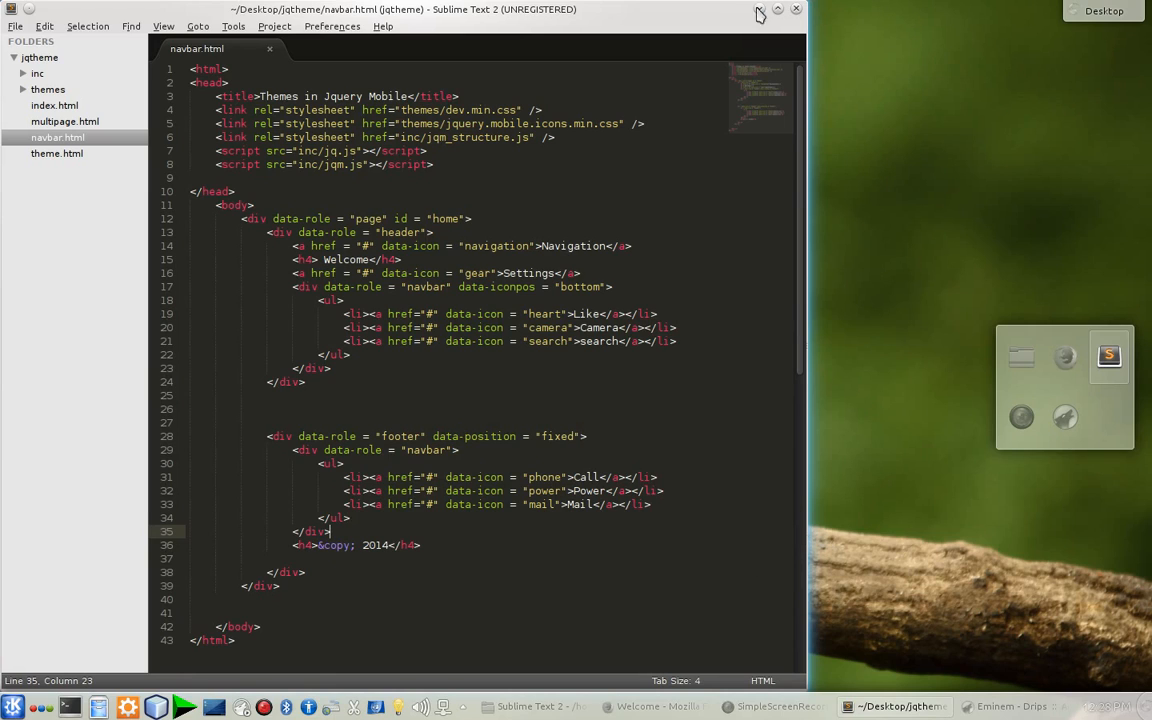
# Minimise the Sublime Text 2 window to show the desktop
pyautogui.click(777, 9)
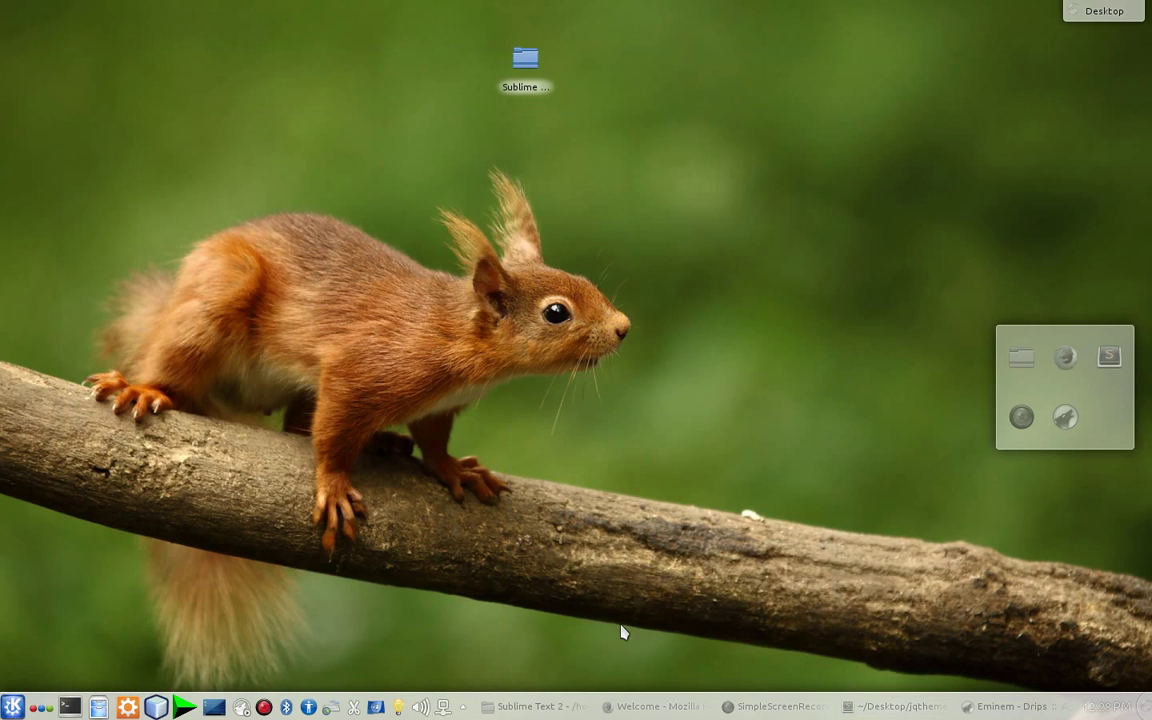
pyautogui.moveTo(793, 690)
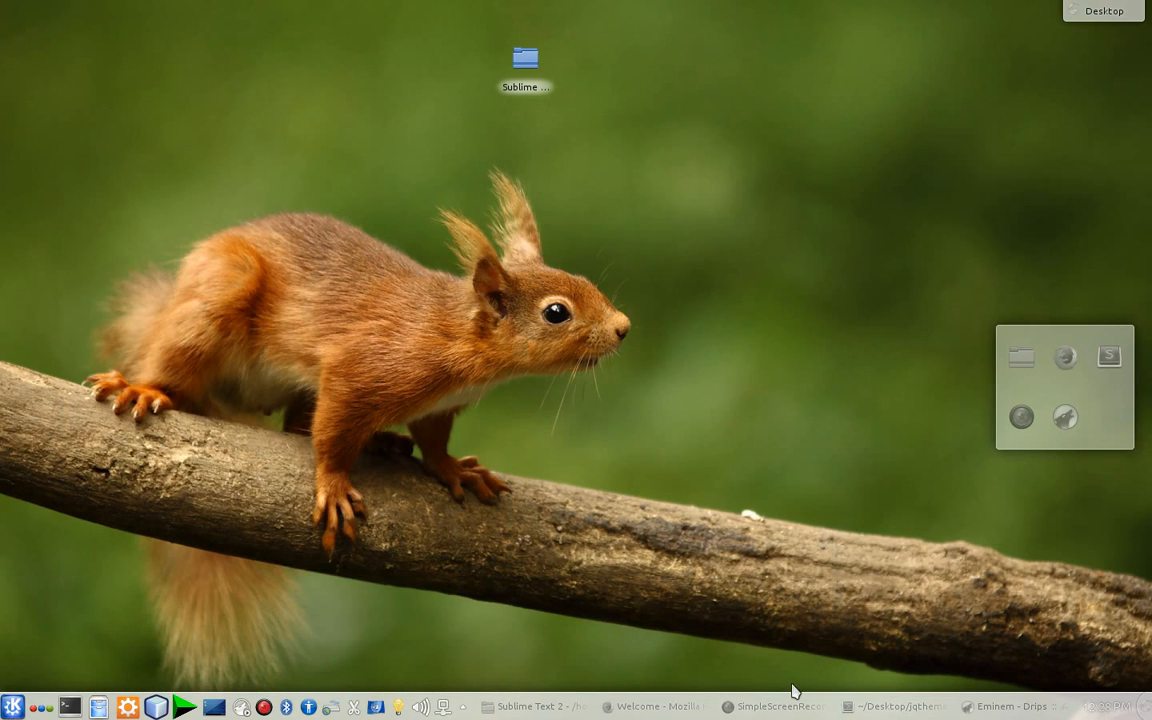